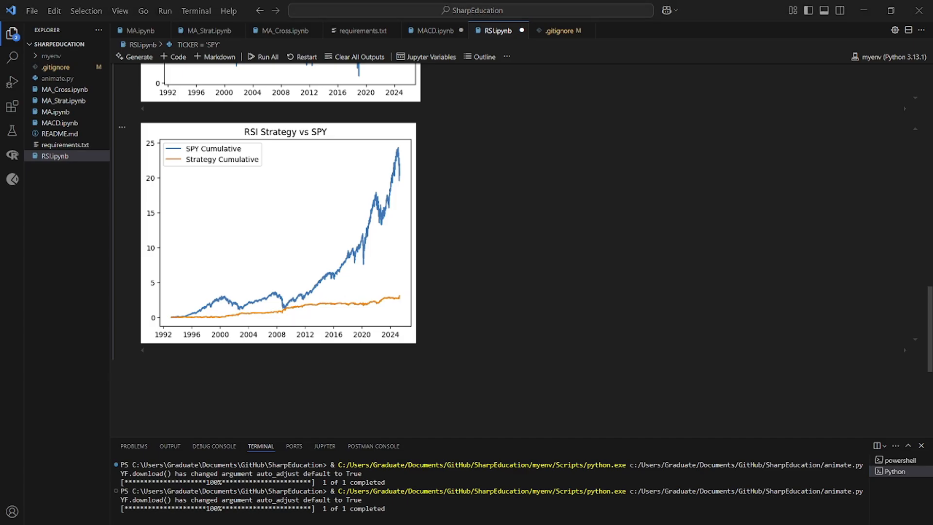
{"action": "mouse_move", "coordinate": [479, 384]}
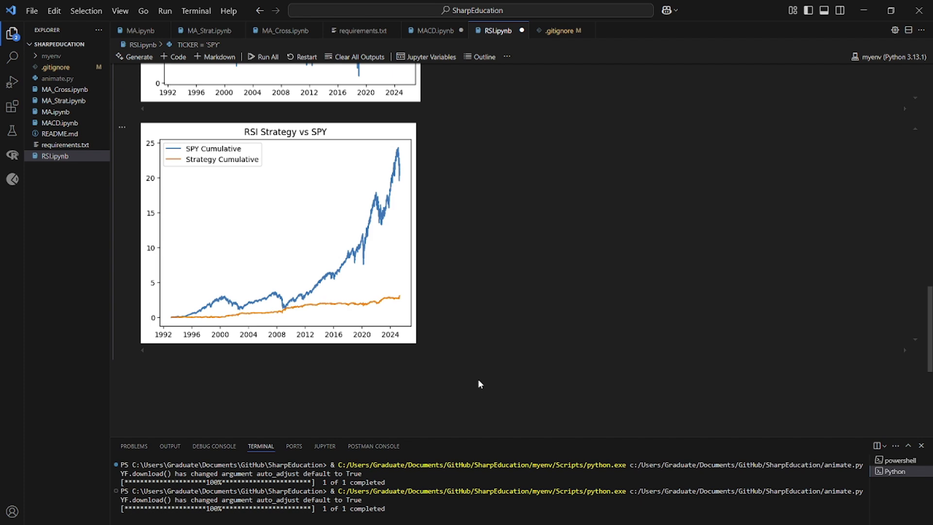
{"action": "mouse_move", "coordinate": [192, 295]}
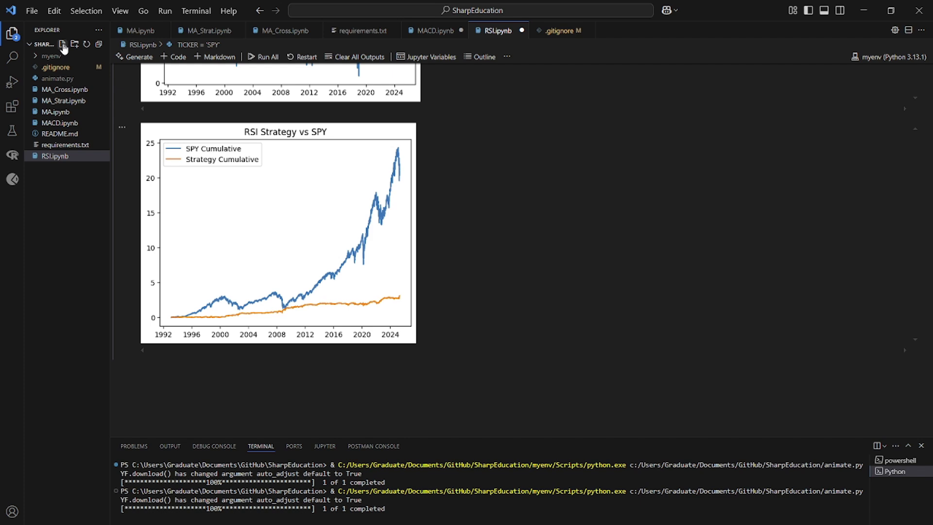
Create MFI.ipynb, copy in the RSI imports, SPY settings and get_data, and set LOOKBACK to 100.
{"action": "left_click", "coordinate": [62, 44]}
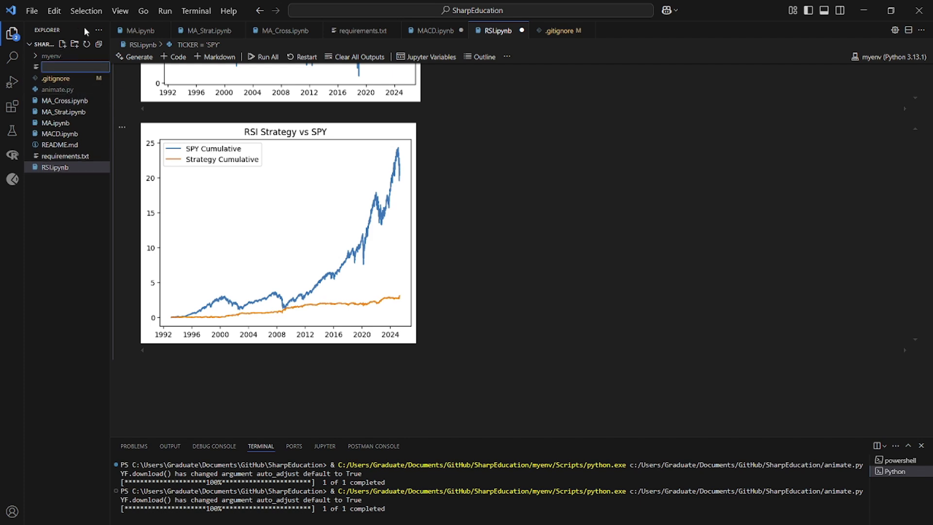
{"action": "type", "text": "MFI"}
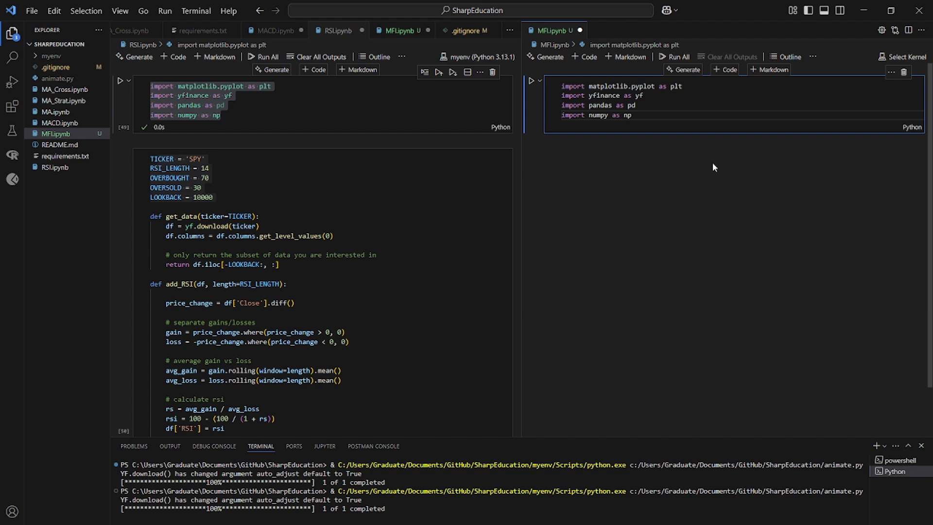
{"action": "left_click", "coordinate": [584, 57]}
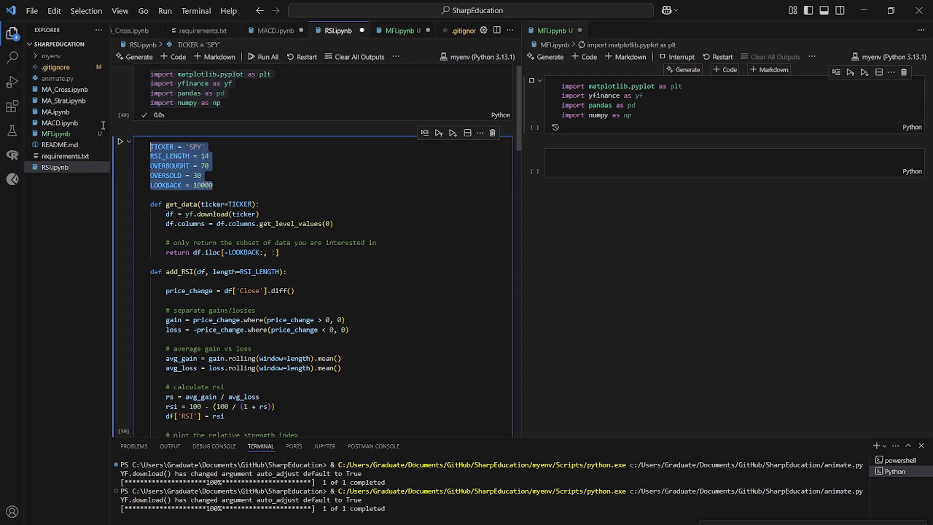
{"action": "left_click", "coordinate": [529, 154]}
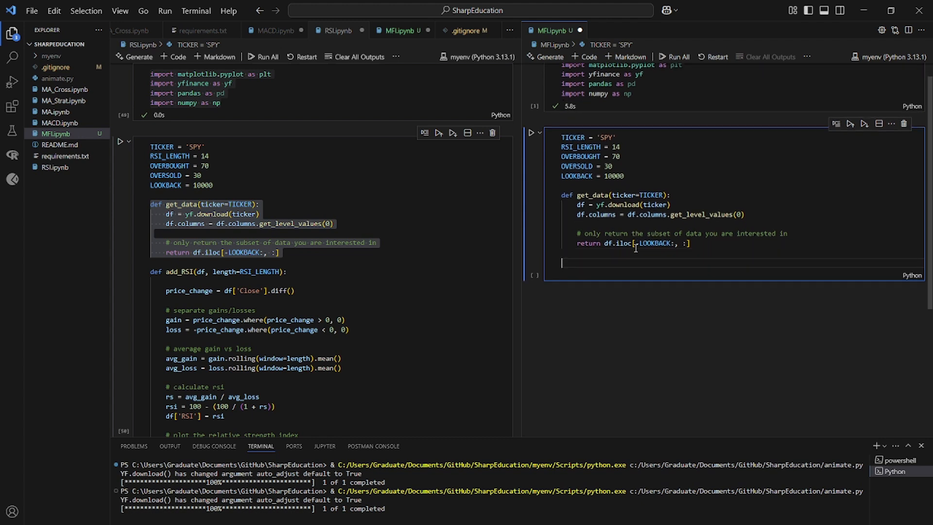
{"action": "left_click", "coordinate": [625, 176]}
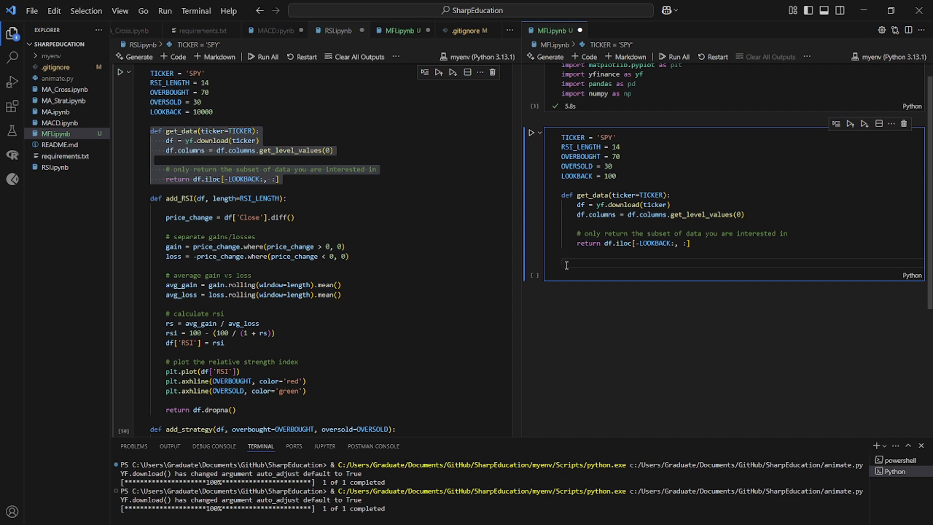
Add an add_MFI(df) stub and a main() returning df, then run to print SPY prices.
{"action": "type", "text": "df"}
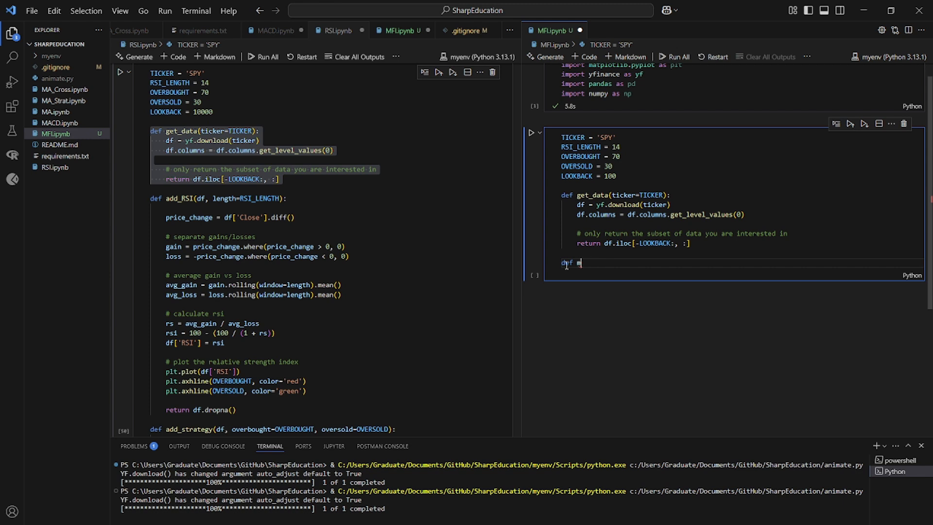
{"action": "type", "text": "add_"}
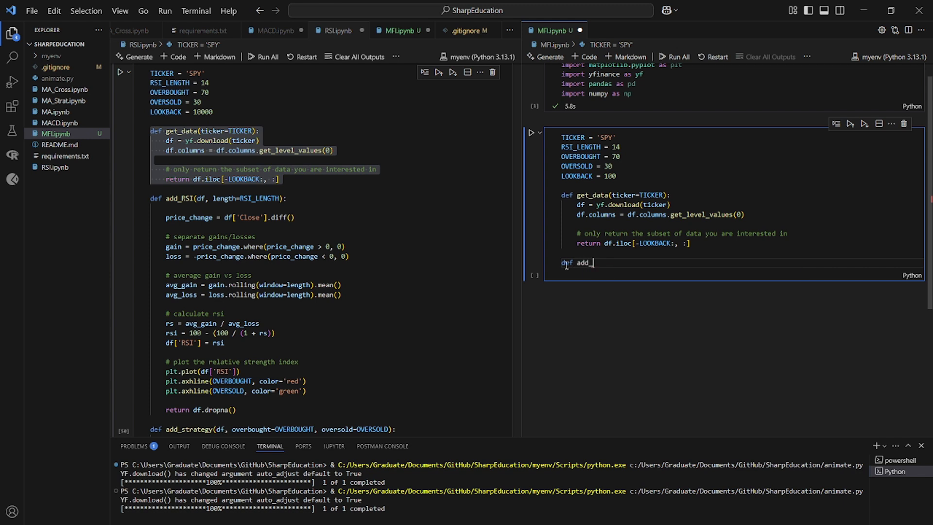
{"action": "type", "text": "MFI()"}
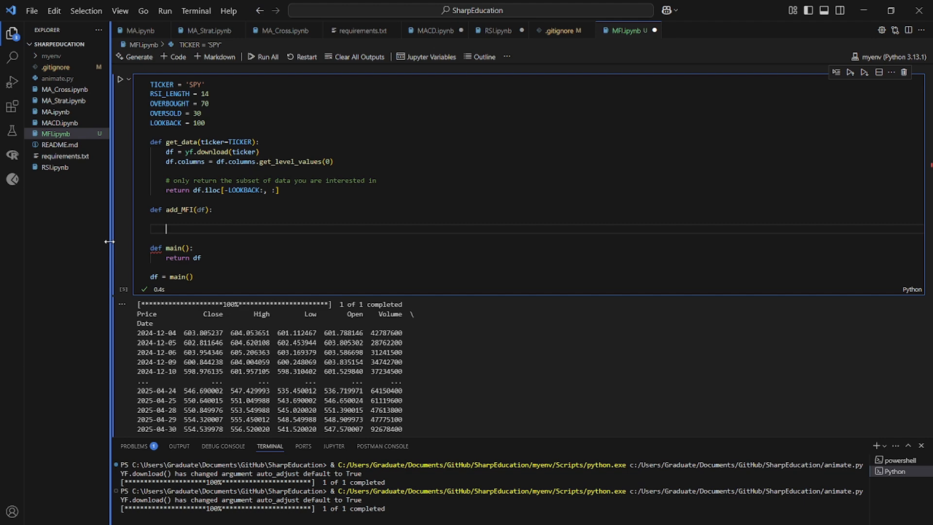
Compute df['Average_Price'] as (High + Low + Close) / 3 inside add_MFI.
{"action": "type", "text": "df["}
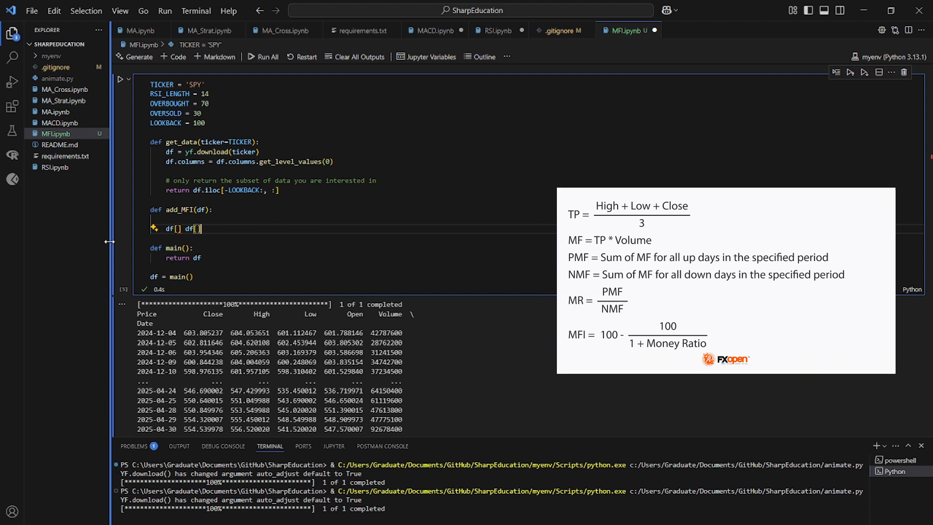
{"action": "type", "text": "df[]"}
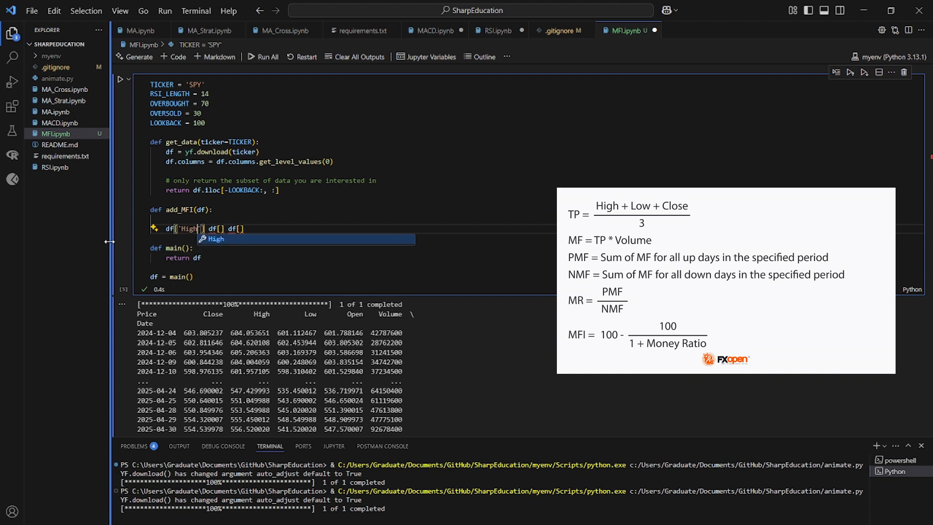
{"action": "key", "text": "Tab"}
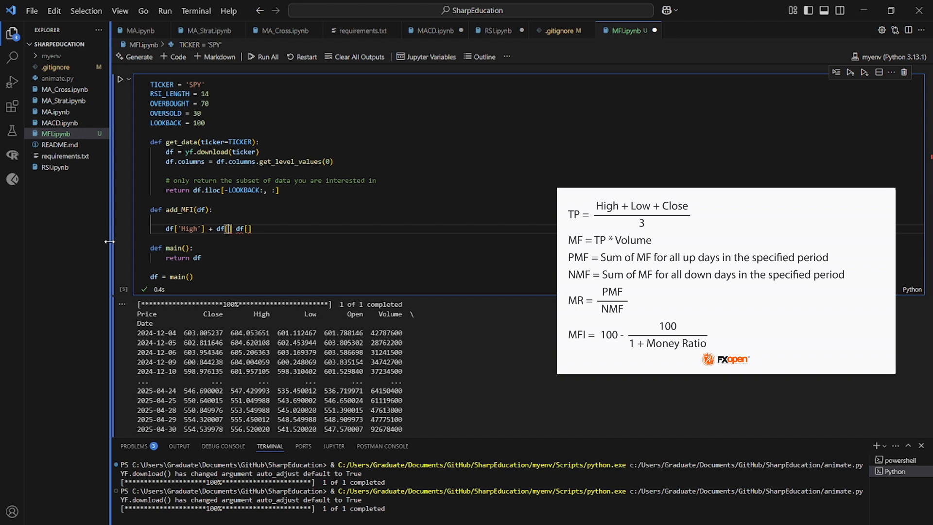
{"action": "type", "text": "Low"}
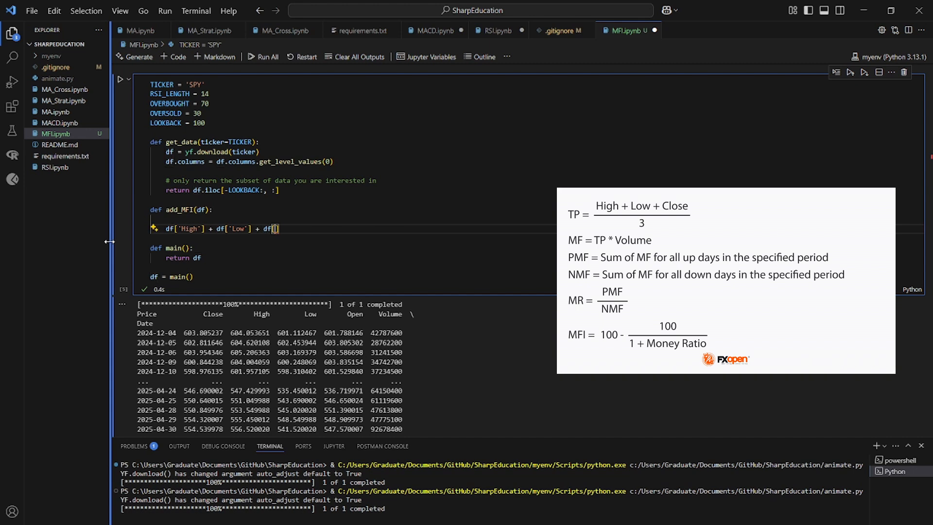
{"action": "type", "text": "'Close'"}
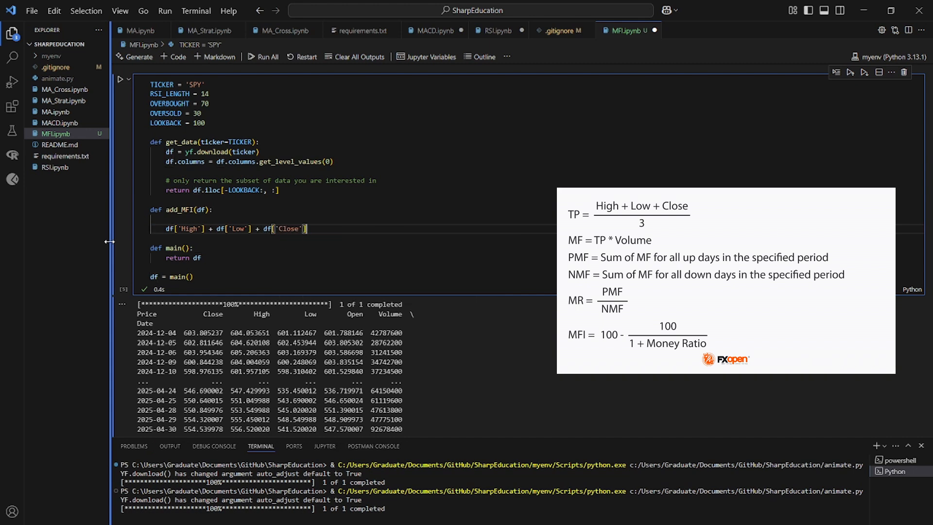
{"action": "type", "text": "/ 3"}
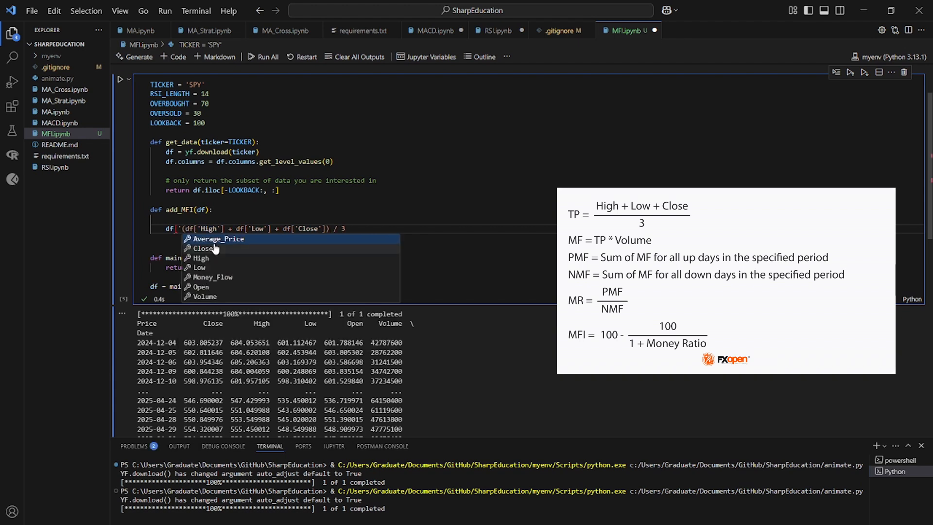
{"action": "type", "text": "Average_Price'] ="}
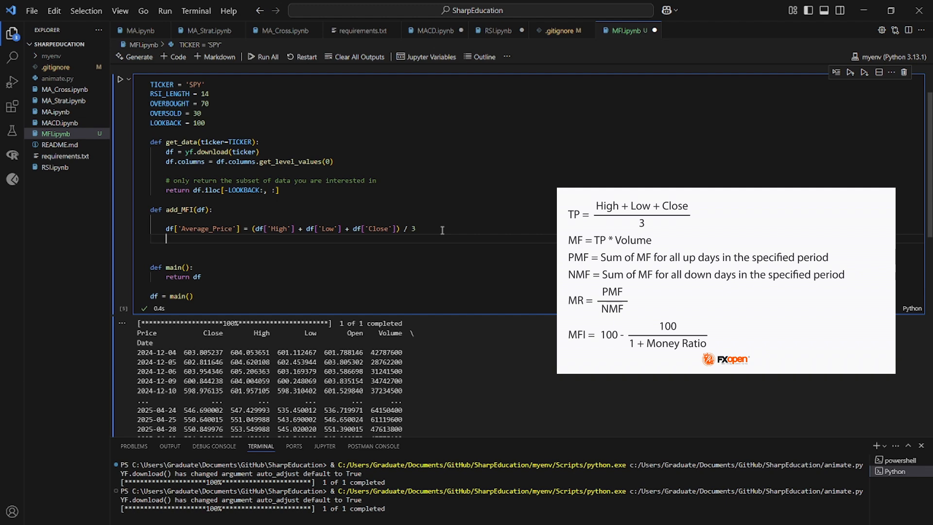
Compute df['Money_Flow'] as Volume times Average_Price.
{"action": "scroll", "scroll_direction": "down", "scroll_amount": 3}
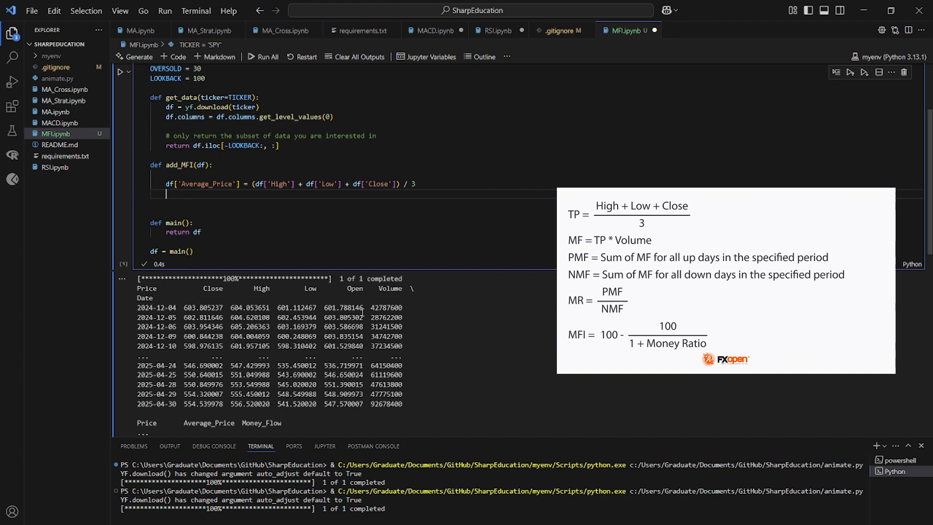
{"action": "type", "text": "df['Money_Flow'] ="}
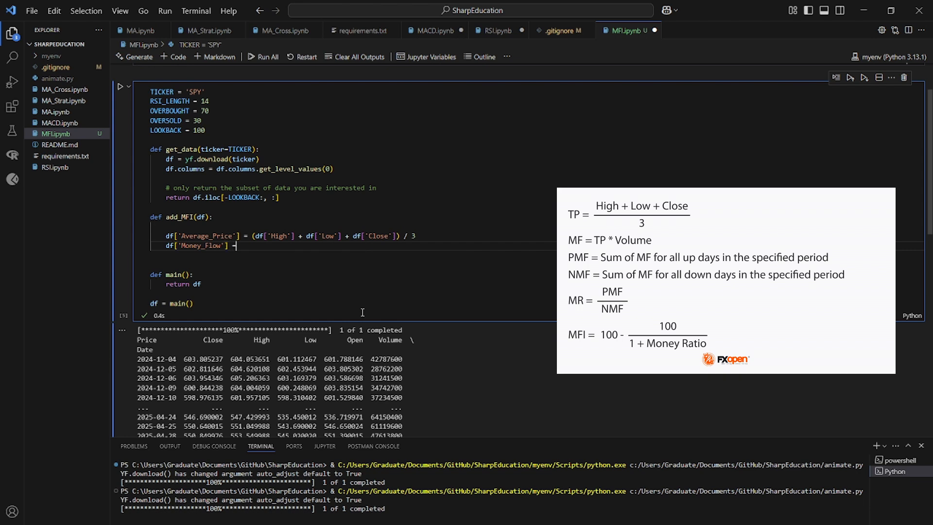
{"action": "type", "text": "df['C"}
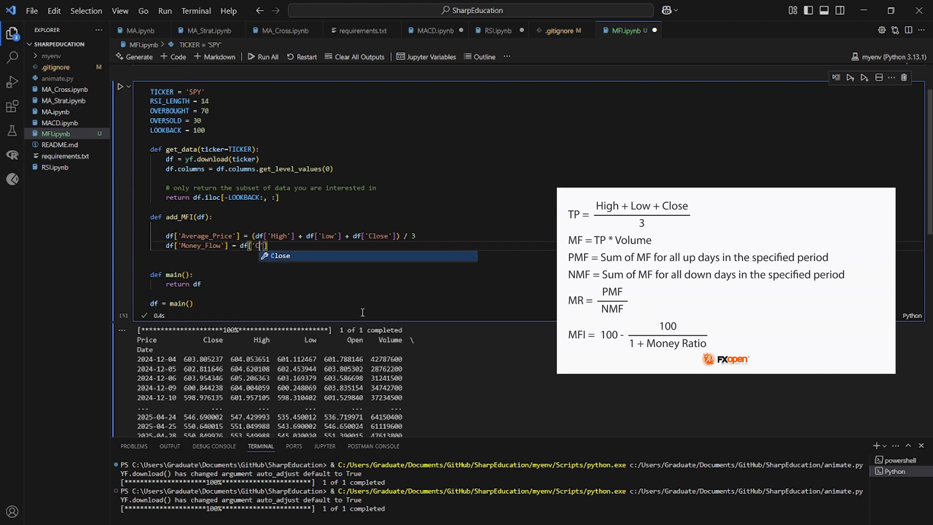
{"action": "type", "text": "Volume"}
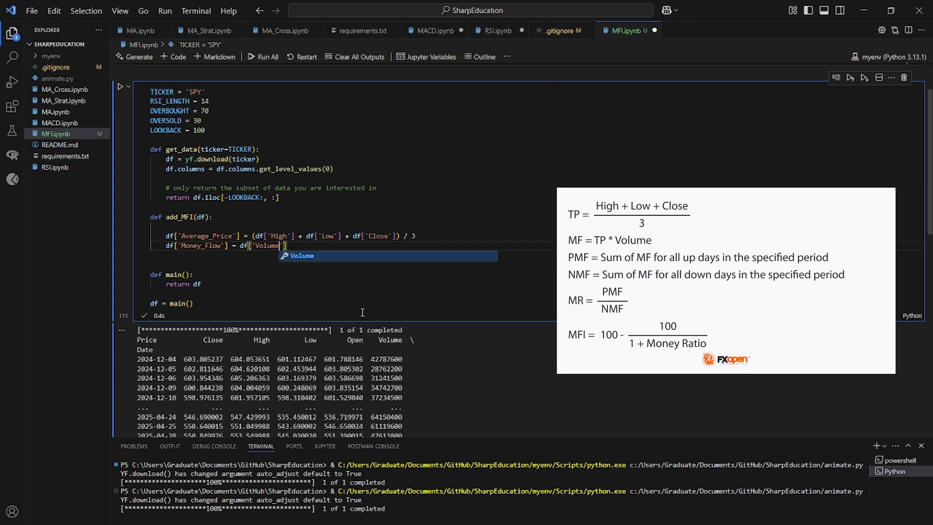
{"action": "type", "text": "*"}
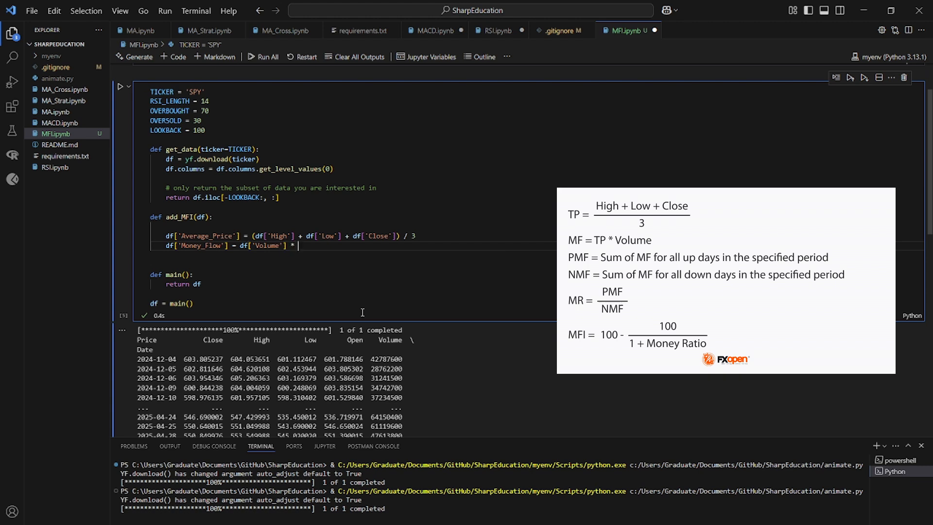
{"action": "type", "text": "A"}
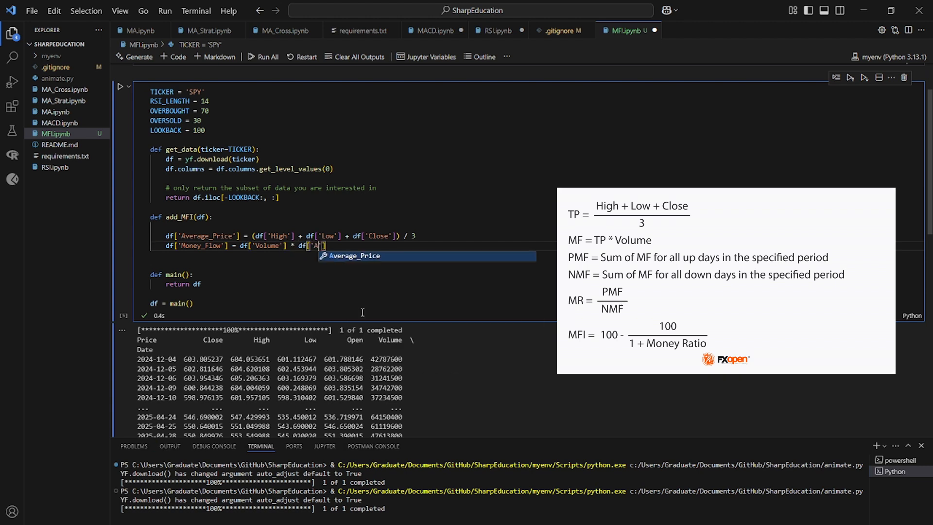
{"action": "type", "text": "Average_Pri"}
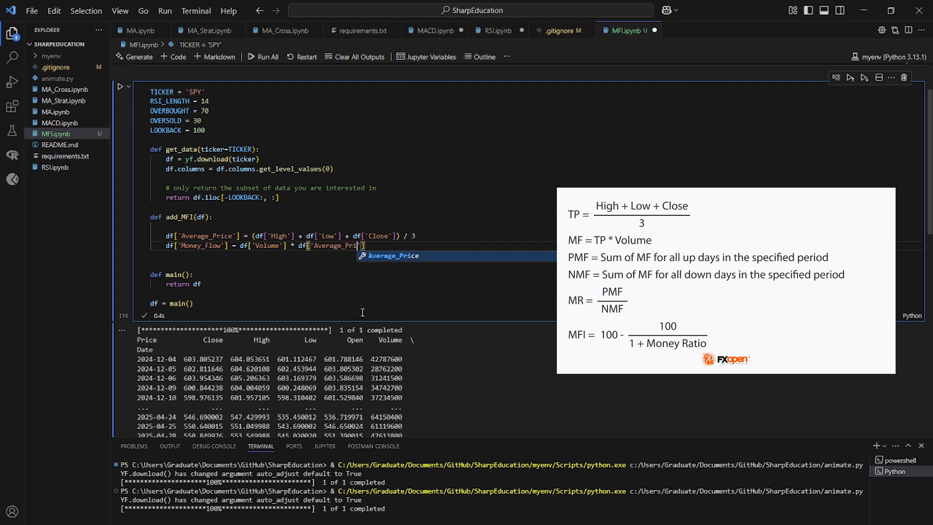
{"action": "key", "text": "Tab"}
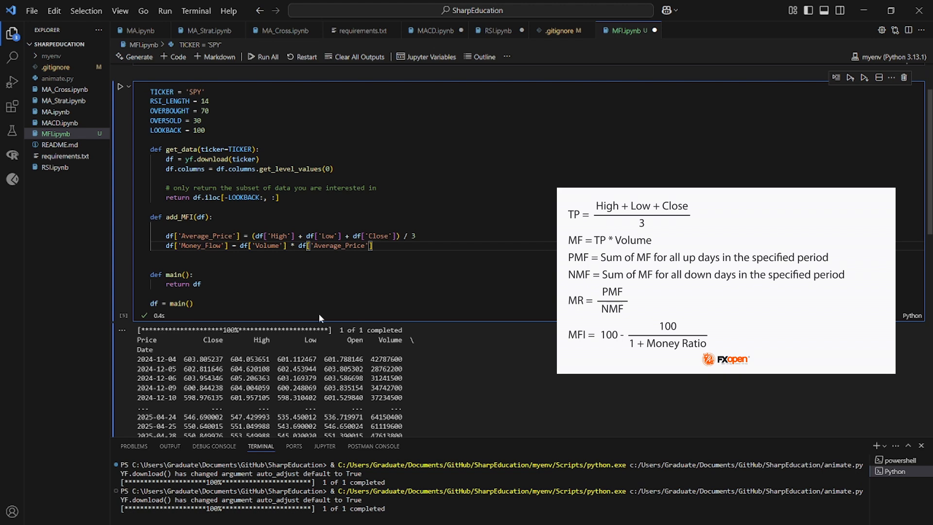
Return df from add_MFI, call it in main, and display the table with the new columns.
{"action": "type", "text": "return"}
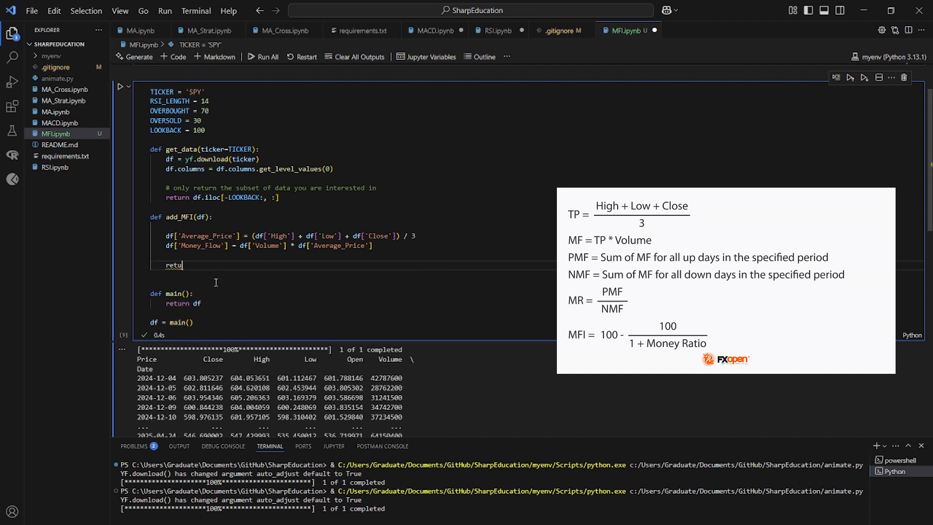
{"action": "type", "text": "rn df"}
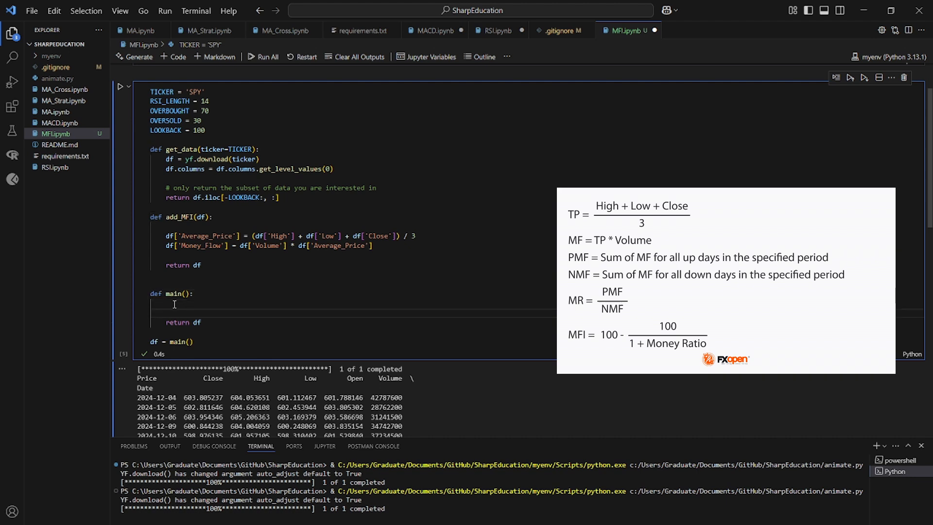
{"action": "type", "text": "df = add_"}
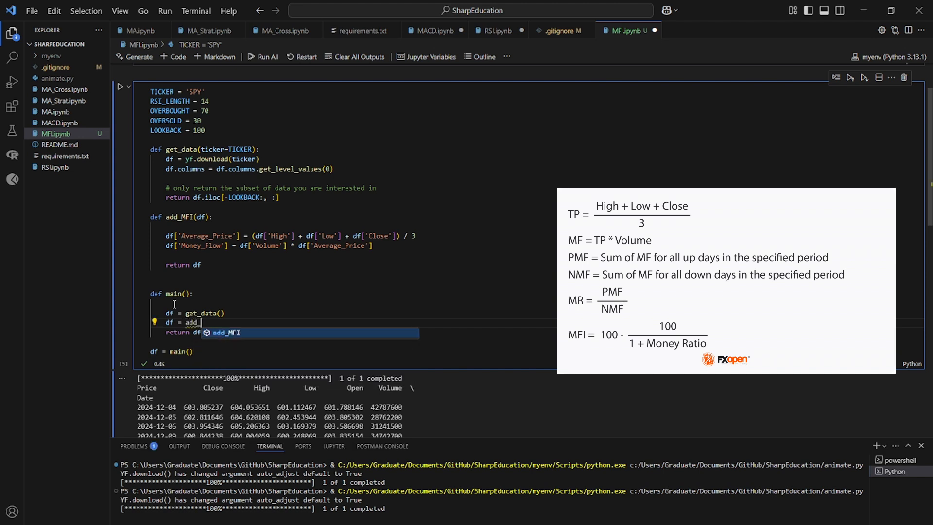
{"action": "key", "text": "Tab"}
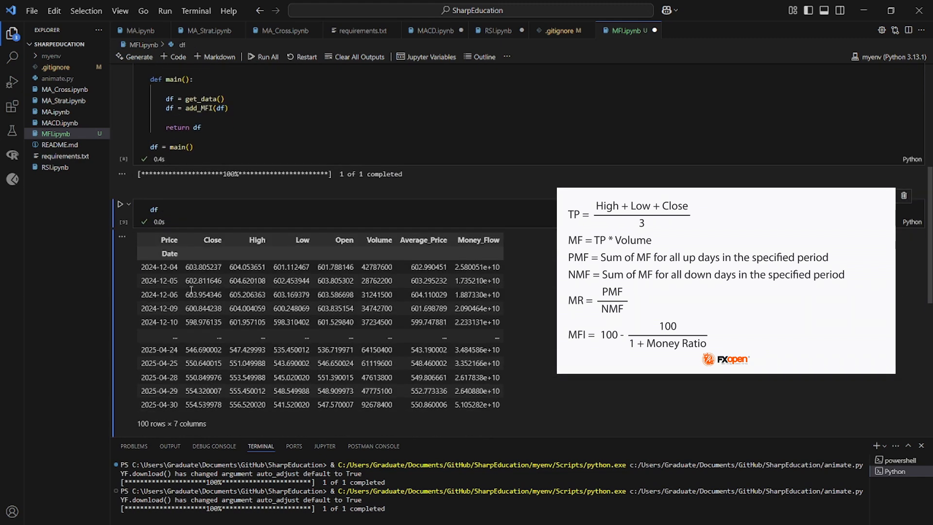
{"action": "mouse_move", "coordinate": [369, 332]}
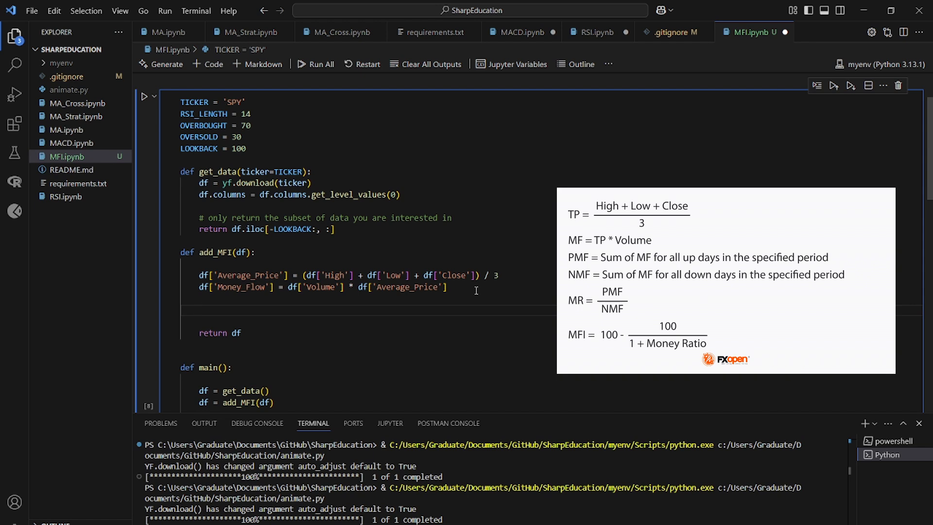
Initialize df['Pos_Flow'] = 0 and df['Neg_Flow'] = 0 under an 'initialize empty flows' comment.
{"action": "type", "text": "df"}
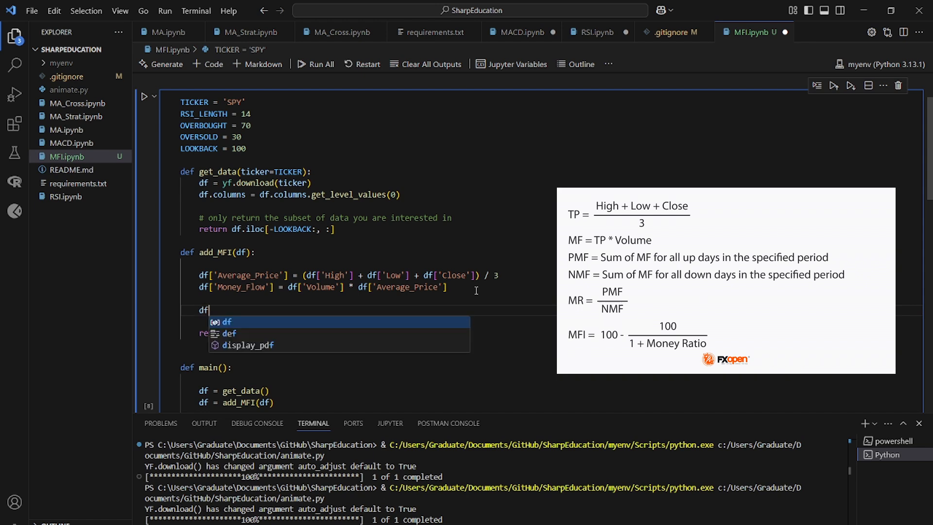
{"action": "type", "text": "['Pos']"}
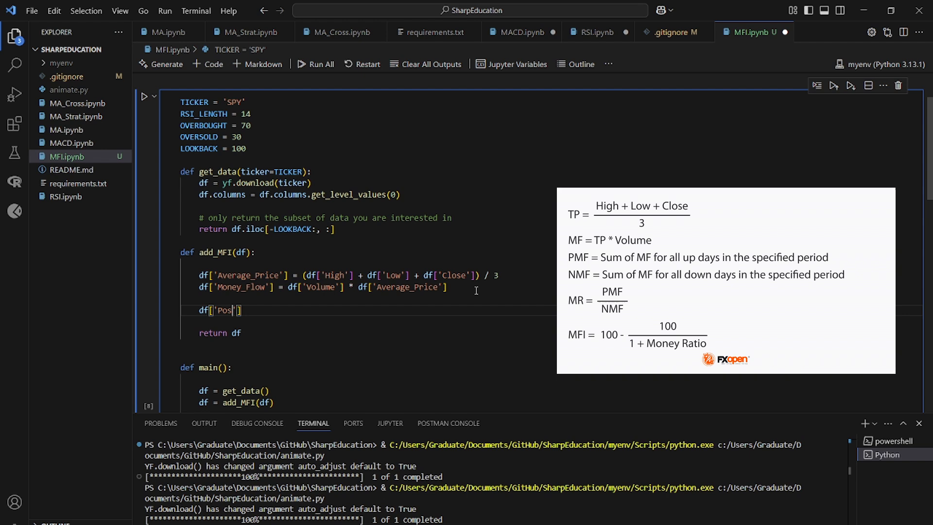
{"action": "type", "text": "_Flow"}
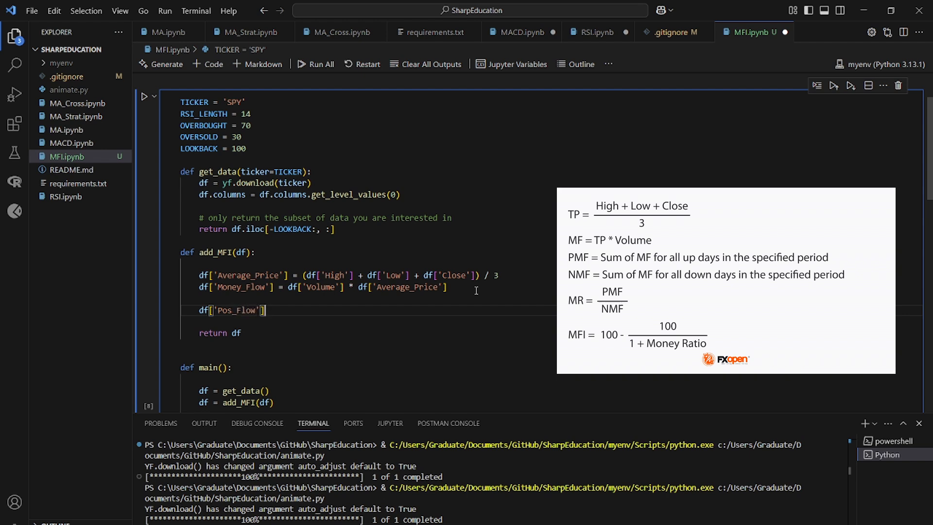
{"action": "type", "text": "= 0"}
{"action": "type", "text": "df['Neg_"}
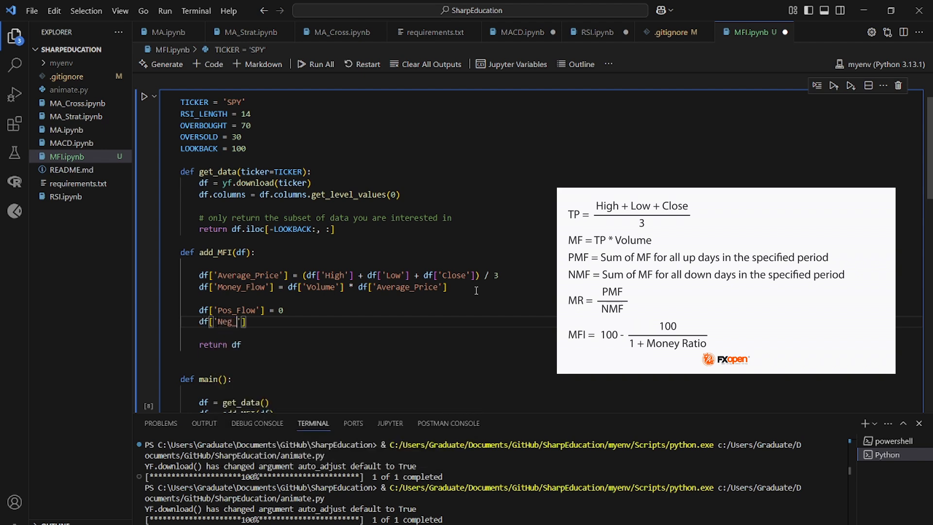
{"action": "type", "text": "Flow"}
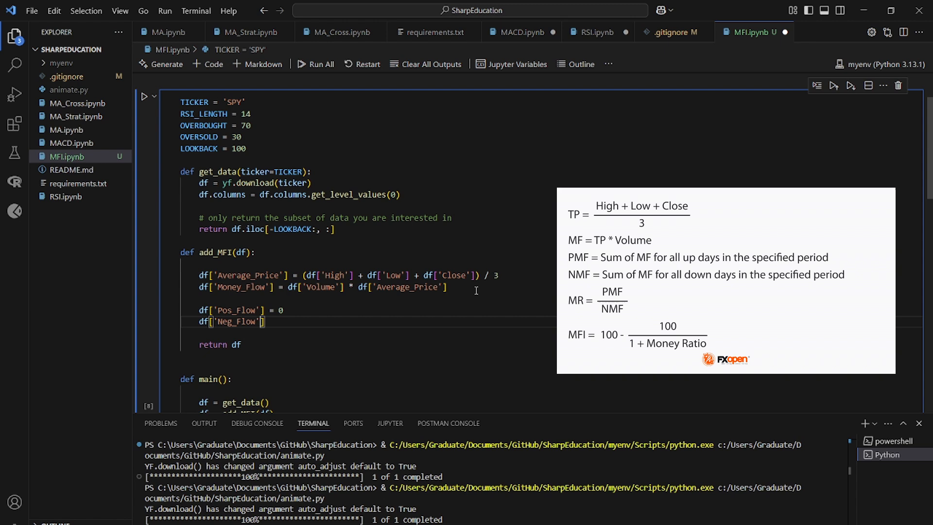
{"action": "type", "text": "= 0"}
{"action": "type", "text": "# initialize empty flows"}
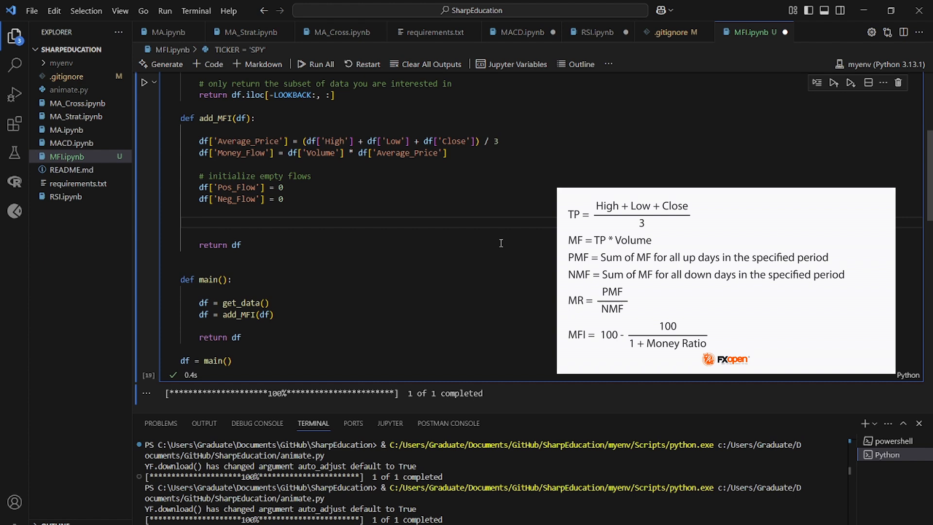
Fill Pos_Flow and Neg_Flow via np.where on Average_Price.diff() > 0 and < 0.
{"action": "type", "text": "np.where(df['"}
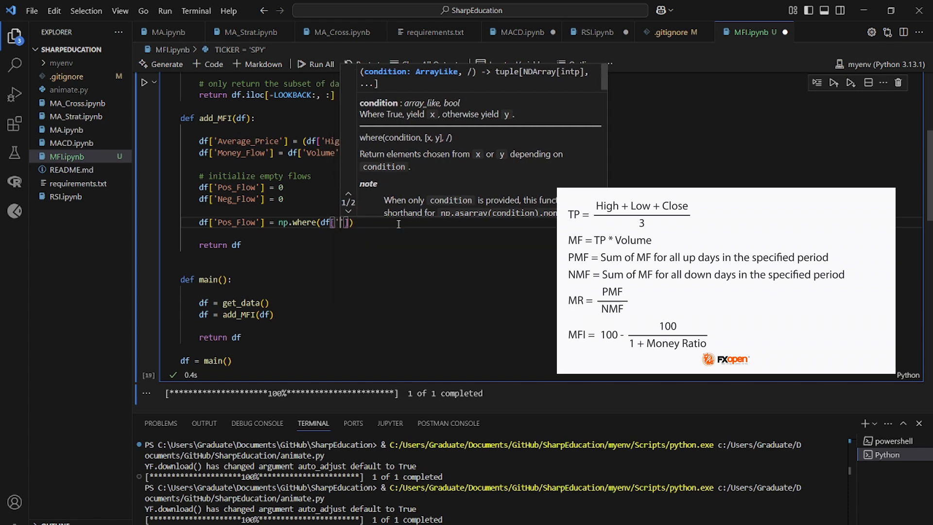
{"action": "type", "text": "'Average_Price'"}
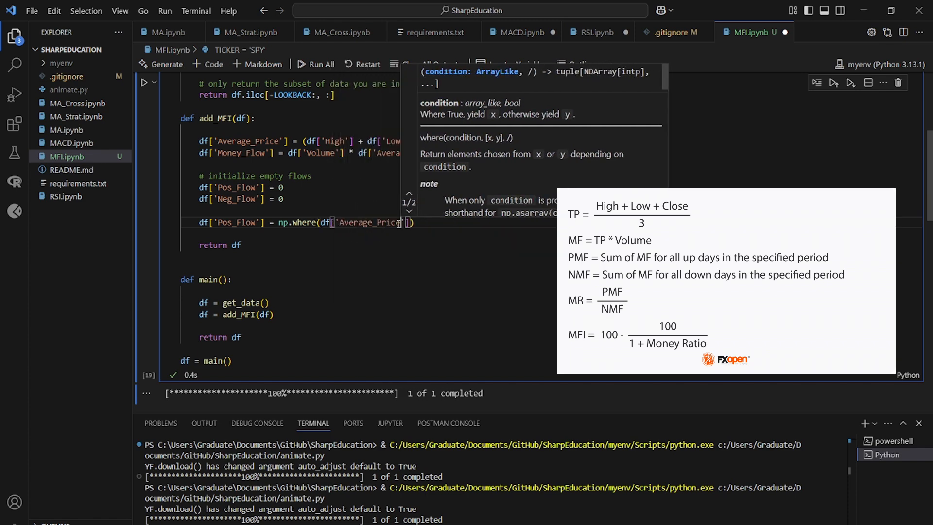
{"action": "type", "text": ".diff("}
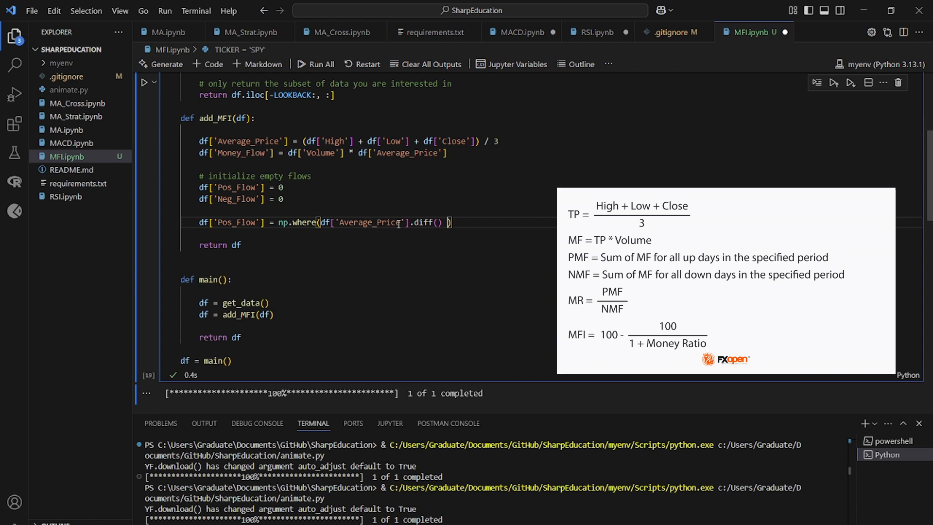
{"action": "type", "text": "> 0, df['Average_Price"}
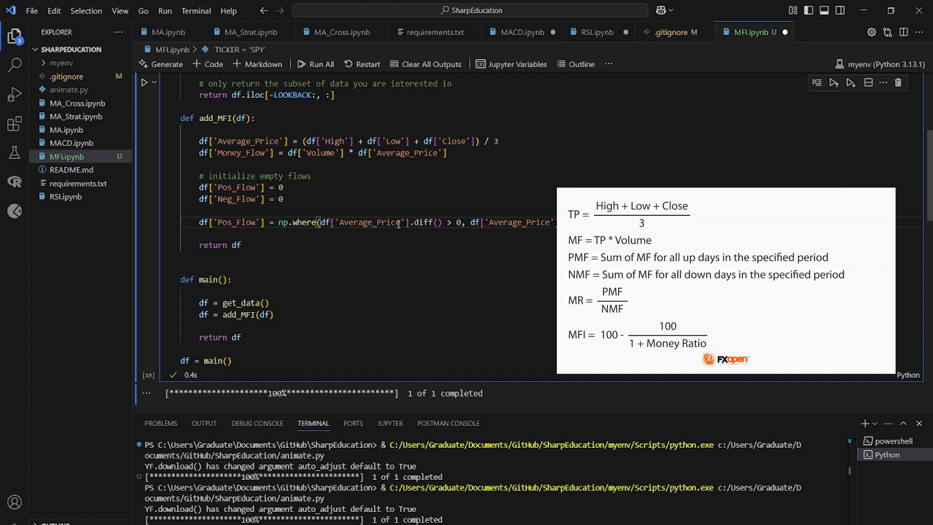
{"action": "left_click_drag", "start_coordinate": [320, 221], "coordinate": [553, 222]}
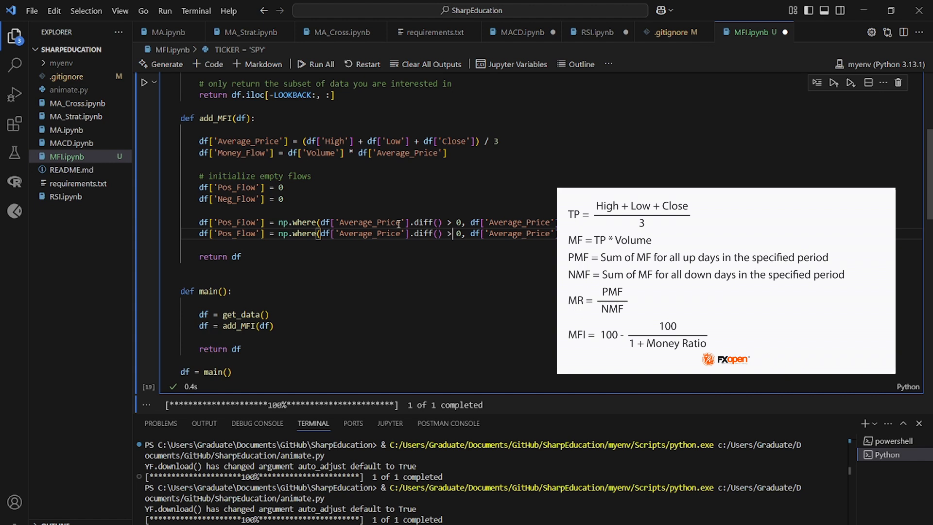
{"action": "type", "text": "<"}
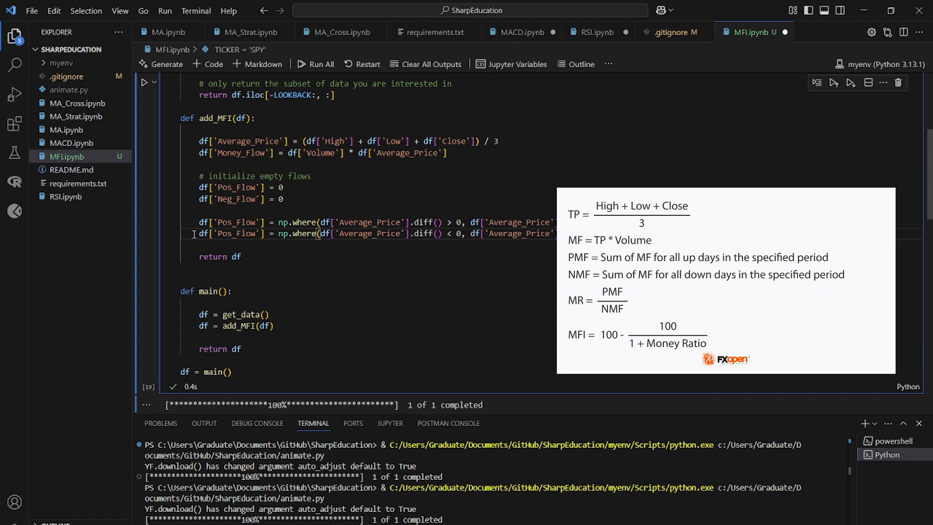
{"action": "double_click", "coordinate": [236, 233]}
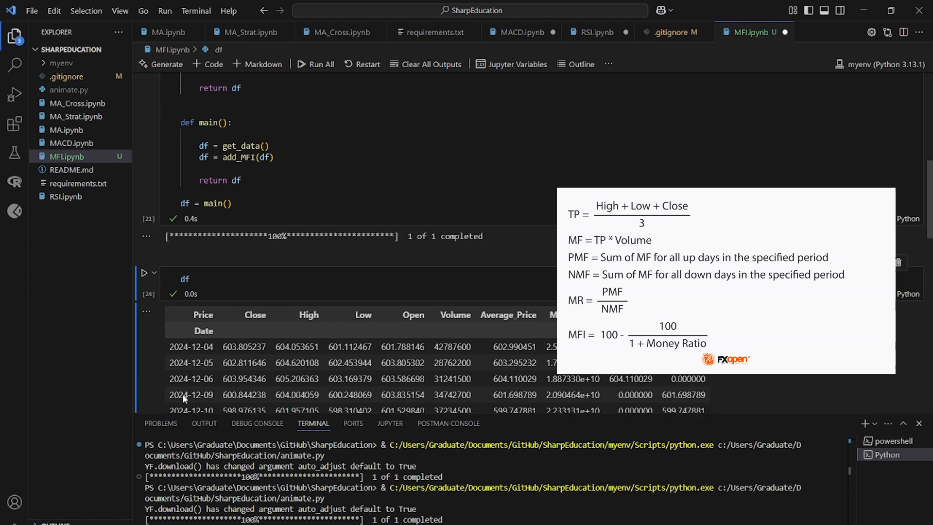
Scroll the df output to review the Pos_Flow and Neg_Flow columns.
{"action": "scroll", "scroll_direction": "down", "scroll_amount": 3}
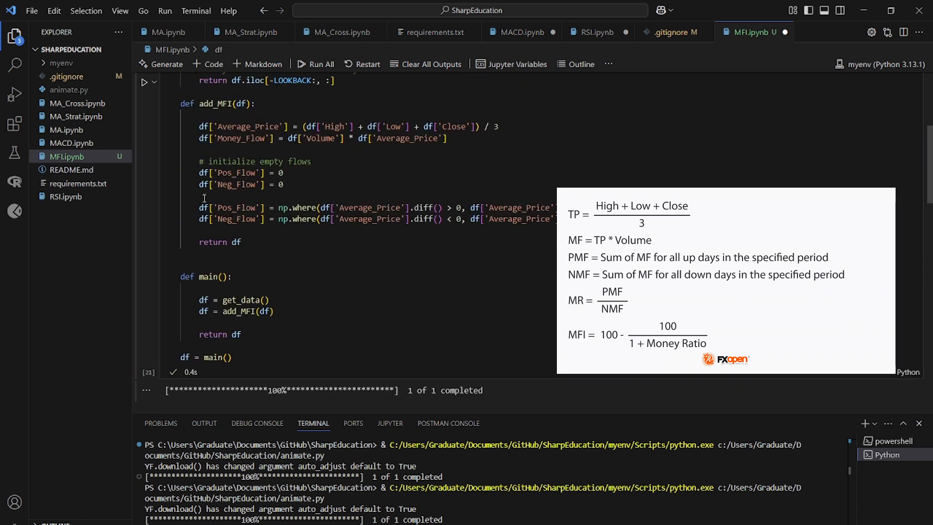
{"action": "mouse_move", "coordinate": [432, 190]}
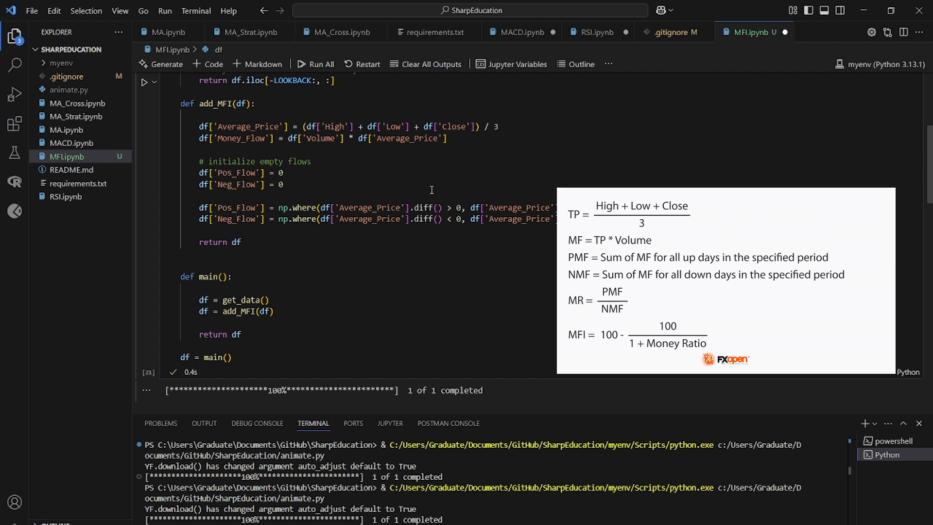
{"action": "mouse_move", "coordinate": [421, 219]}
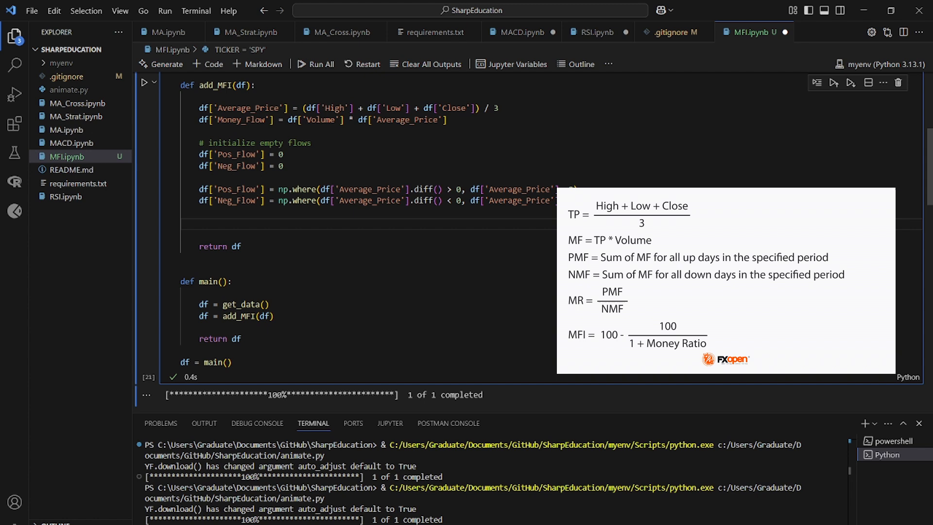
Start mfr = df['Pos_Flow'].rolling(MFI_LEGNTH) and rename the length setting to MF_LENGTH = 14.
{"action": "left_click", "coordinate": [200, 224]}
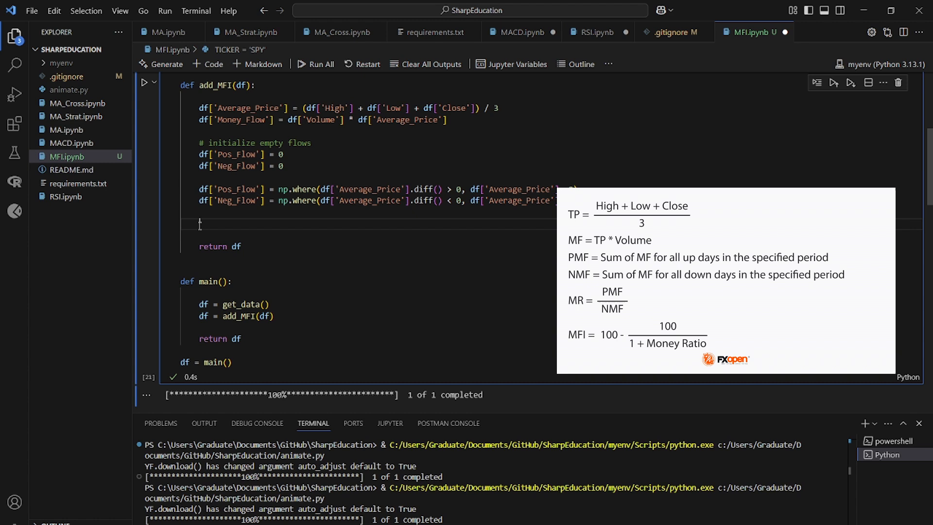
{"action": "type", "text": "mfr = df['"}
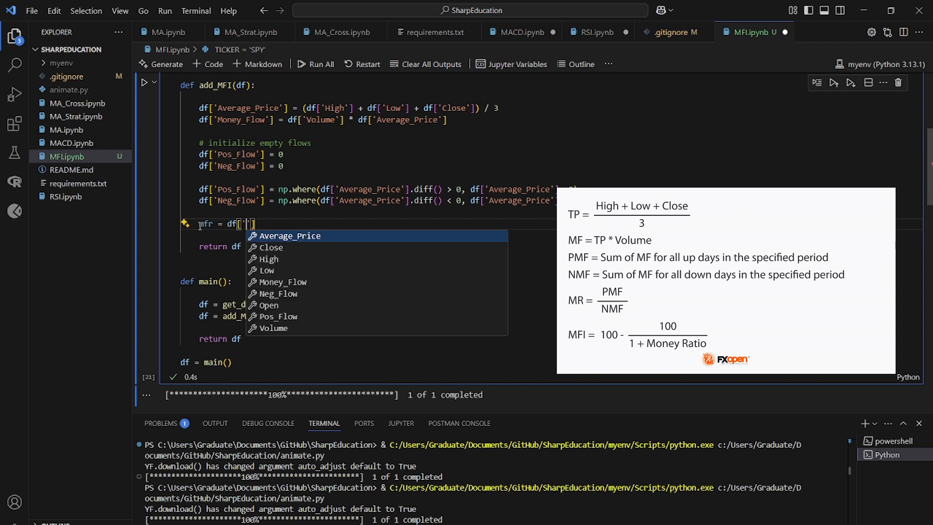
{"action": "type", "text": "Pos_Flow"}
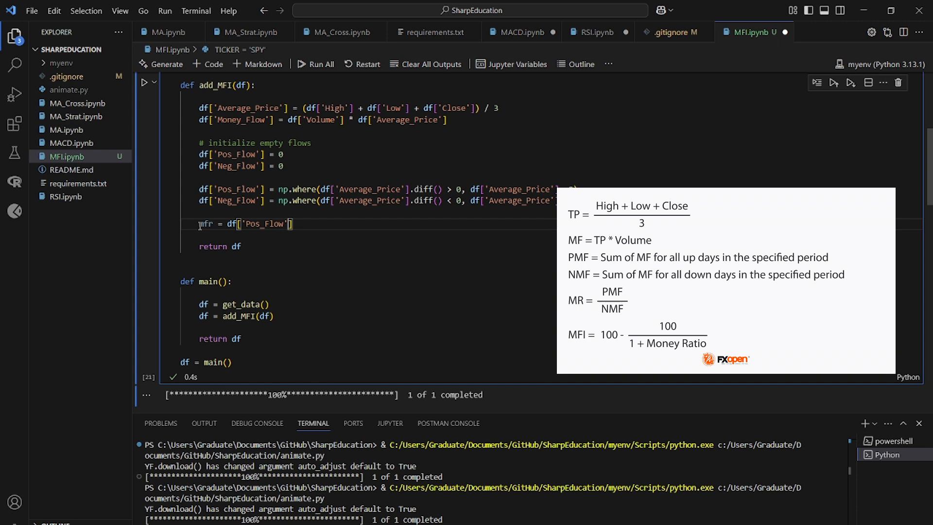
{"action": "type", "text": ".rolling"}
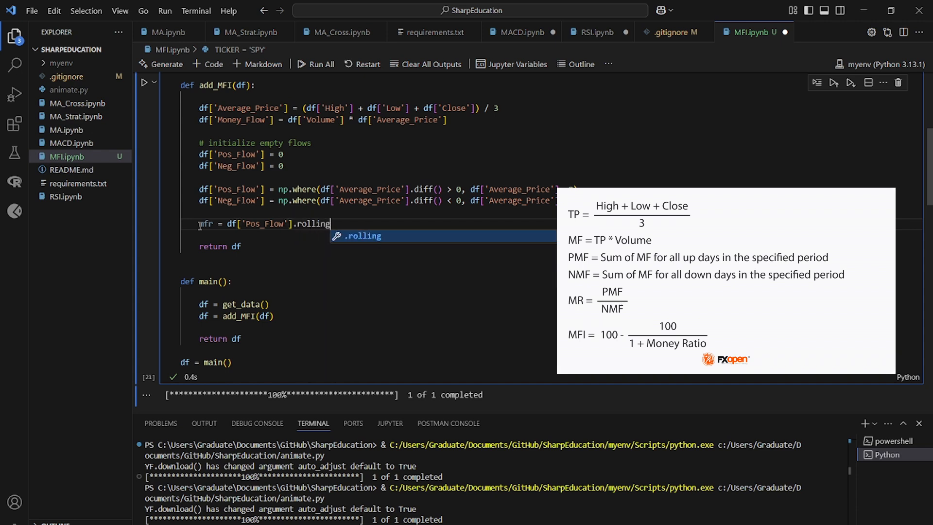
{"action": "type", "text": "(prio"}
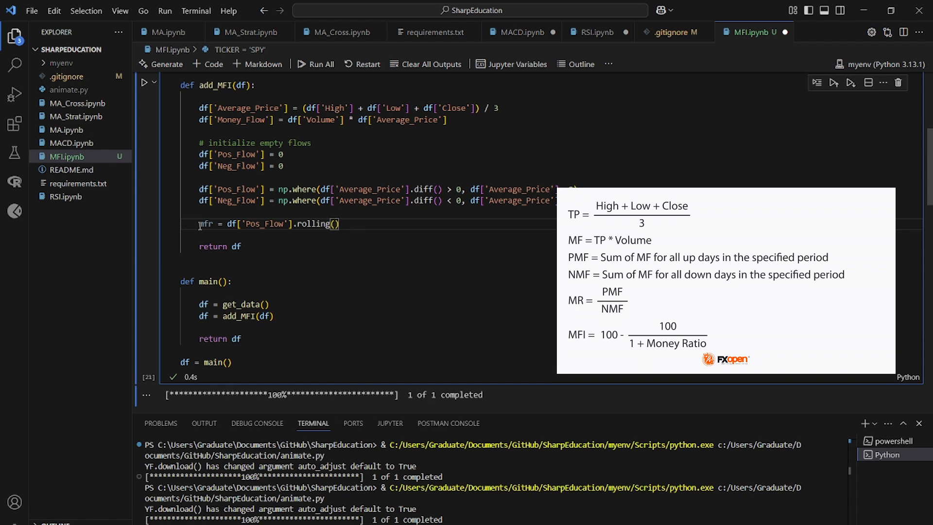
{"action": "left_click", "coordinate": [336, 224]}
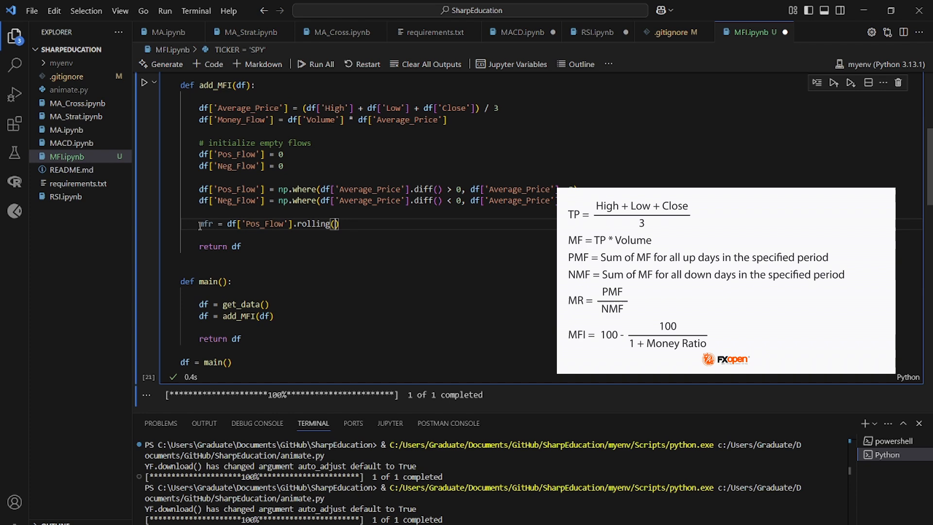
{"action": "type", "text": "MFI_LEGNT"}
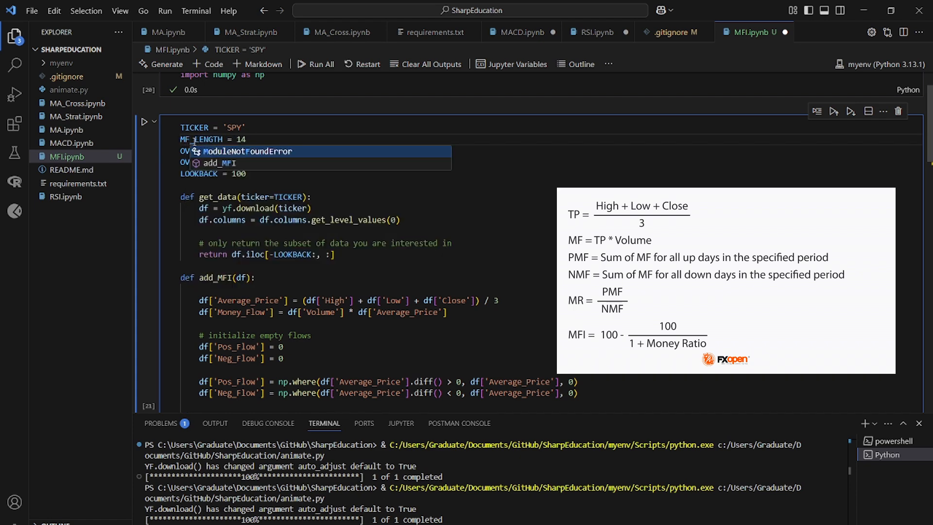
Finish mfr as Pos_Flow.rolling(length).sum() divided by Neg_Flow.rolling(length).sum().
{"action": "scroll", "scroll_direction": "down", "scroll_amount": 3}
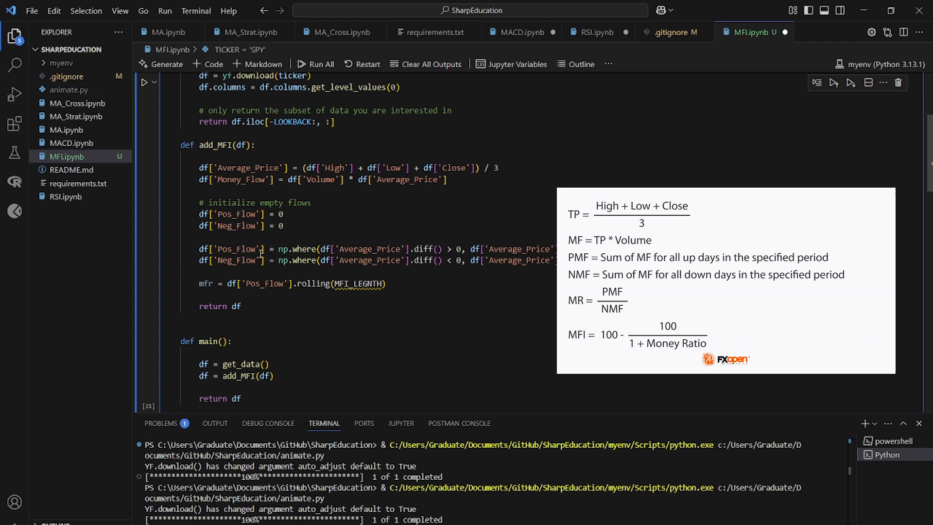
{"action": "scroll", "scroll_direction": "down", "scroll_amount": 3}
{"action": "type", "text": ", lengt"}
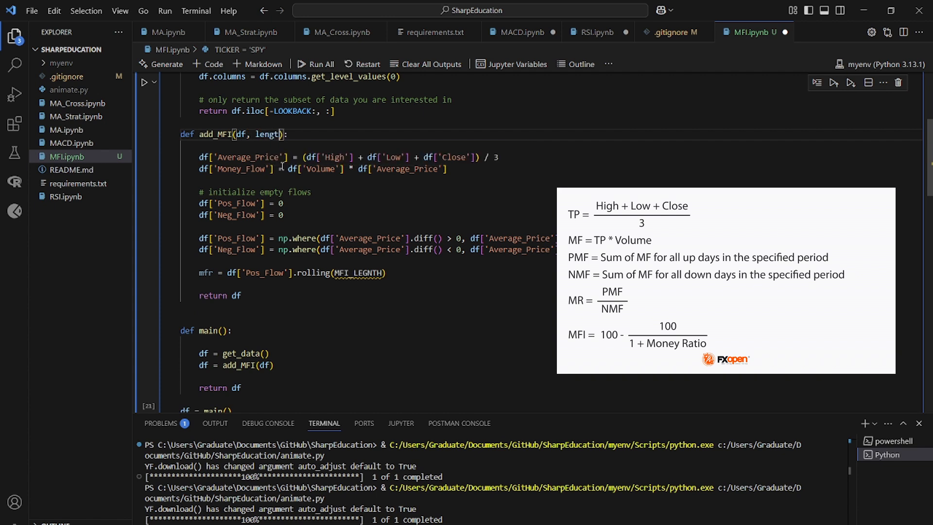
{"action": "type", "text": "h=MFI_LENGTH"}
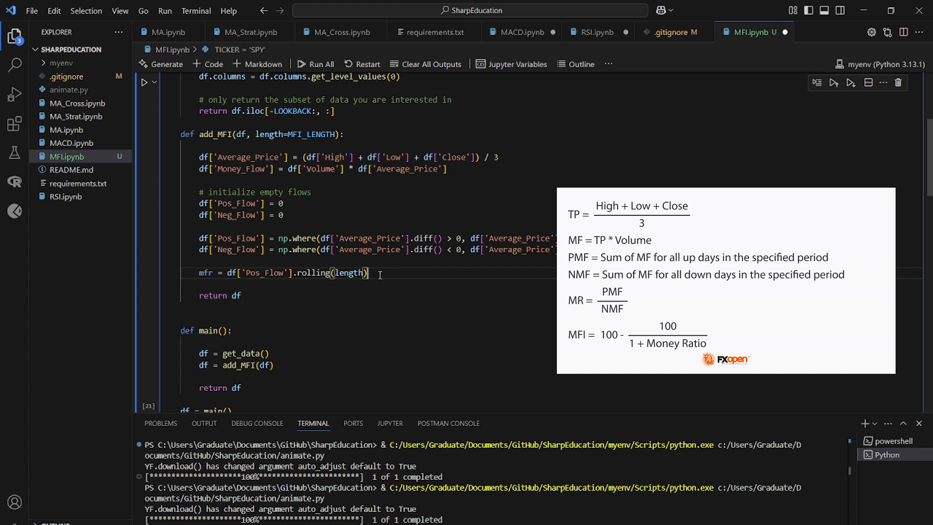
{"action": "type", "text": ".su"}
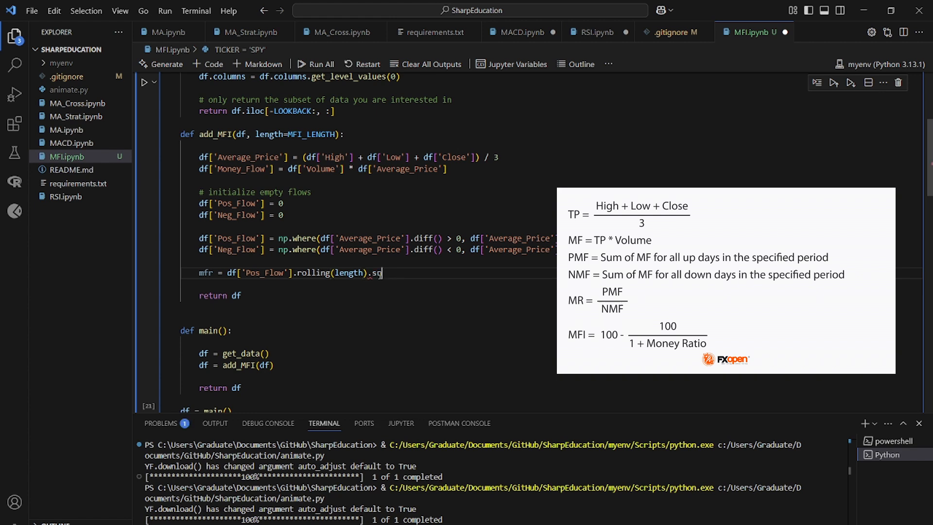
{"action": "type", "text": "um()"}
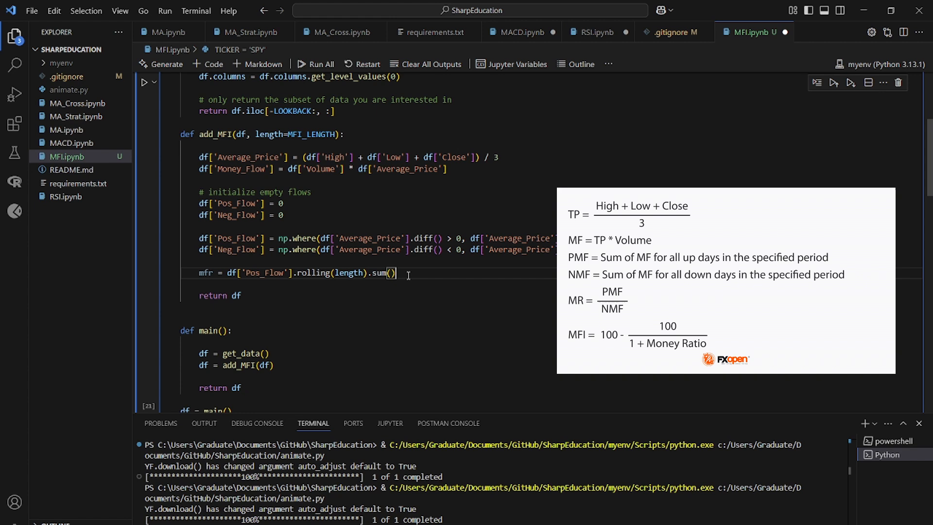
{"action": "type", "text": "/"}
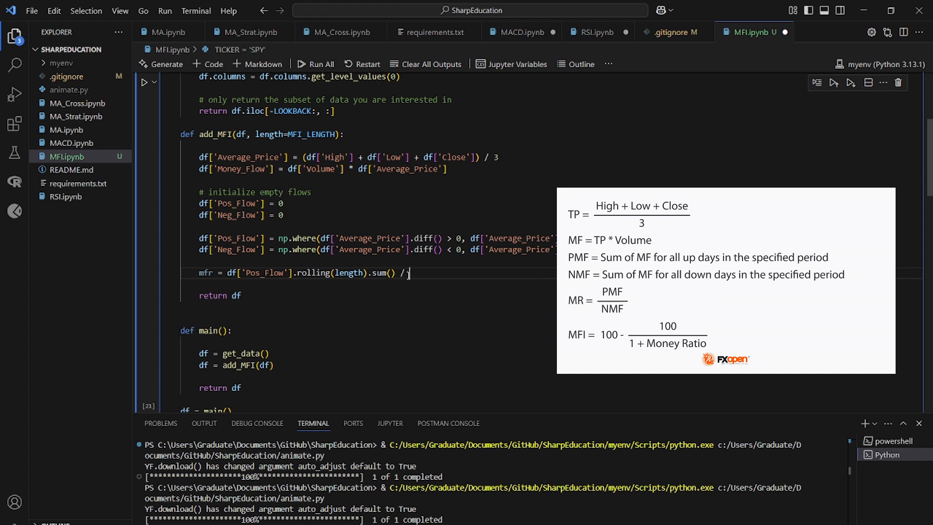
{"action": "type", "text": "df"}
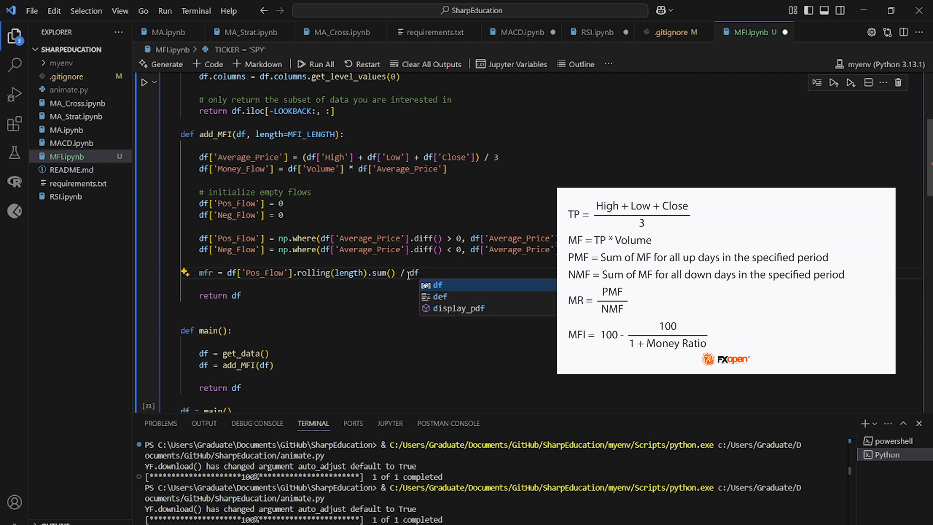
{"action": "type", "text": "['Neg_Flow"}
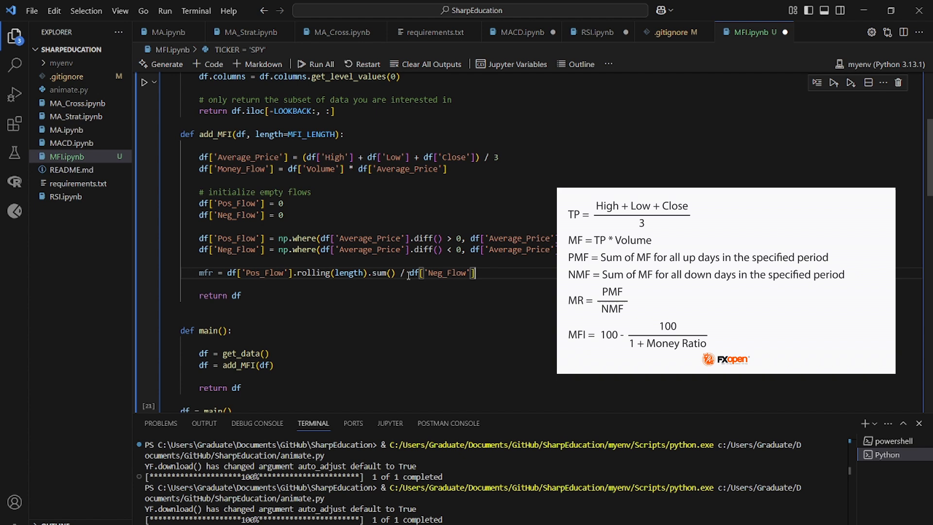
{"action": "type", "text": ".rolling"}
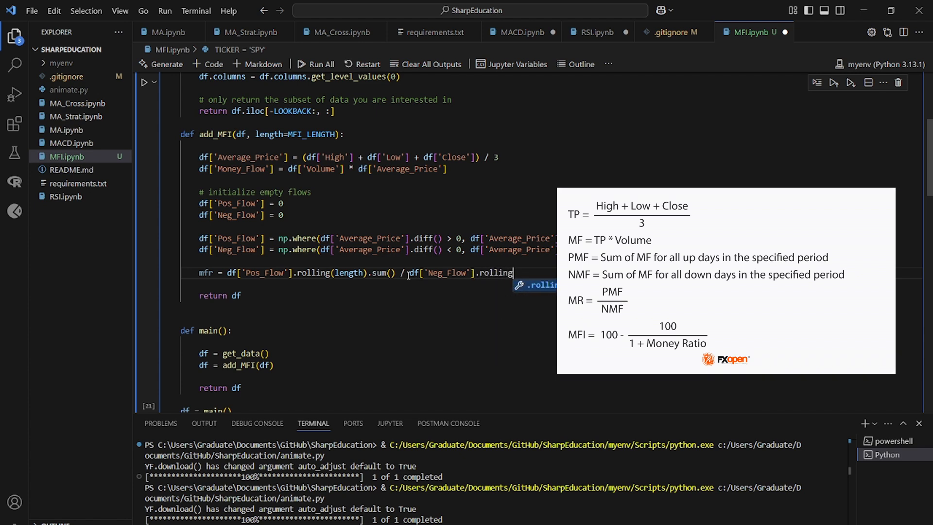
{"action": "type", "text": "(length).s"}
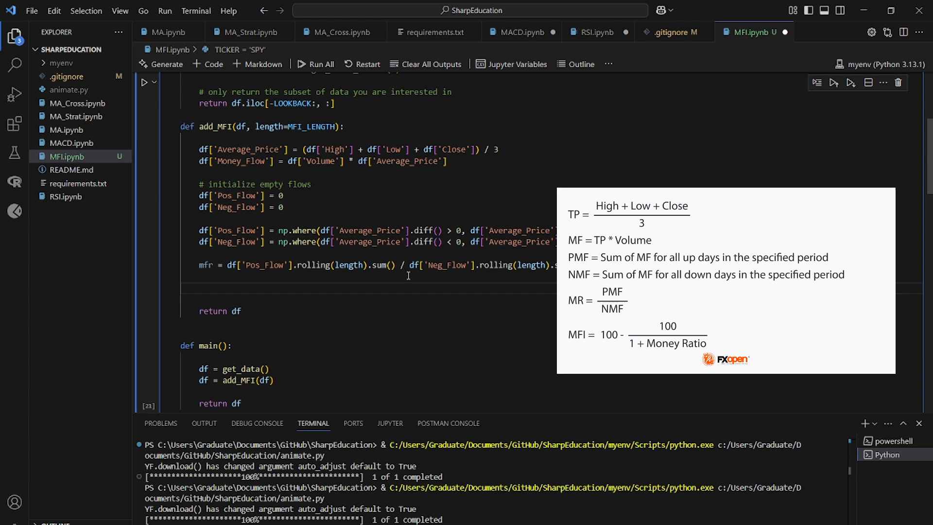
Set df['MFI'] = (100 / (1 + mfr)) under a '# add money flow column' comment.
{"action": "type", "text": "df['MFI'"}
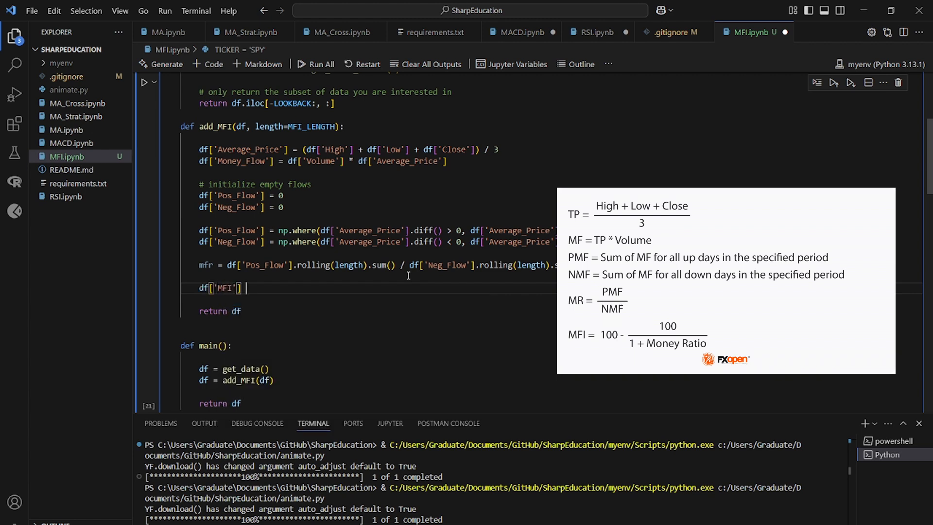
{"action": "type", "text": "="}
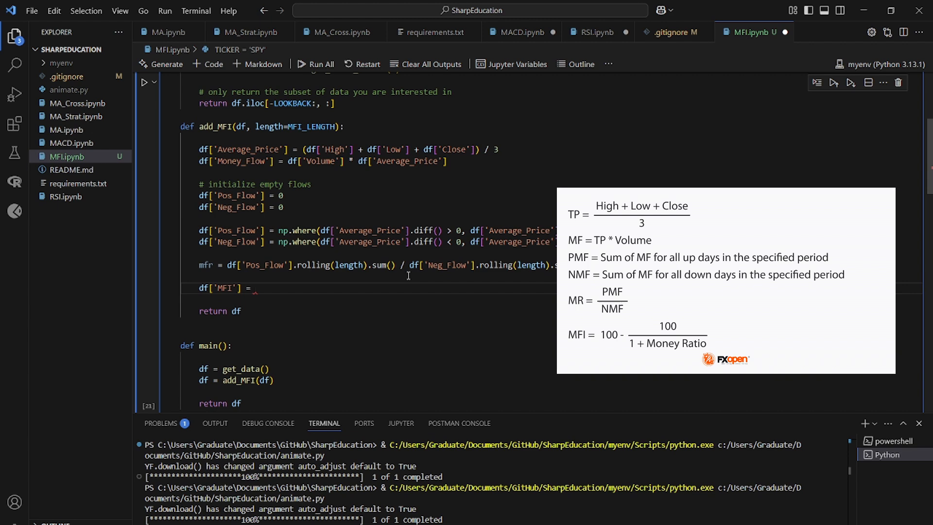
{"action": "type", "text": "10"}
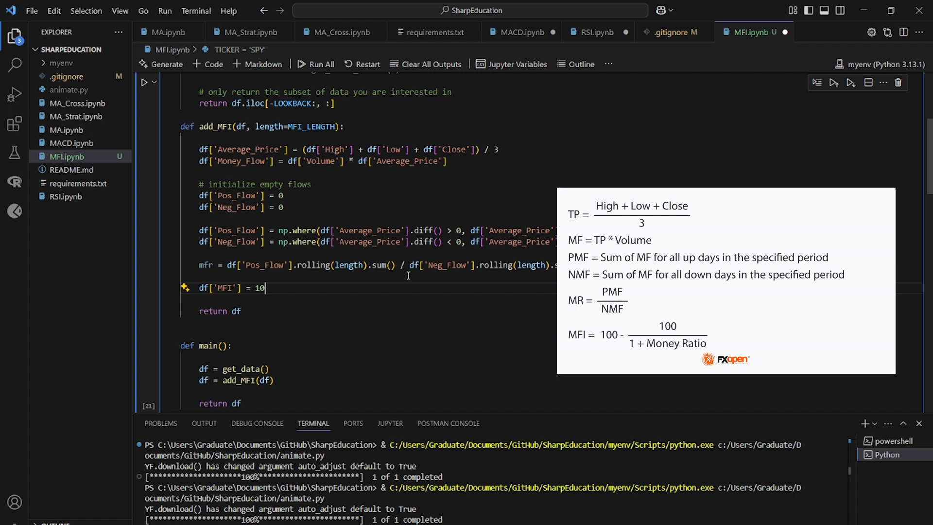
{"action": "type", "text": "0"}
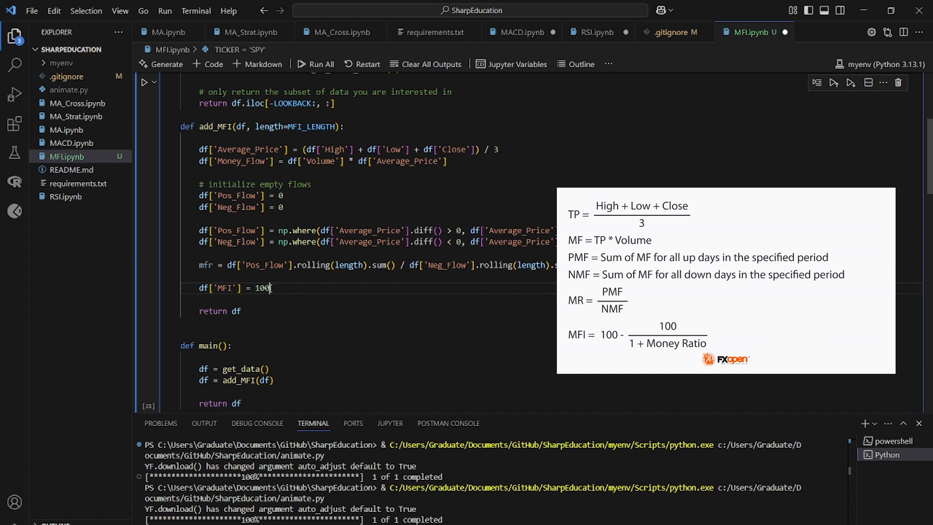
{"action": "double_click", "coordinate": [260, 288]}
{"action": "type", "text": "("}
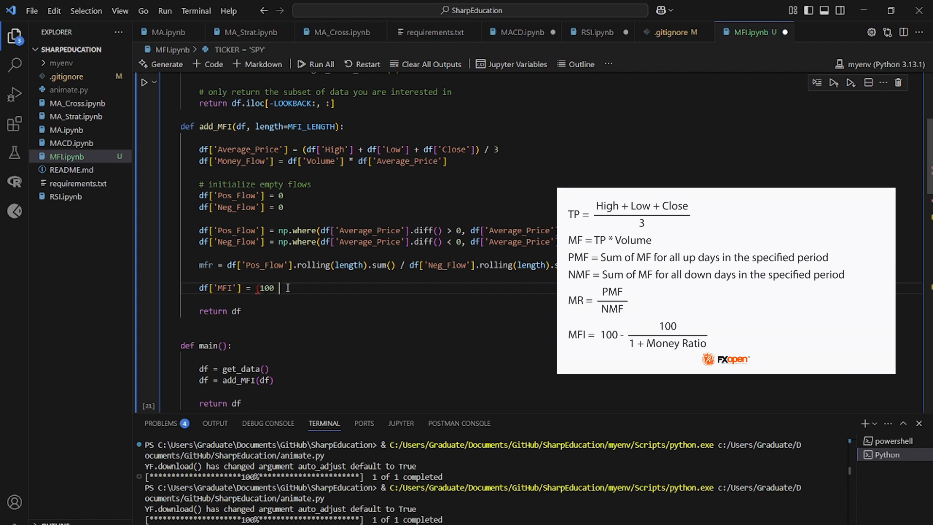
{"action": "type", "text": "/ (1)"}
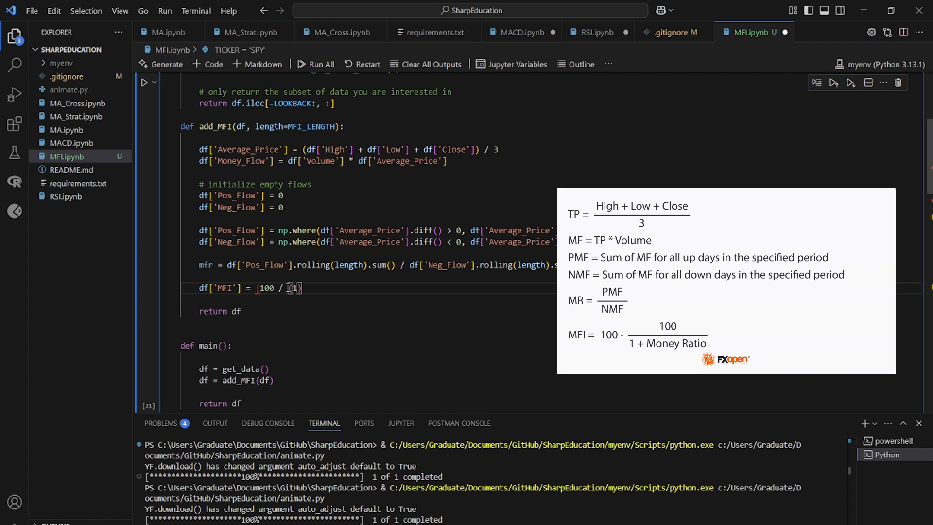
{"action": "type", "text": "+"}
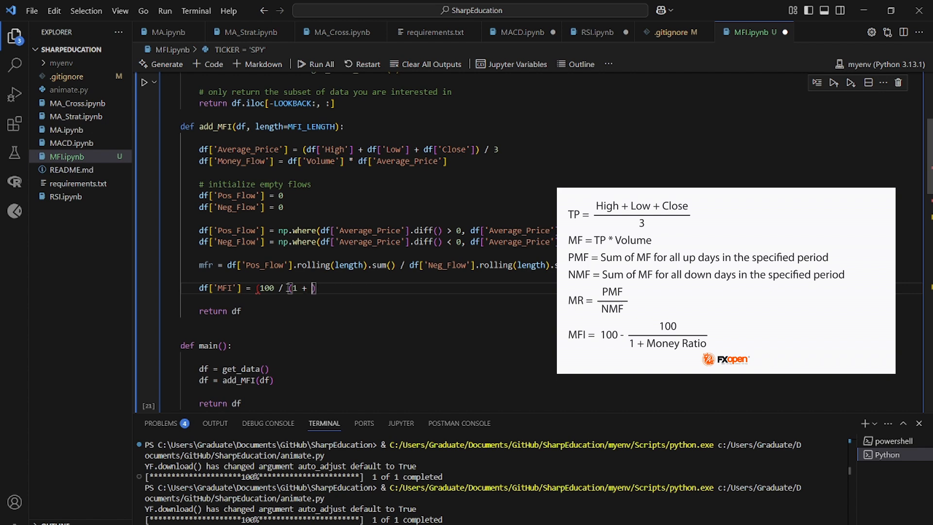
{"action": "type", "text": "mfr"}
{"action": "type", "text": "#"}
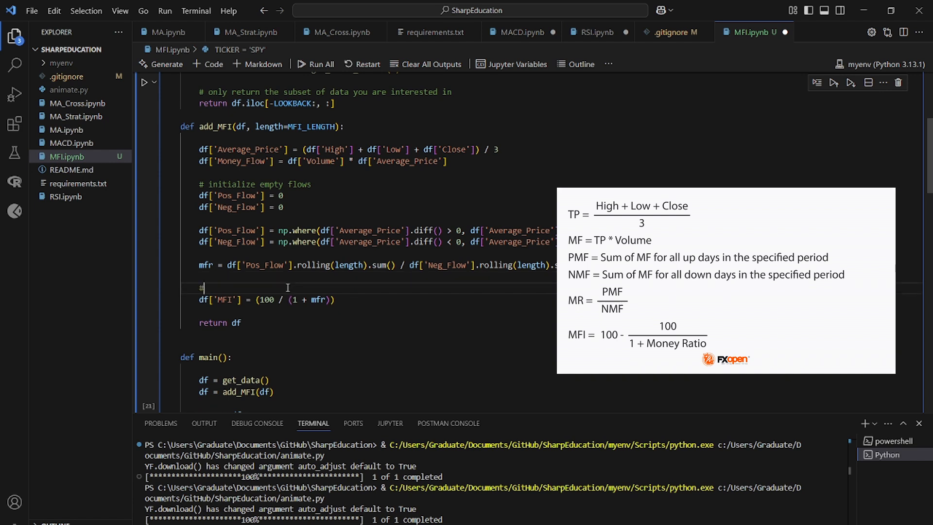
{"action": "type", "text": "add money fl"}
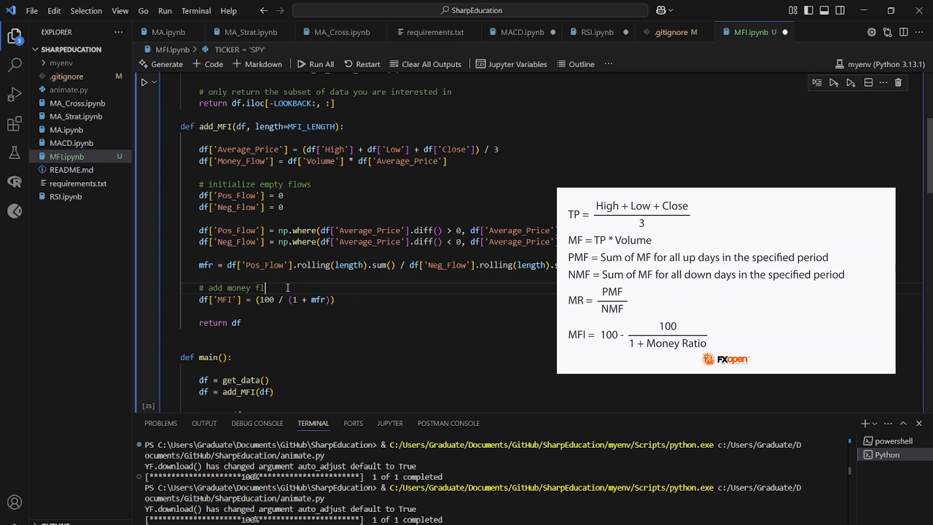
{"action": "type", "text": "ow column"}
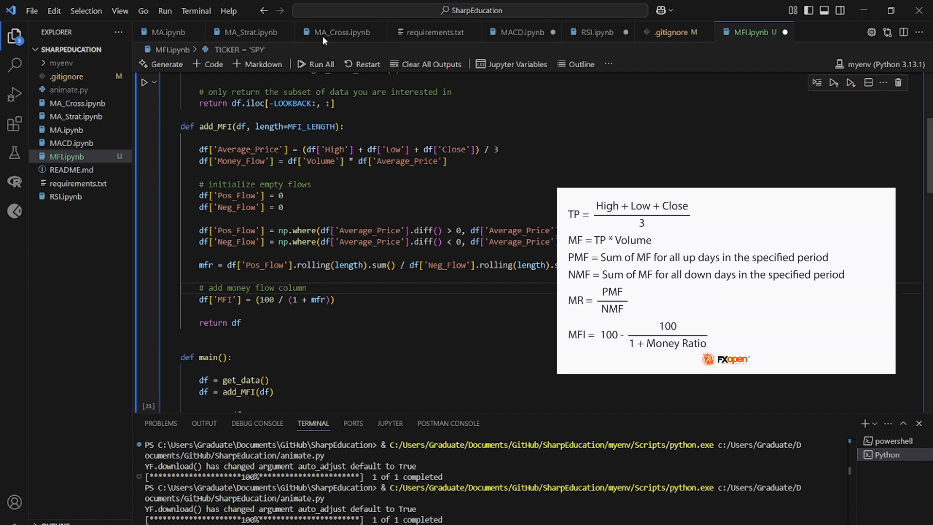
{"action": "mouse_move", "coordinate": [305, 61]}
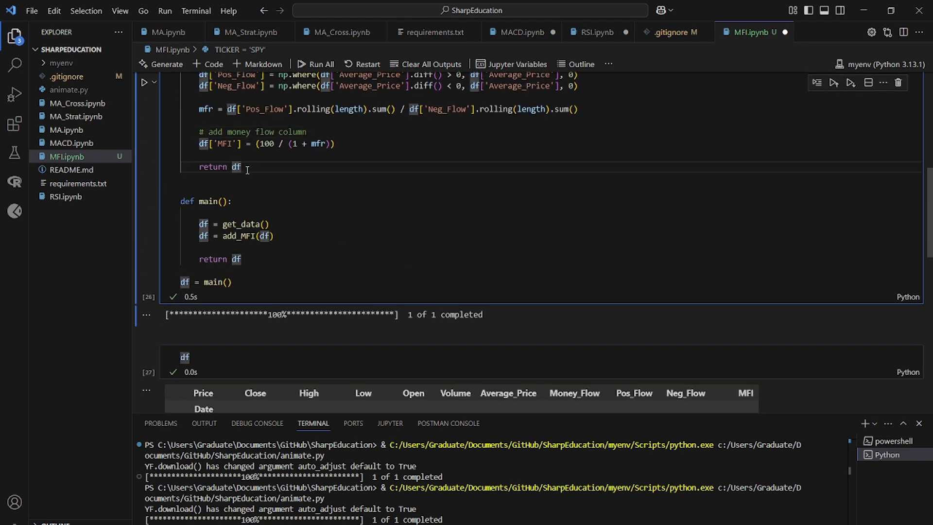
Make add_MFI return df.dropna() so rows with missing values are removed.
{"action": "type", "text": ".dr"}
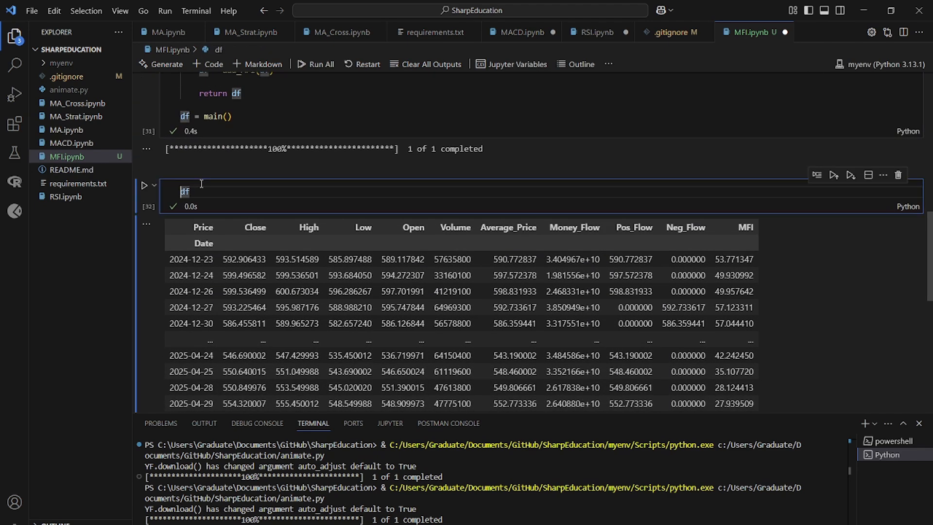
Plot df['MFI'] with a red OVERBOUGHT and green OVERSOLD axhline and run it.
{"action": "type", "text": "plt"}
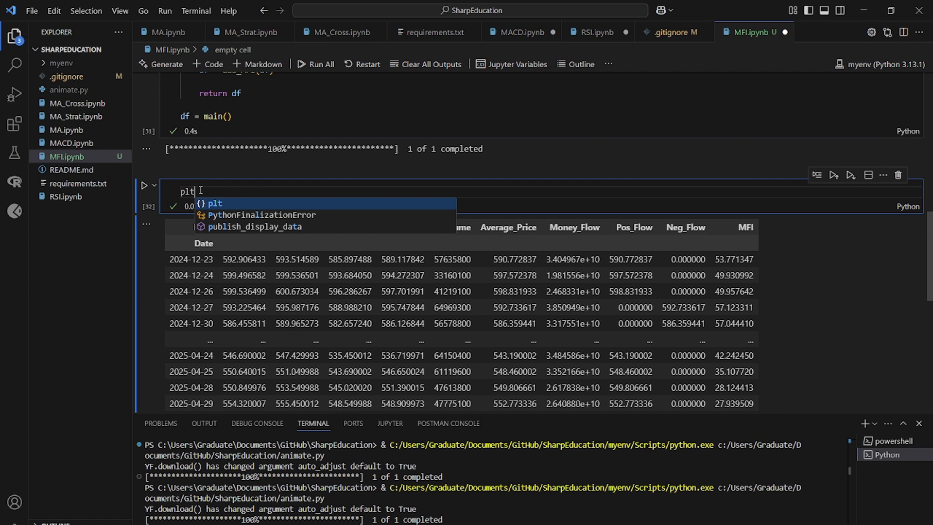
{"action": "type", "text": ".plot(df)"}
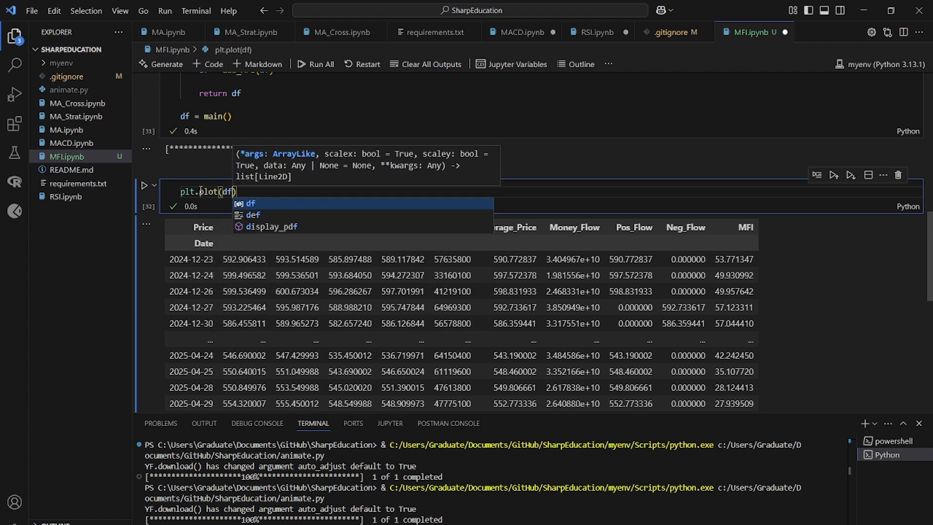
{"action": "type", "text": "['MFI']"}
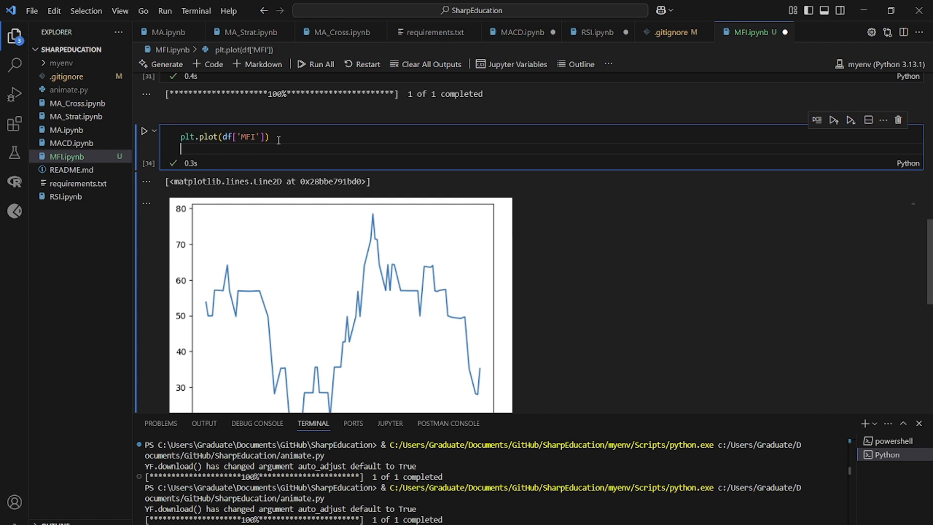
{"action": "type", "text": "plt.axhline(OVERBOUGHT, color='red"}
{"action": "type", "text": "plt.axhline(OVERSOLD, color='green');"}
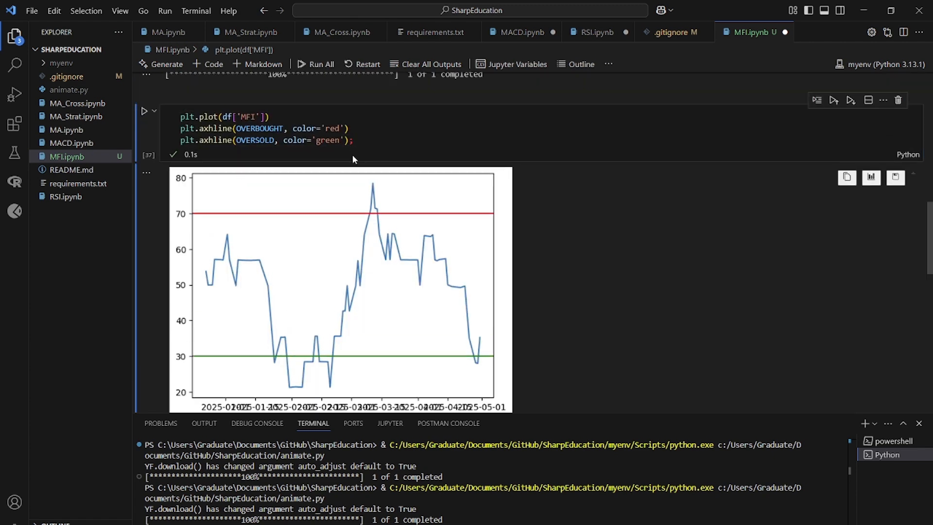
{"action": "scroll", "scroll_direction": "down", "scroll_amount": 3}
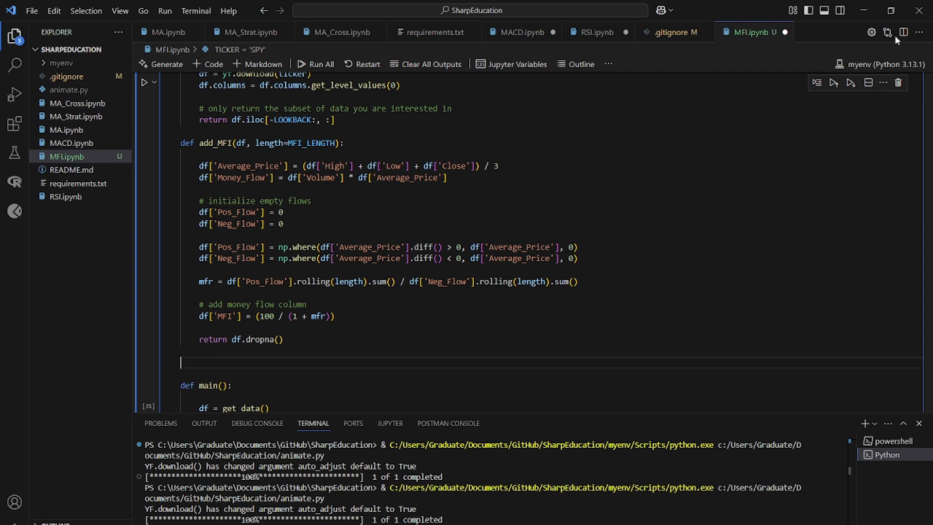
Split the editor and copy add_strategy from RSI.ipynb beside MFI.ipynb.
{"action": "left_click", "coordinate": [903, 32]}
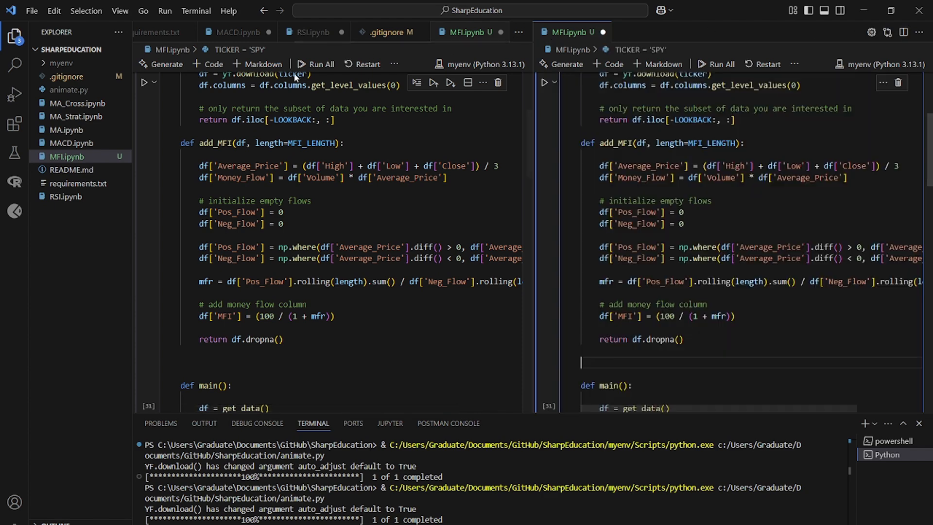
{"action": "left_click", "coordinate": [314, 32]}
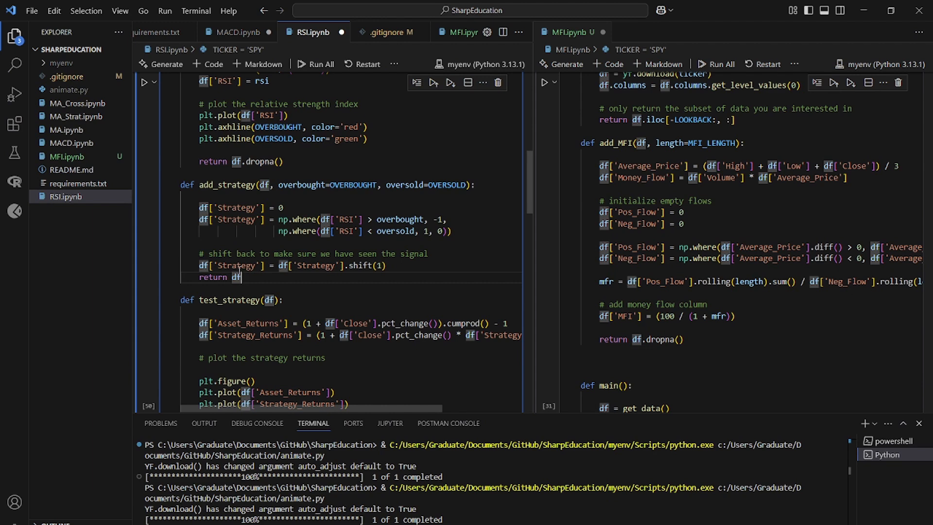
{"action": "left_click_drag", "start_coordinate": [183, 184], "coordinate": [242, 277]}
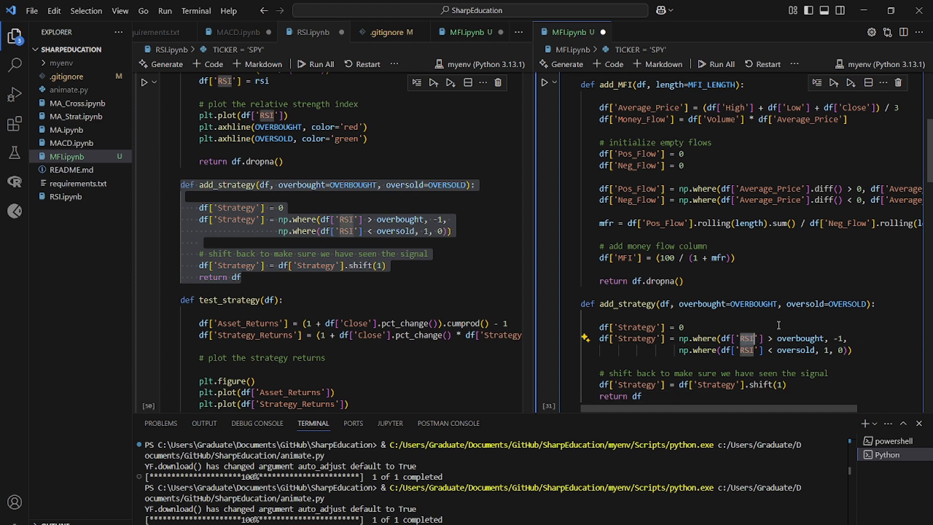
Adapt the pasted add_strategy to use df['MFI'] for the -1/1 signals, keeping shift(1).
{"action": "type", "text": "MFI"}
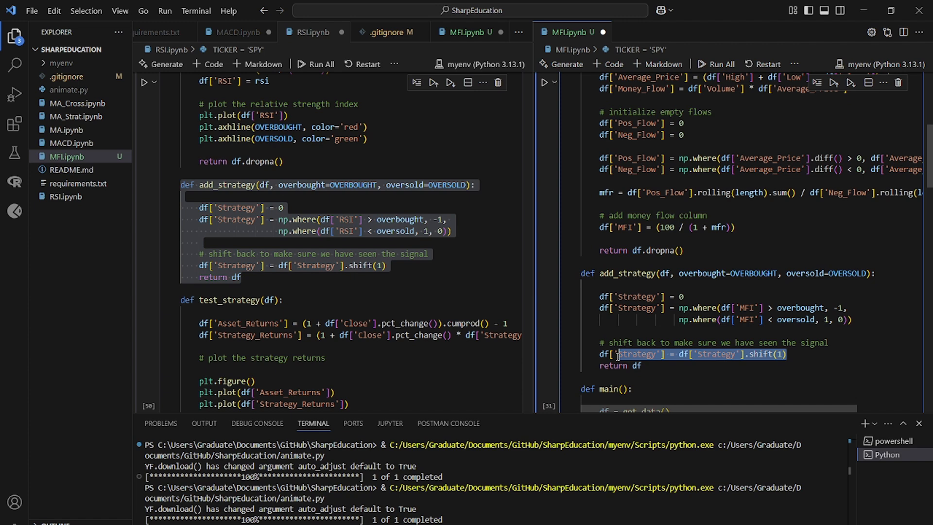
{"action": "left_click", "coordinate": [645, 365]}
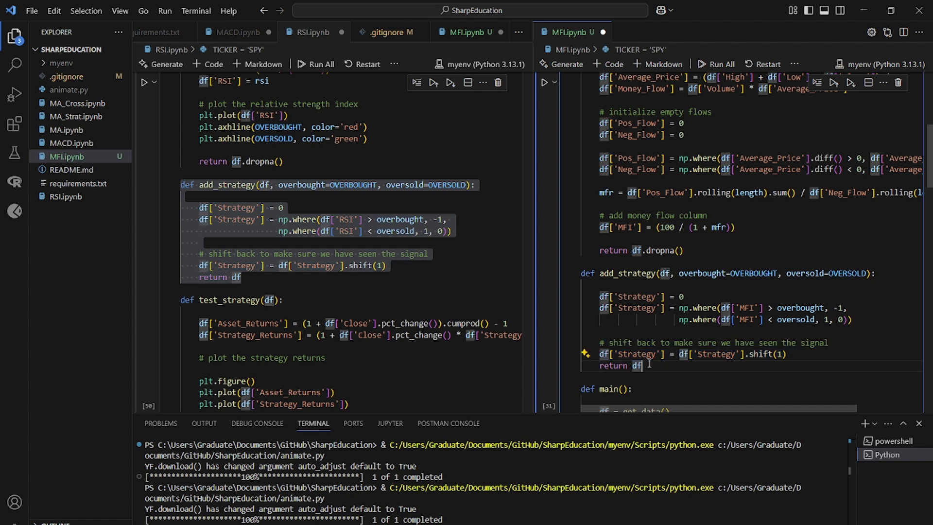
{"action": "scroll", "scroll_direction": "down", "scroll_amount": 3}
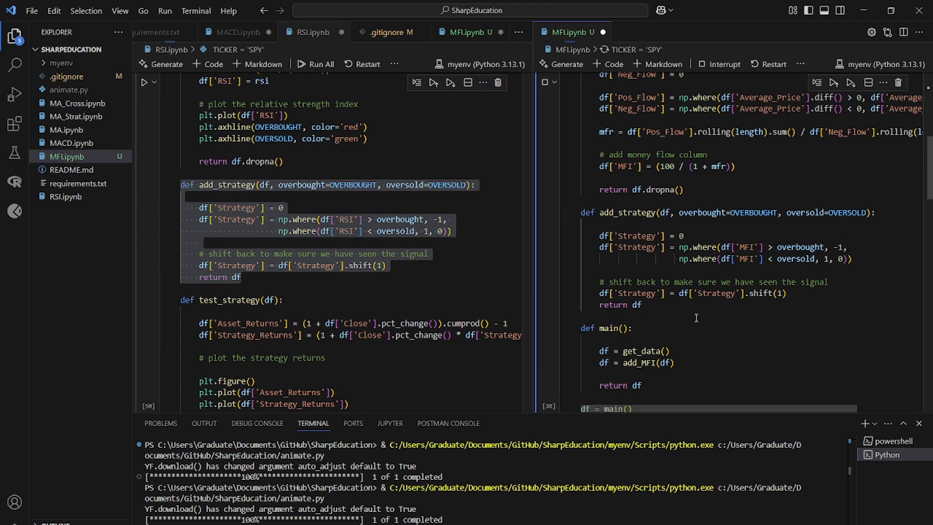
Add the strategy step to main() after add_MFI and rerun to show the Strategy column.
{"action": "left_click", "coordinate": [717, 64]}
{"action": "type", "text": "df"}
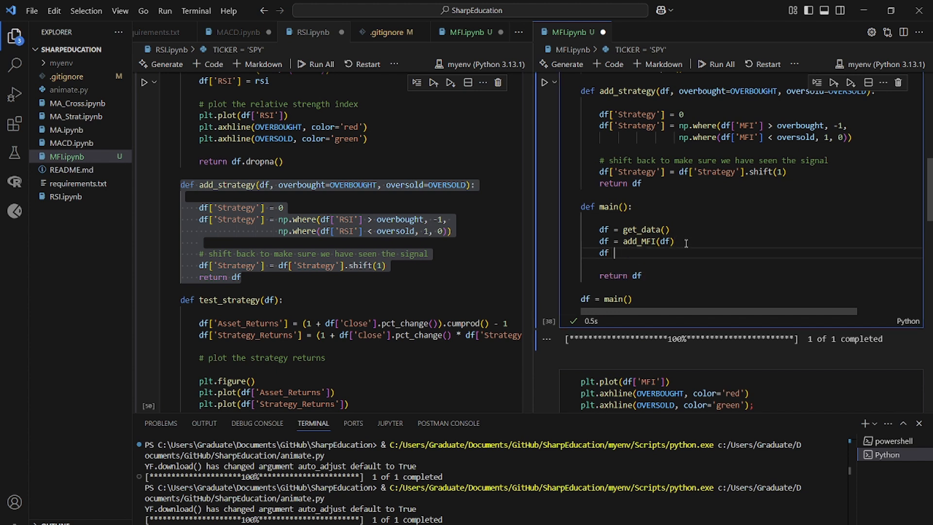
{"action": "type", "text": "="}
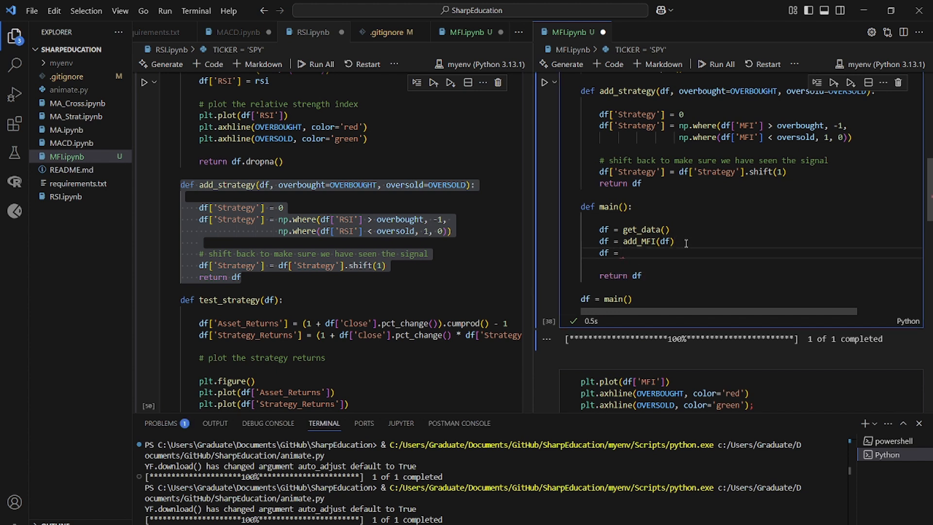
{"action": "type", "text": "add_MFI"}
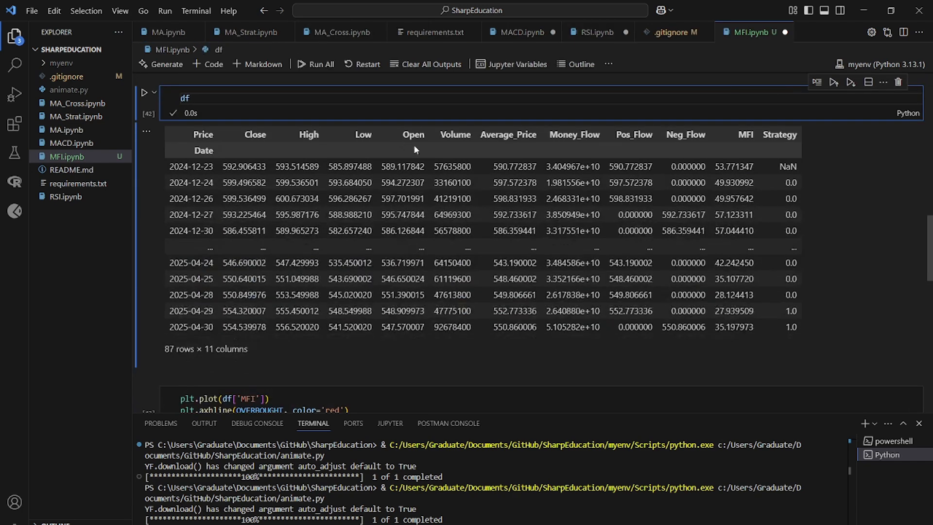
{"action": "mouse_move", "coordinate": [770, 321]}
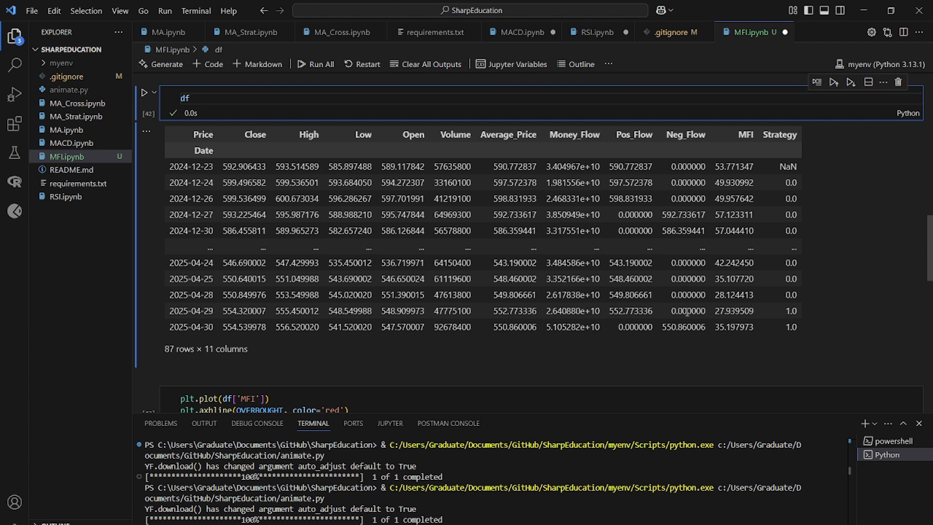
{"action": "double_click", "coordinate": [734, 311]}
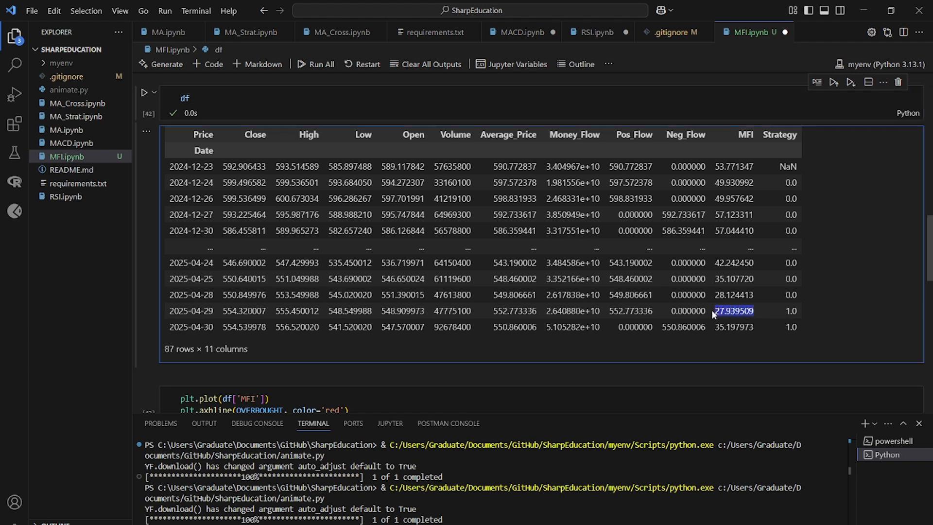
{"action": "left_click", "coordinate": [733, 327]}
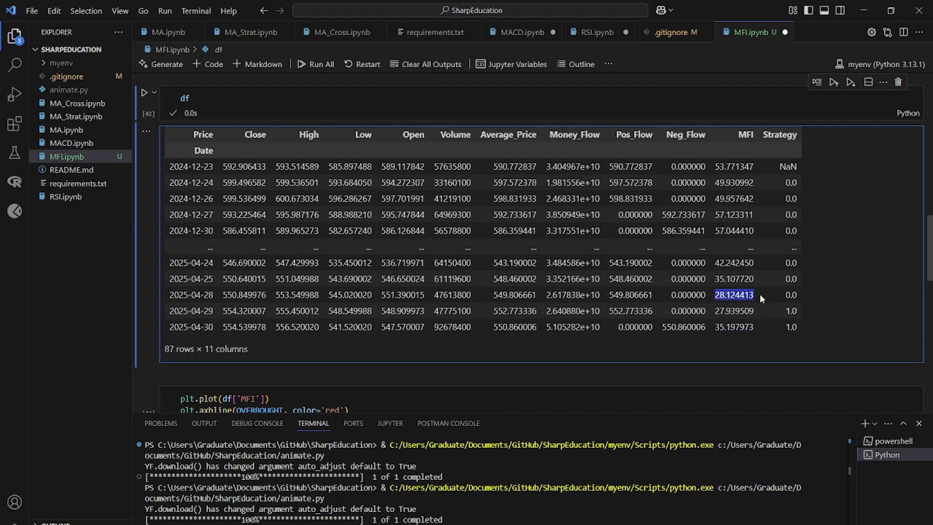
{"action": "mouse_move", "coordinate": [768, 290]}
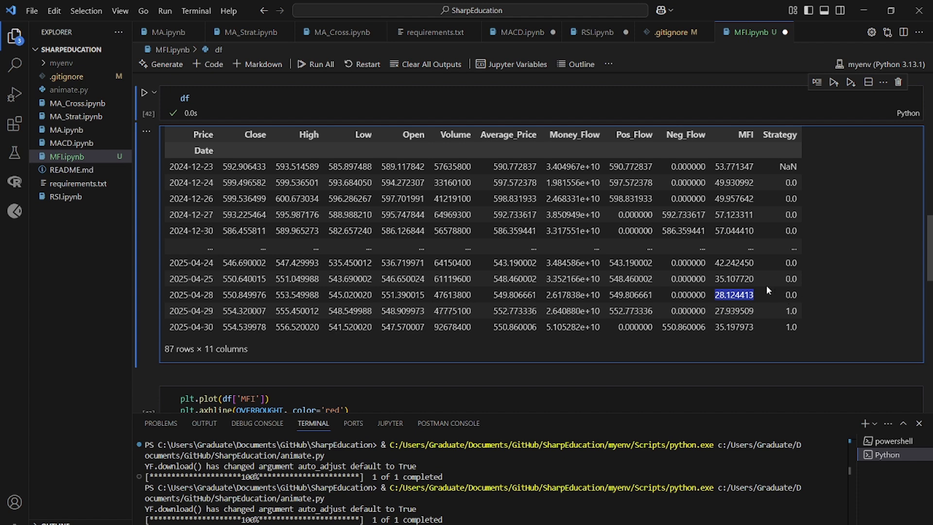
{"action": "mouse_move", "coordinate": [722, 301]}
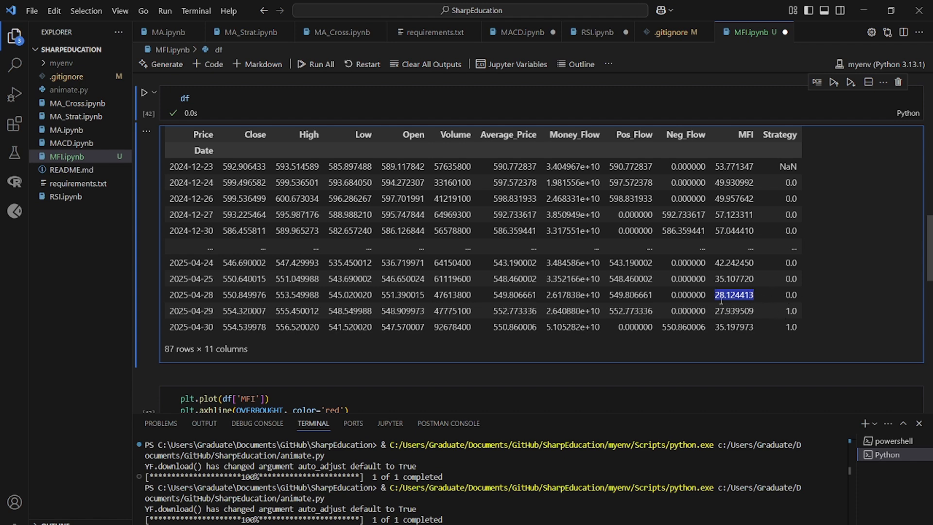
{"action": "mouse_move", "coordinate": [709, 308]}
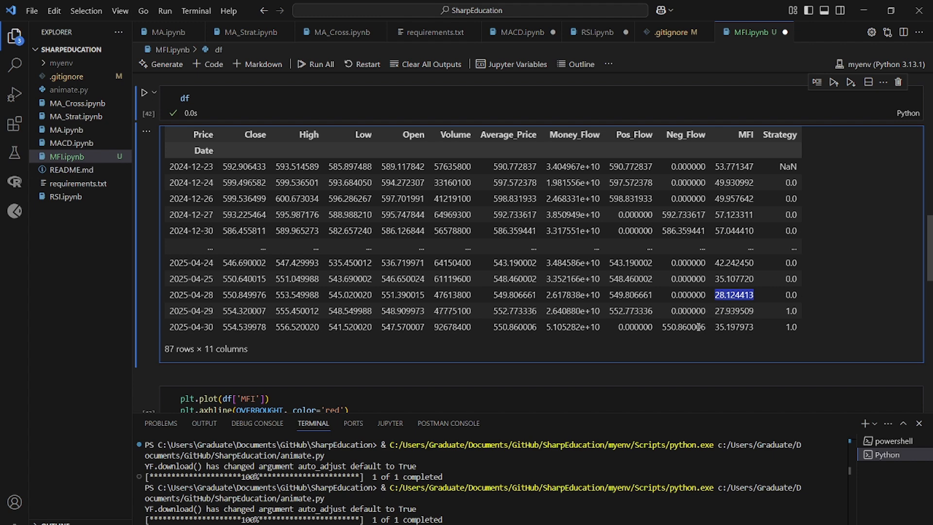
{"action": "mouse_move", "coordinate": [726, 304]}
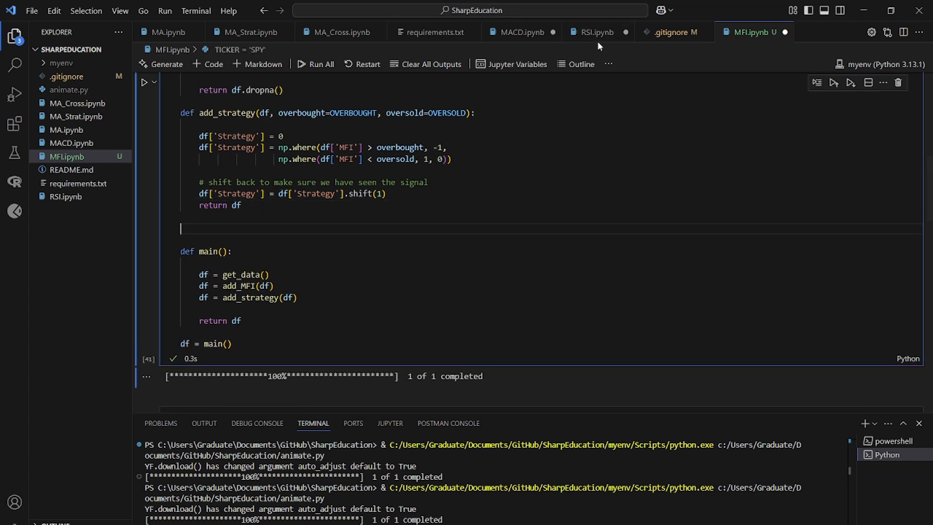
Copy test_strategy from RSI.ipynb into MFI.ipynb and retitle the plot 'MFI Strategy vs TICKER'.
{"action": "left_click", "coordinate": [596, 32]}
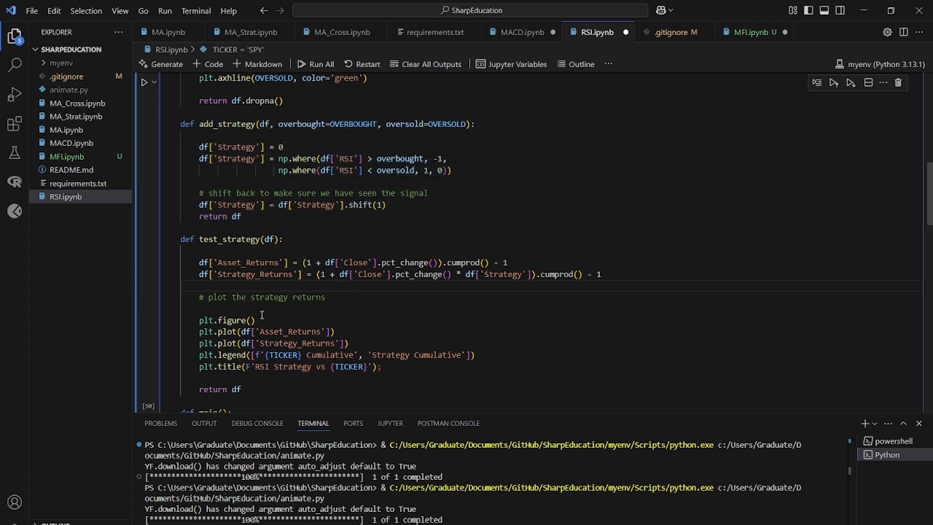
{"action": "left_click_drag", "start_coordinate": [200, 262], "coordinate": [241, 389]}
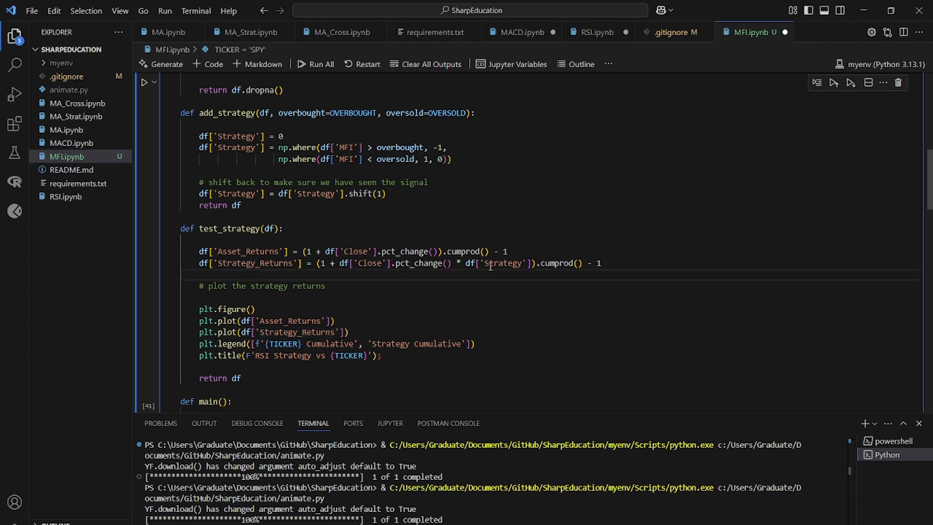
{"action": "scroll", "scroll_direction": "down", "scroll_amount": 3}
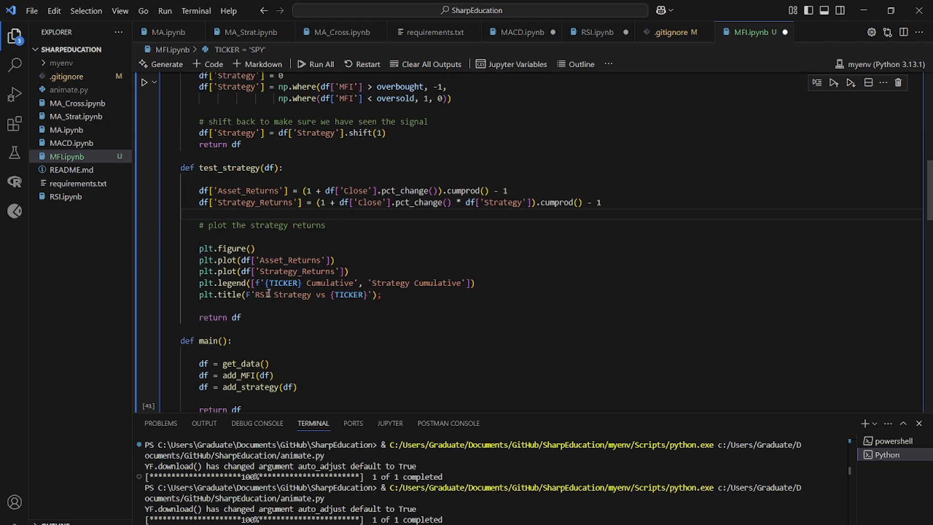
{"action": "double_click", "coordinate": [260, 295]}
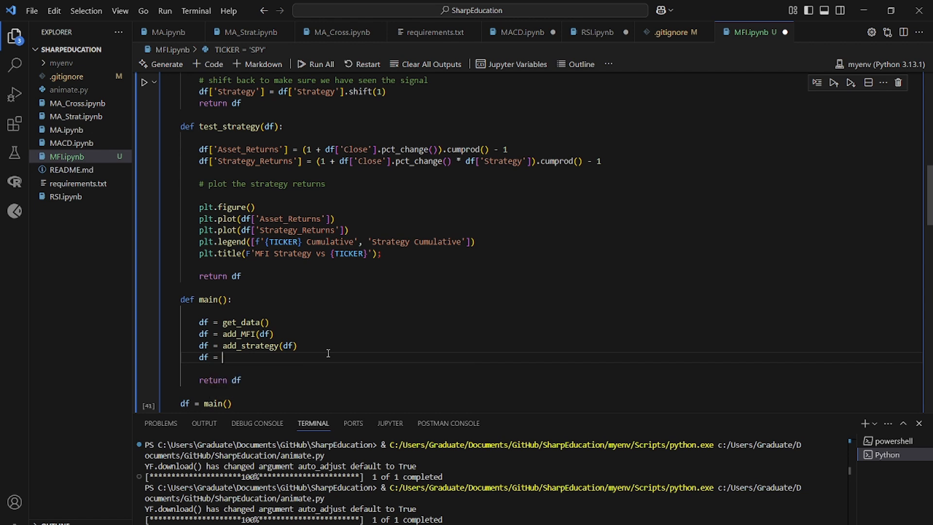
Call df = test_strategy(df) in main().
{"action": "type", "text": "test_strategy()"}
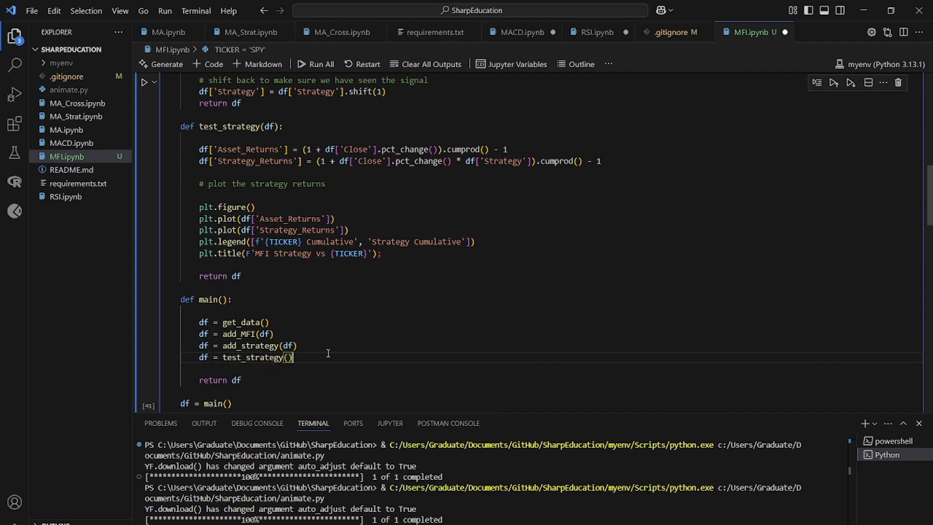
{"action": "type", "text": "df"}
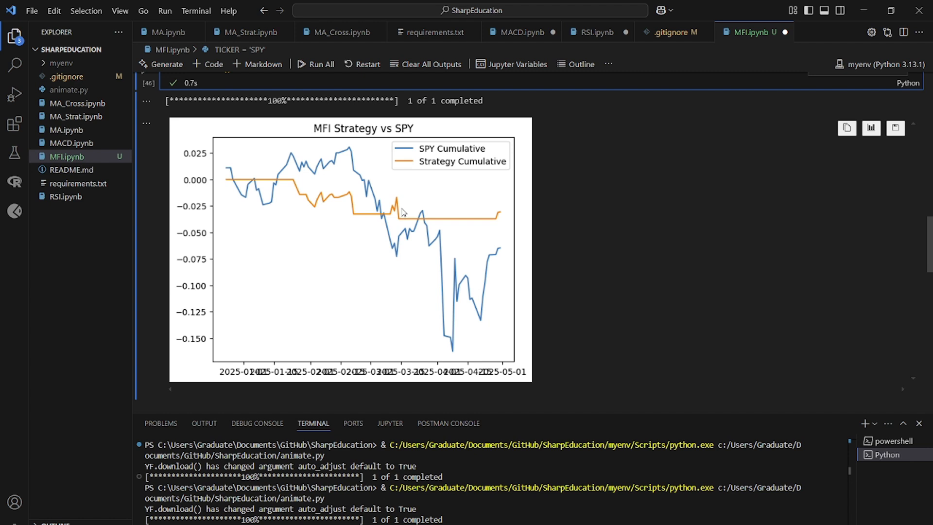
{"action": "mouse_move", "coordinate": [408, 203]}
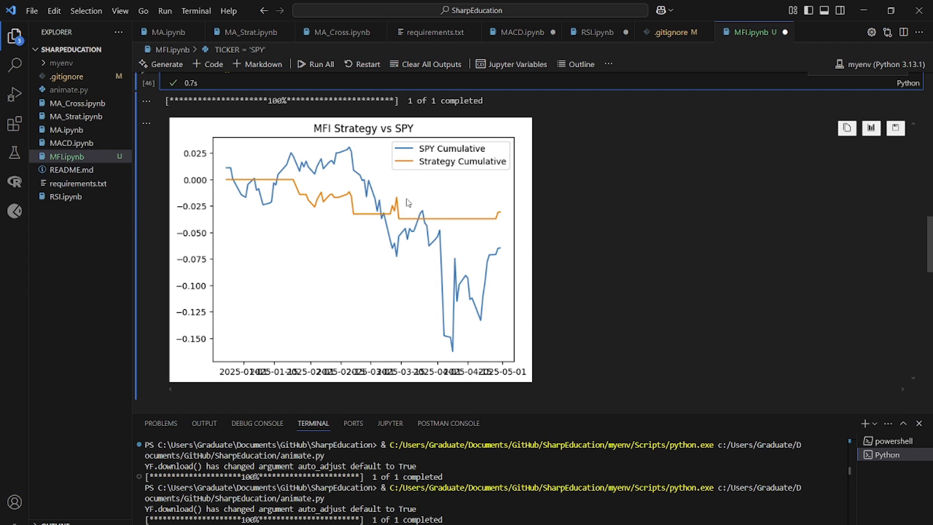
{"action": "mouse_move", "coordinate": [408, 200]}
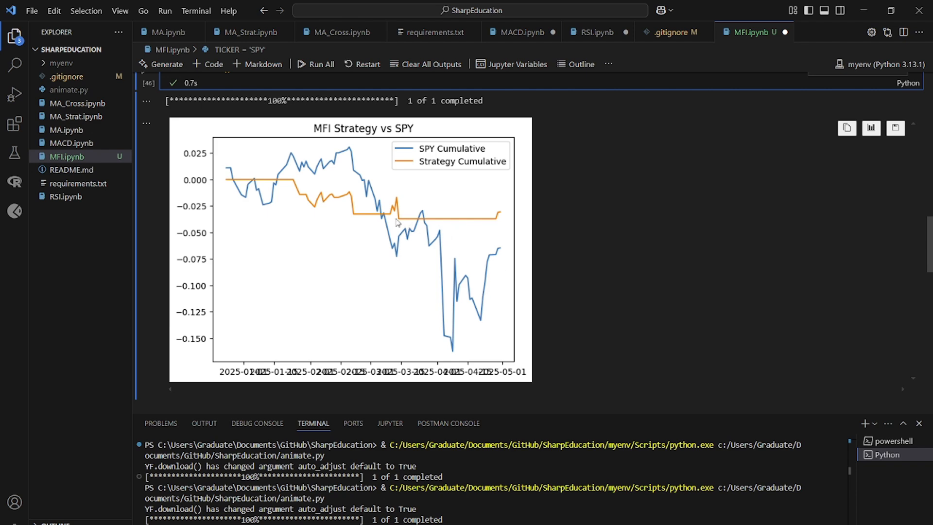
{"action": "mouse_move", "coordinate": [417, 224]}
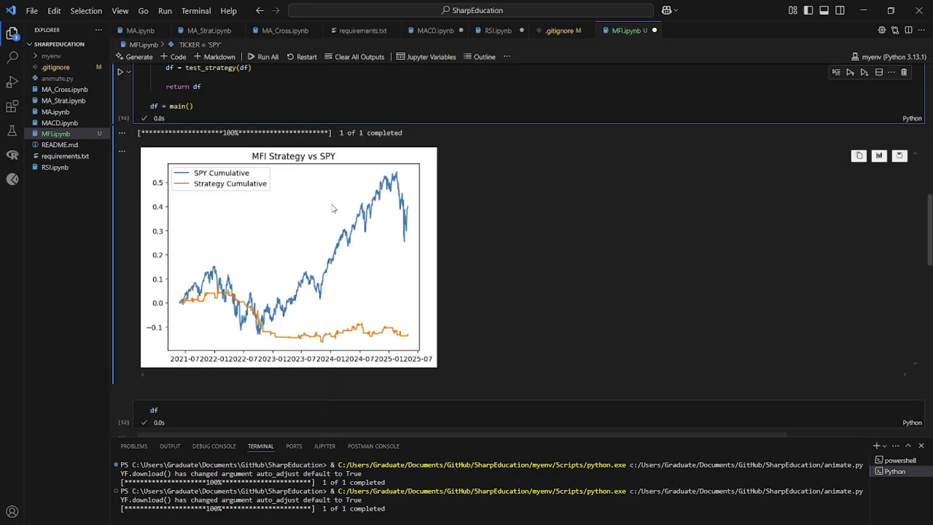
{"action": "mouse_move", "coordinate": [567, 42]}
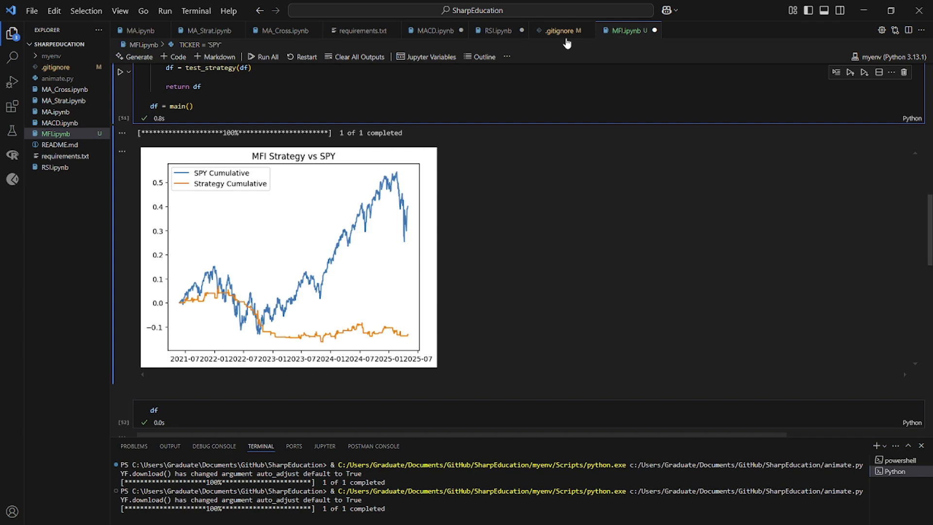
Compare the RSI strategy chart with the MFI Strategy vs SPY chart over 2021–2025.
{"action": "left_click", "coordinate": [497, 30]}
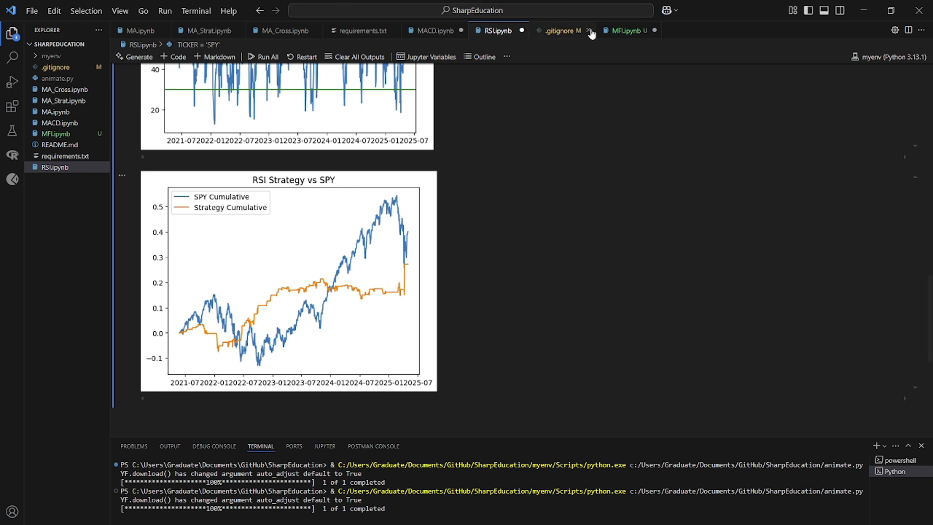
{"action": "left_click", "coordinate": [629, 30]}
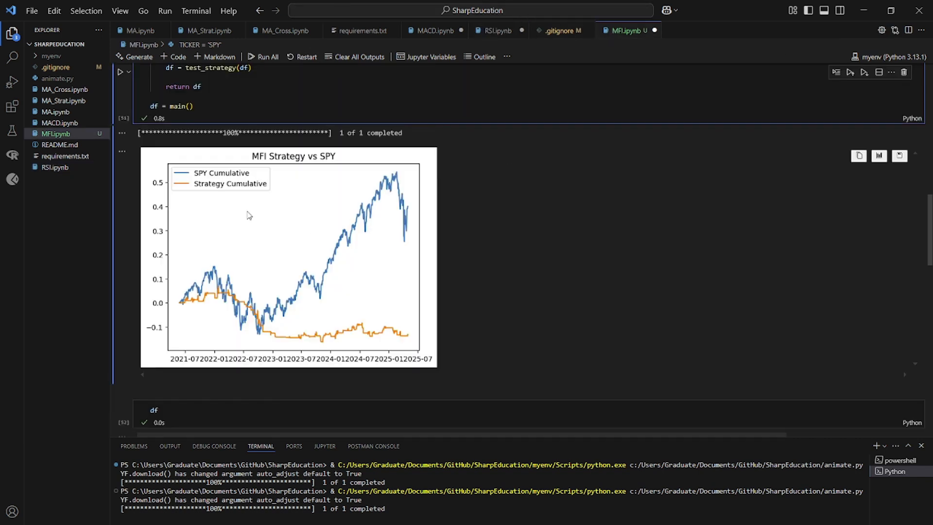
{"action": "scroll", "scroll_direction": "down", "scroll_amount": 3}
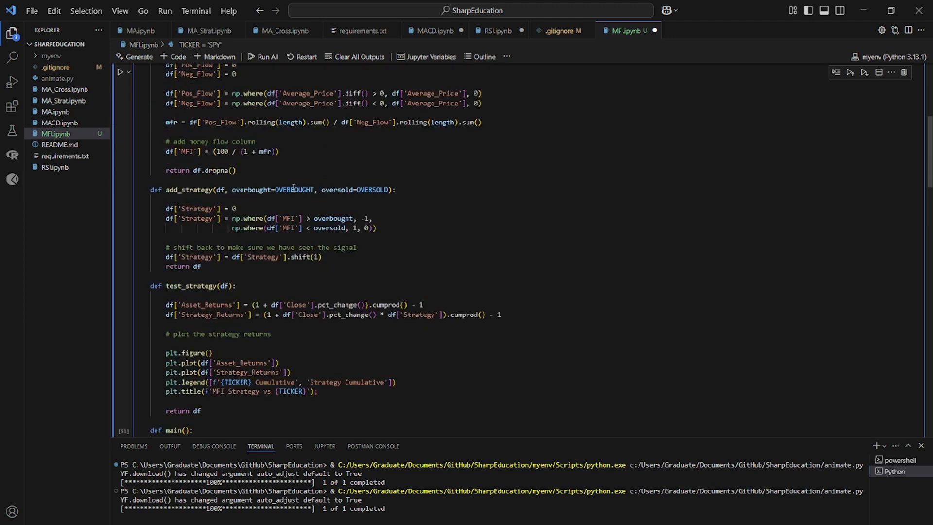
Add plt.title('Money Flow Index Values') after the axhline calls and rerun the plots.
{"action": "scroll", "scroll_direction": "down", "scroll_amount": 3}
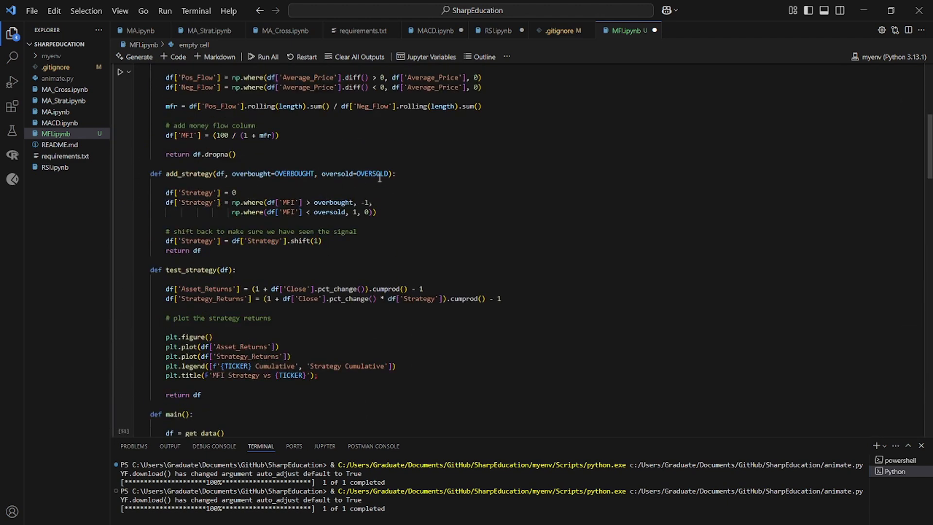
{"action": "scroll", "scroll_direction": "down", "scroll_amount": 3}
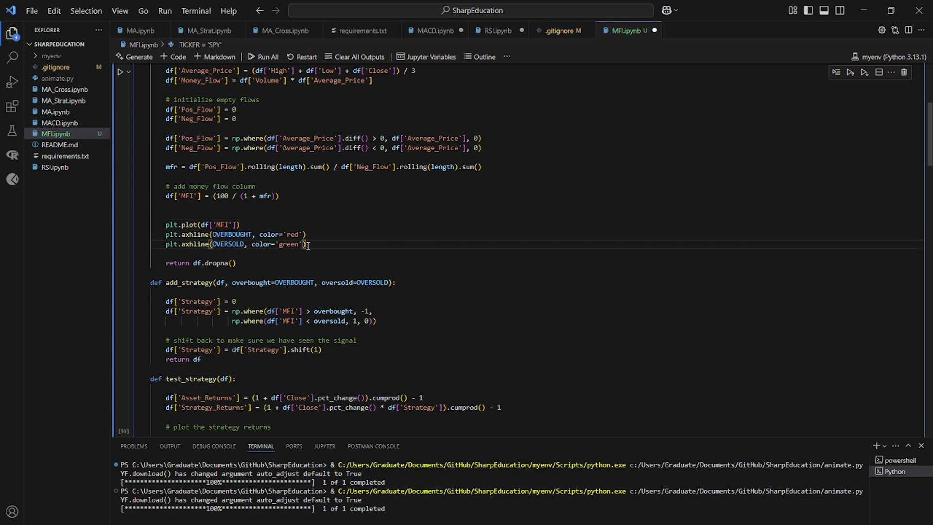
{"action": "type", "text": "plt.title('"}
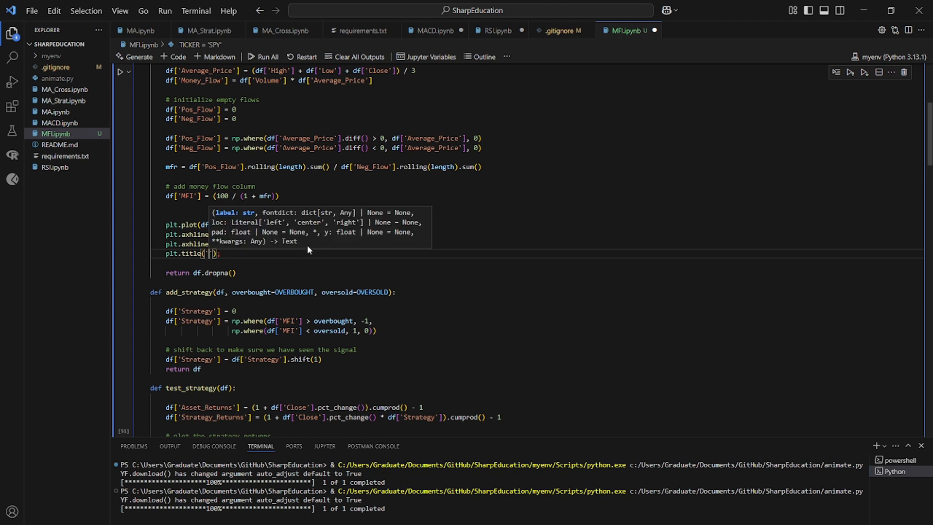
{"action": "type", "text": "Money Flow Index V"}
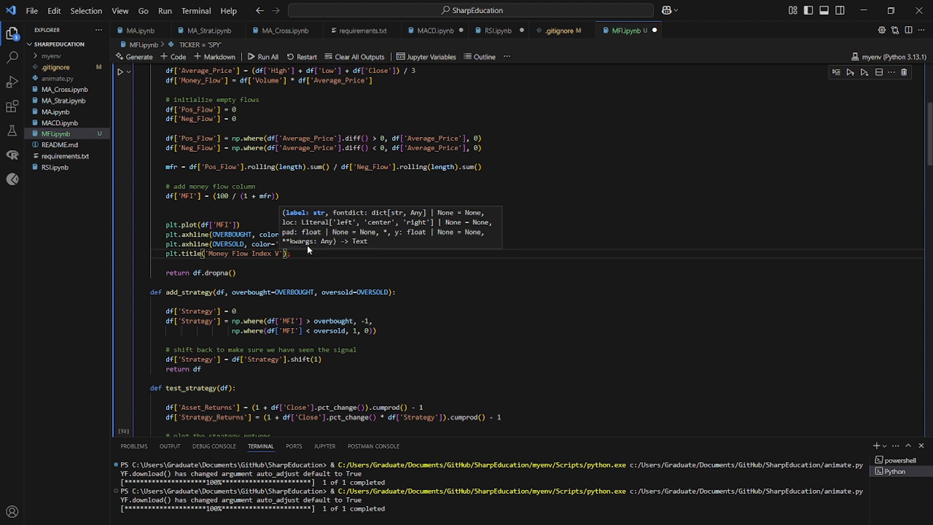
{"action": "type", "text": "a"}
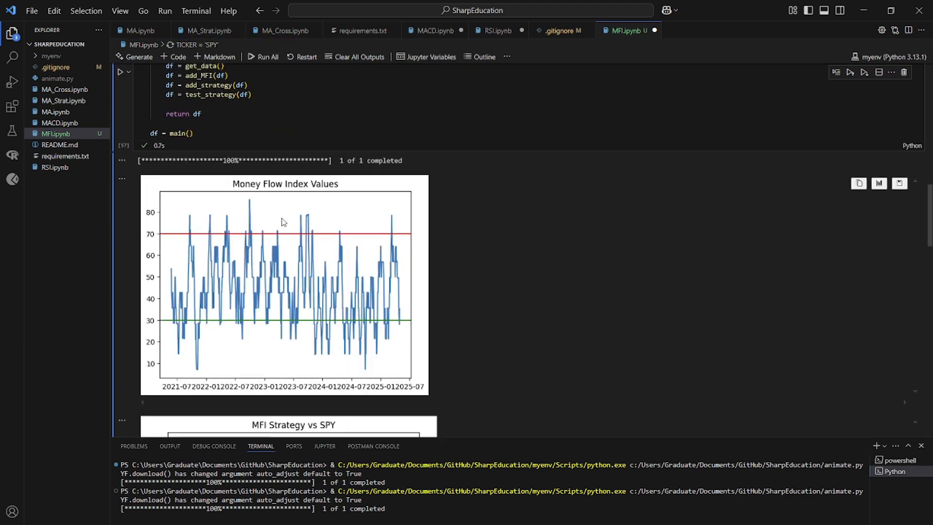
With LOOKBACK 10000, review the 1993–2024 plots and df table, then return to the settings cell.
{"action": "scroll", "scroll_direction": "down", "scroll_amount": 3}
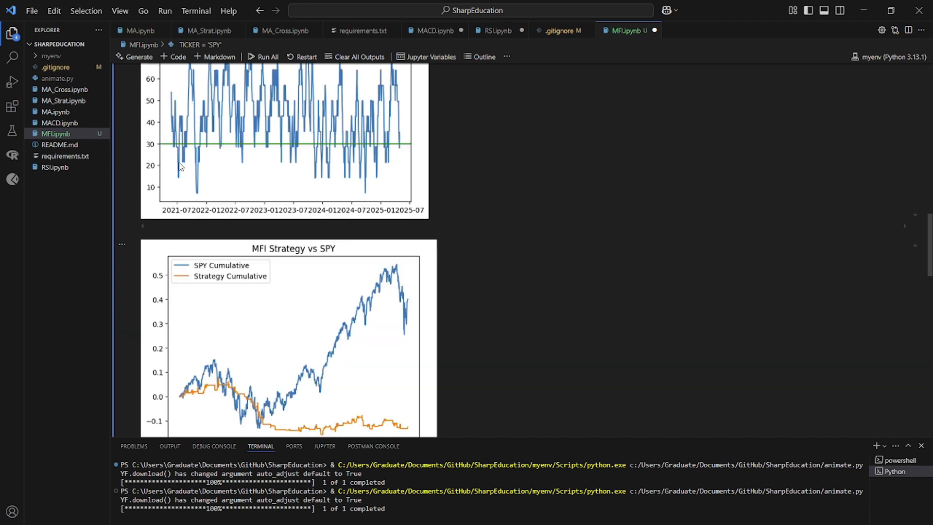
{"action": "scroll", "scroll_direction": "down", "scroll_amount": 3}
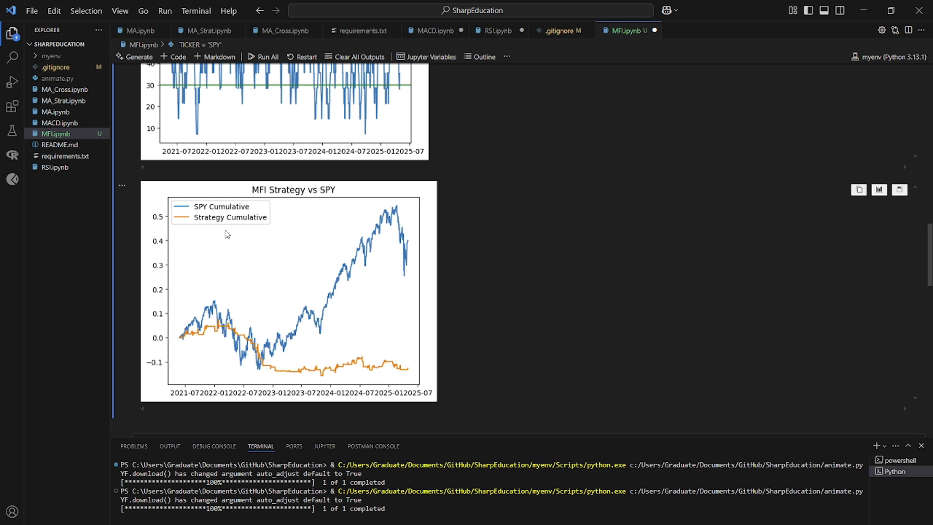
{"action": "mouse_move", "coordinate": [255, 226]}
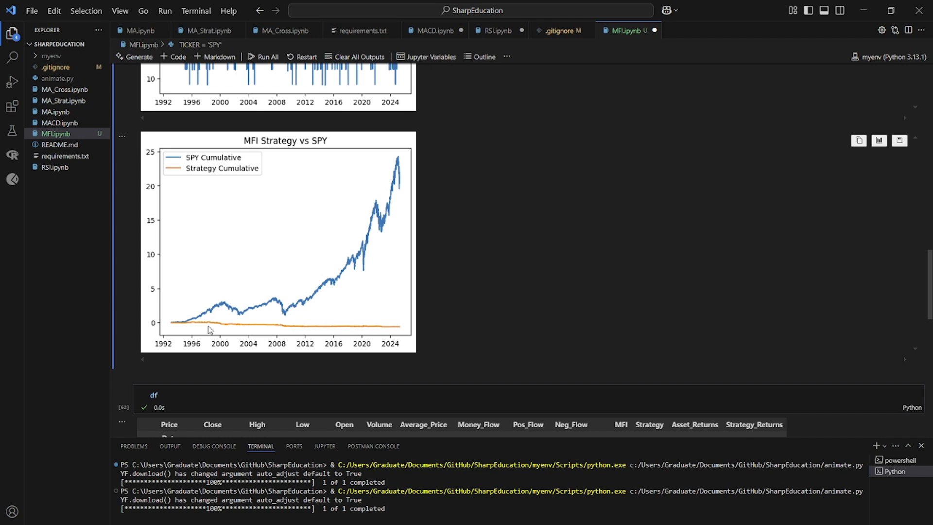
{"action": "mouse_move", "coordinate": [396, 337]}
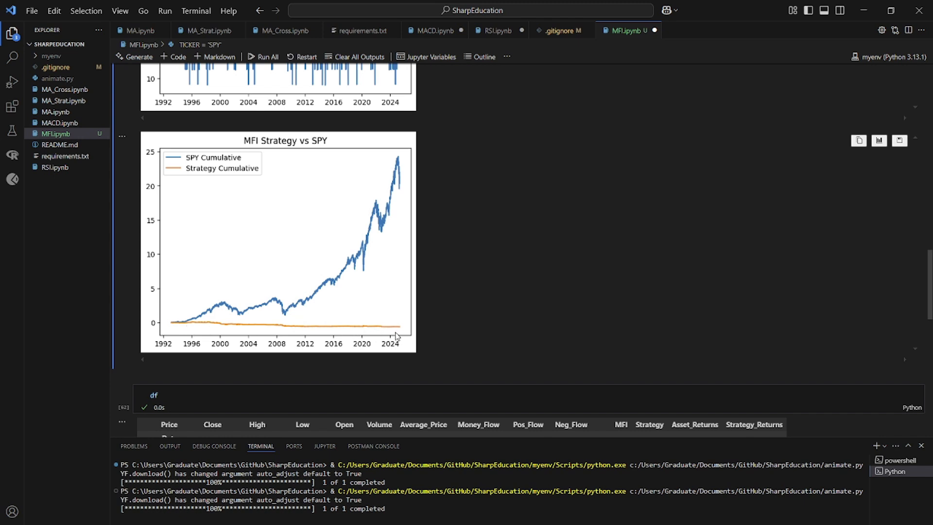
{"action": "mouse_move", "coordinate": [366, 351]}
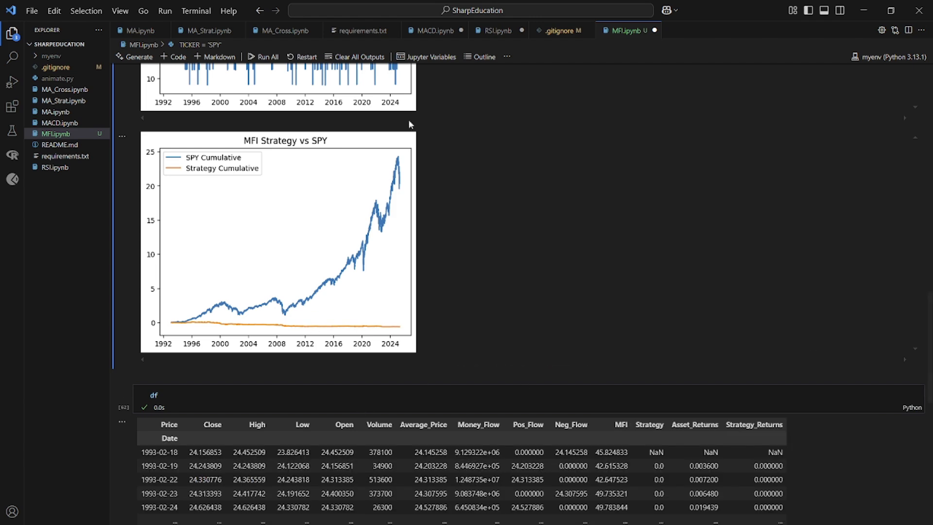
{"action": "scroll", "scroll_direction": "up", "scroll_amount": 3}
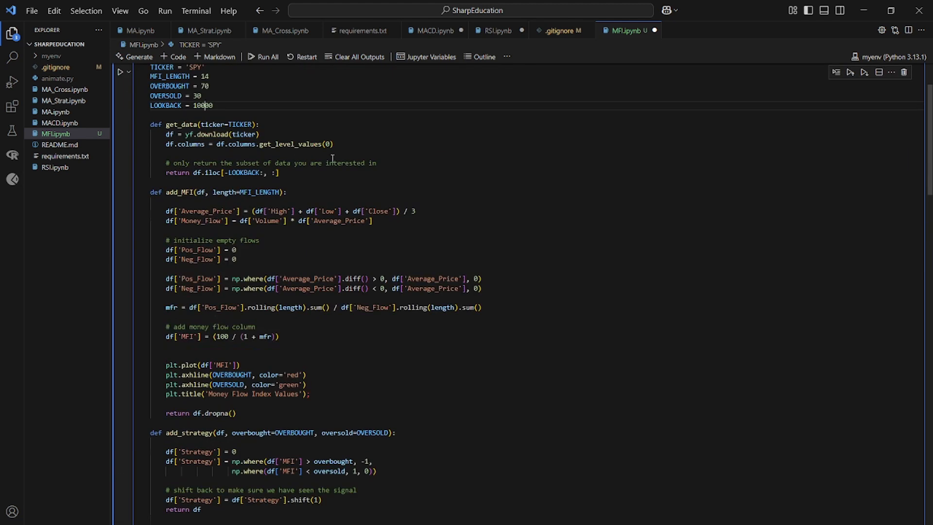
Set MFI_LENGTH 20, OVERBOUGHT 51 and OVERSOLD 49, then rerun the cell.
{"action": "left_click", "coordinate": [262, 56]}
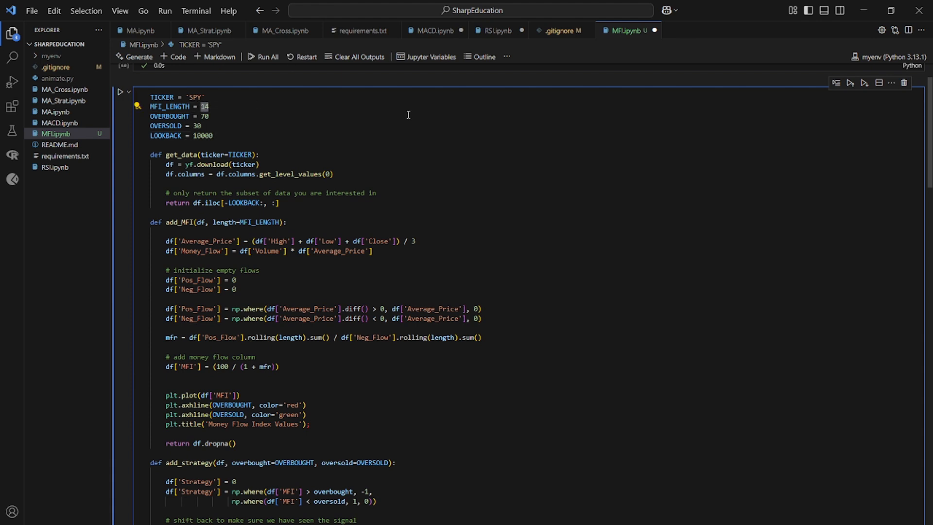
{"action": "mouse_move", "coordinate": [407, 118]}
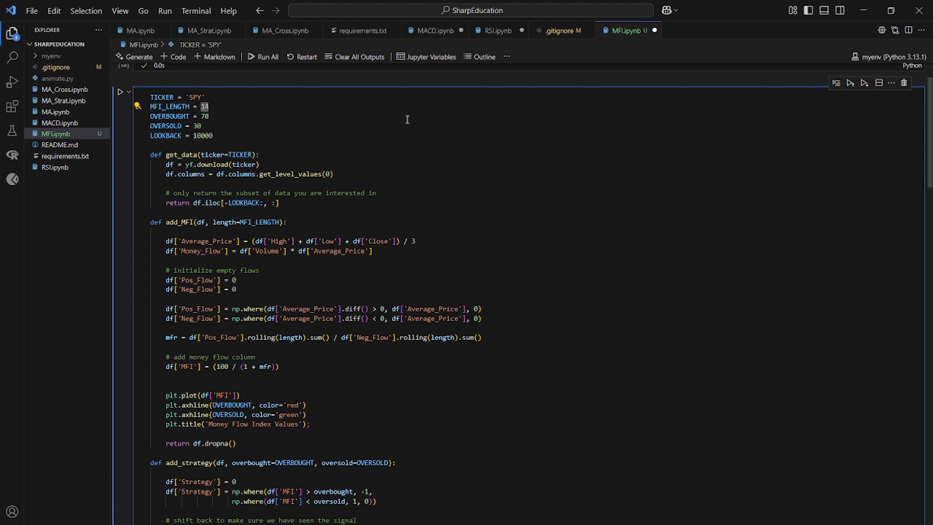
{"action": "type", "text": "20"}
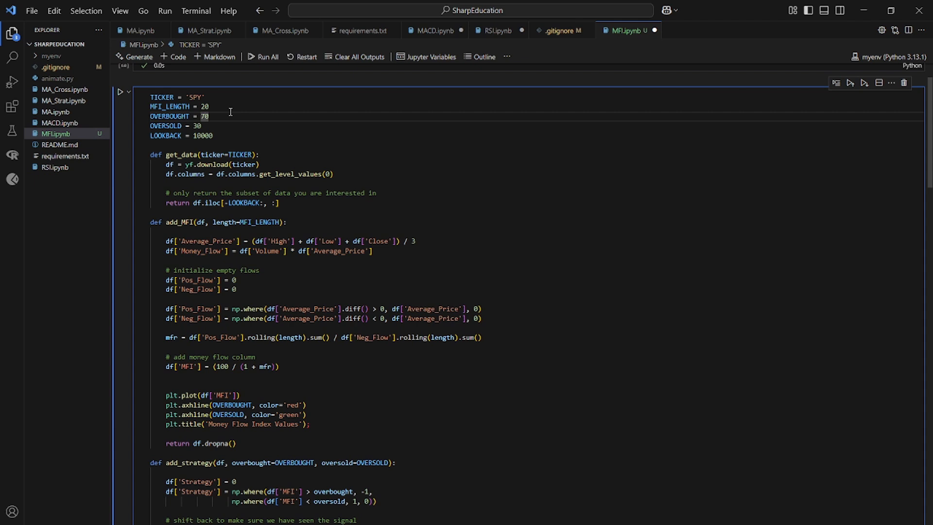
{"action": "key", "text": "Backspace"}
{"action": "type", "text": "51"}
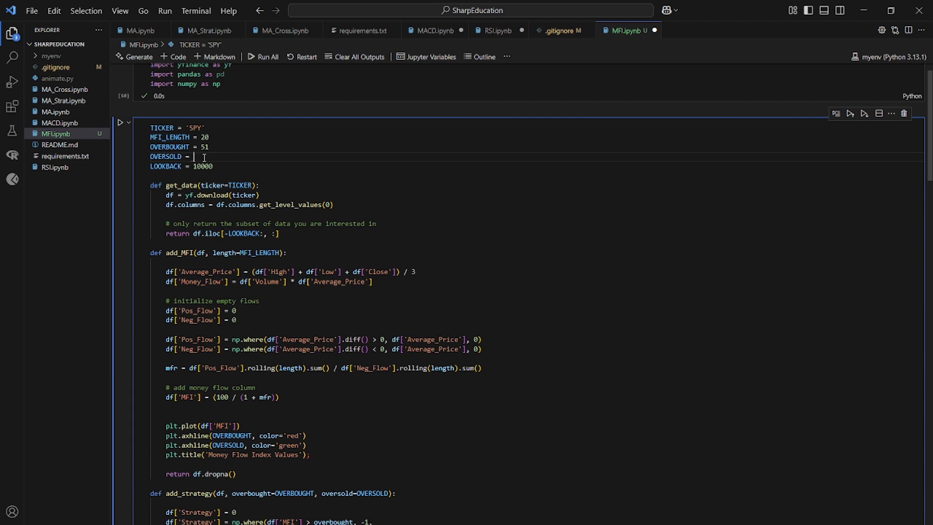
{"action": "type", "text": "49"}
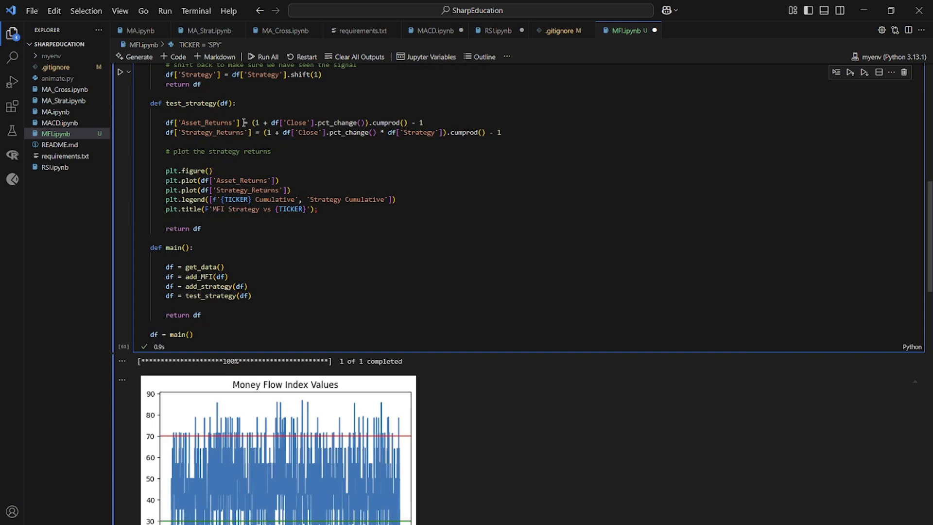
{"action": "scroll", "scroll_direction": "down", "scroll_amount": 3}
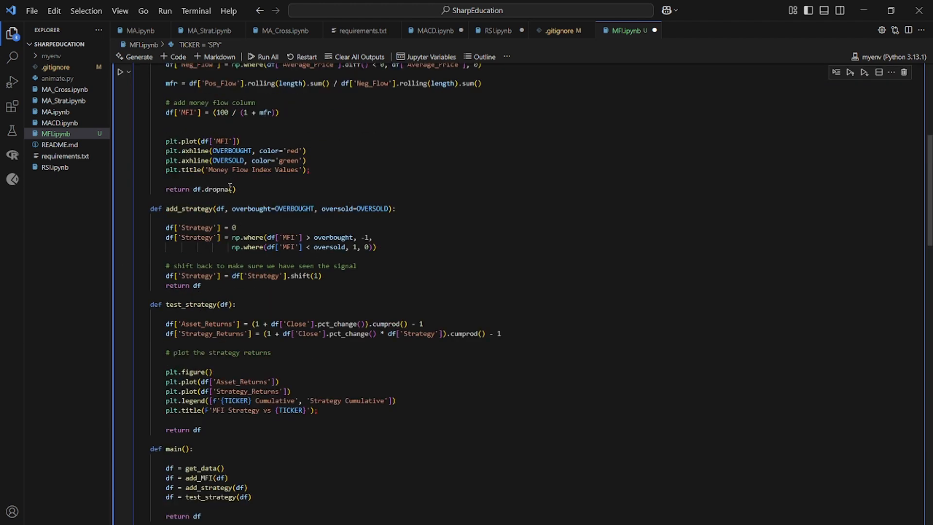
{"action": "left_click", "coordinate": [264, 56]}
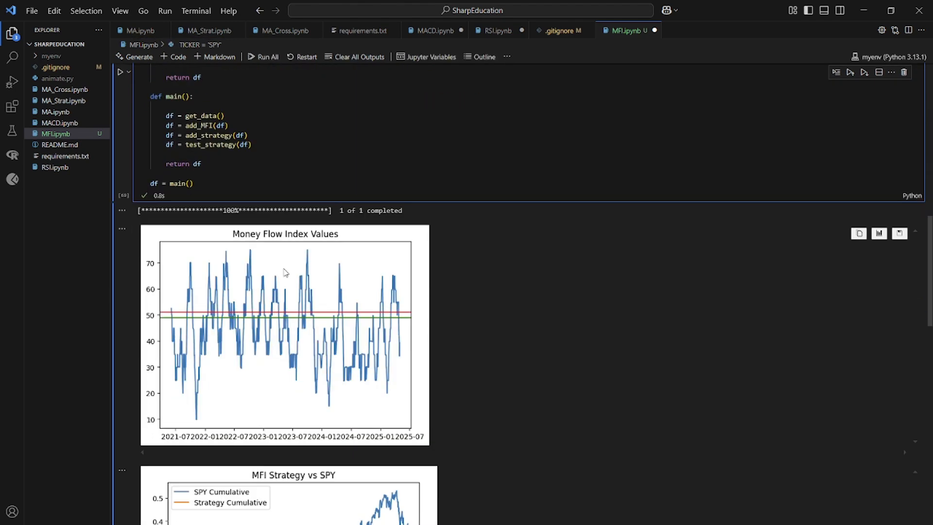
Review the 51/49 MFI Strategy vs SPY output, strategy near zero while SPY reaches about 0.5.
{"action": "scroll", "scroll_direction": "down", "scroll_amount": 3}
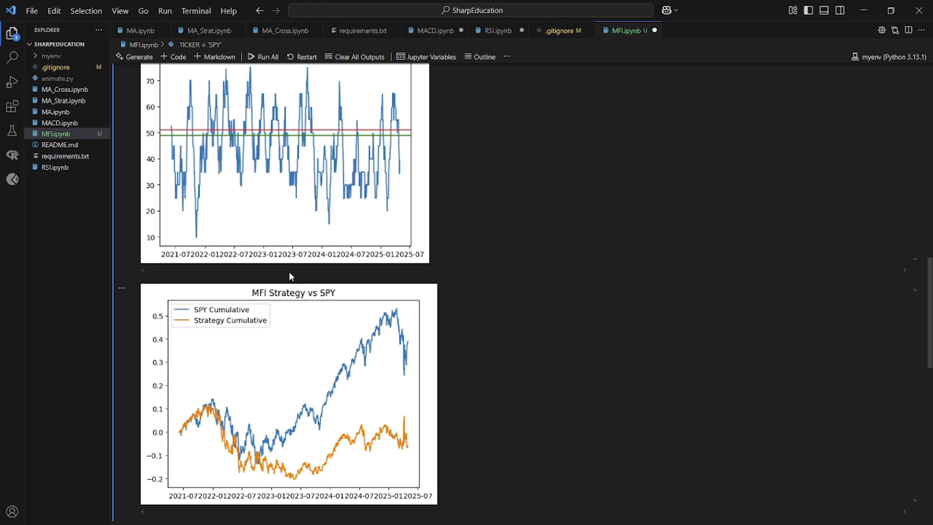
{"action": "mouse_move", "coordinate": [411, 448]}
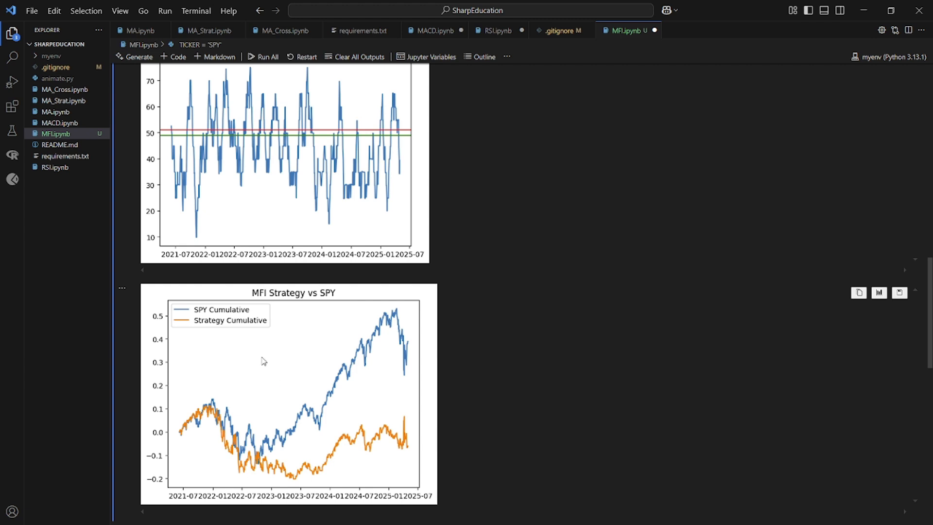
{"action": "mouse_move", "coordinate": [359, 473]}
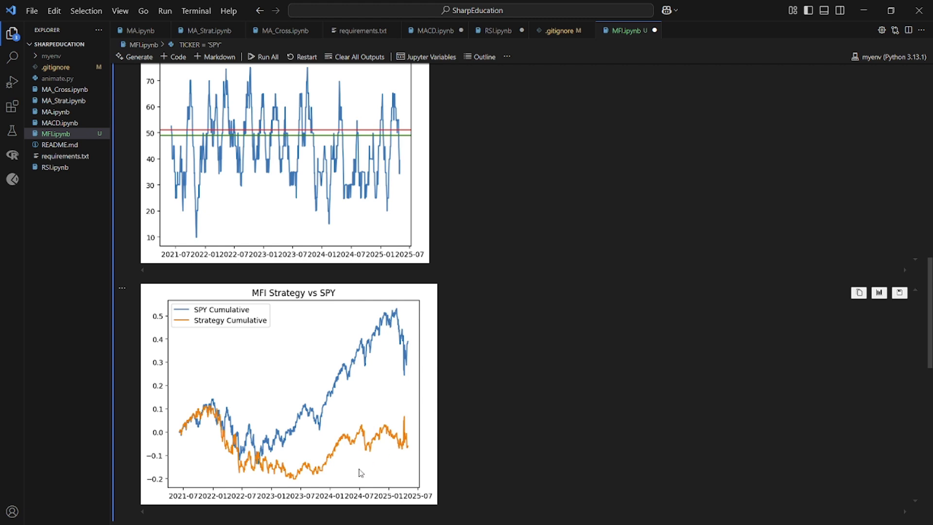
{"action": "mouse_move", "coordinate": [299, 447]}
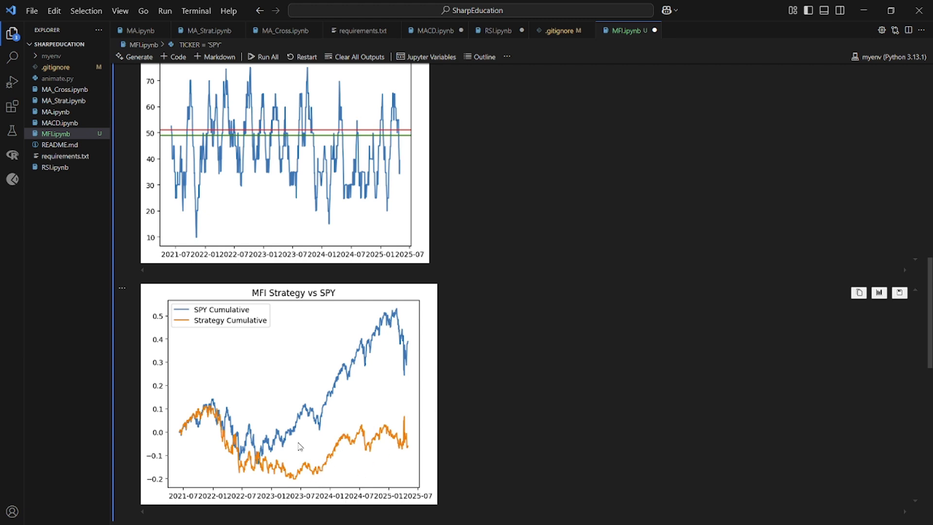
{"action": "mouse_move", "coordinate": [413, 419]}
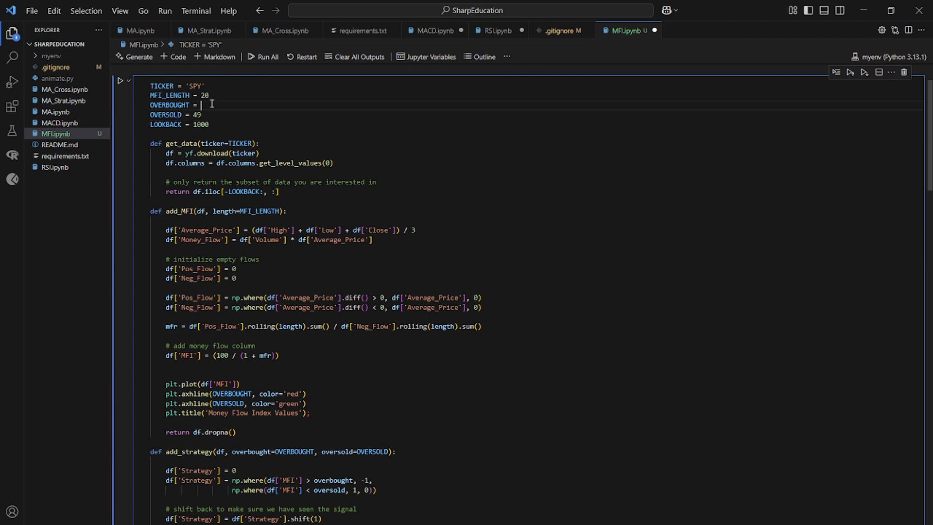
Restore OVERBOUGHT 70 and OVERSOLD 30 and Run All to refresh the MFI and strategy plots.
{"action": "type", "text": "0"}
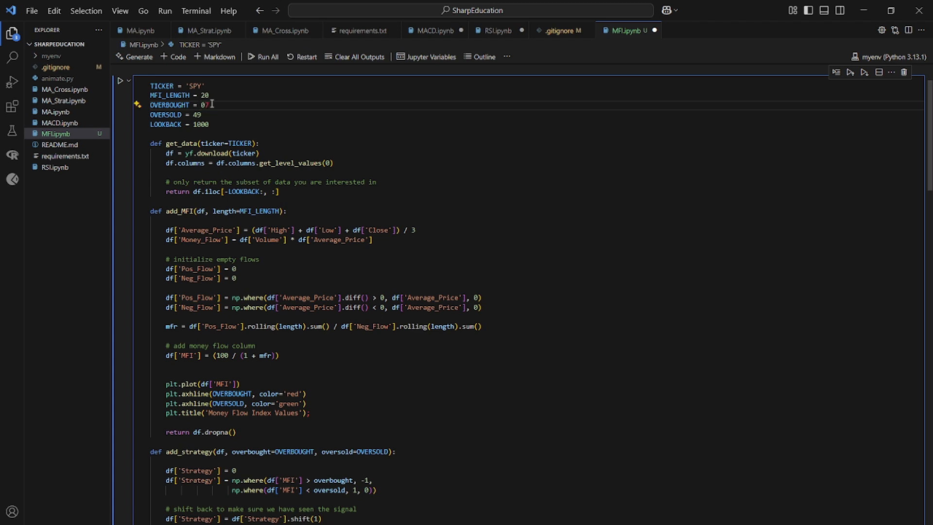
{"action": "type", "text": "70"}
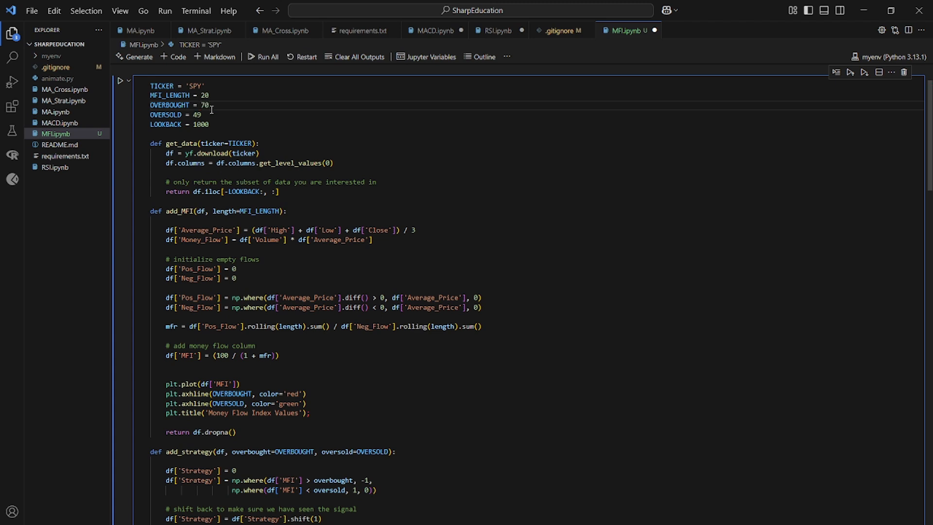
{"action": "key", "text": "Backspace"}
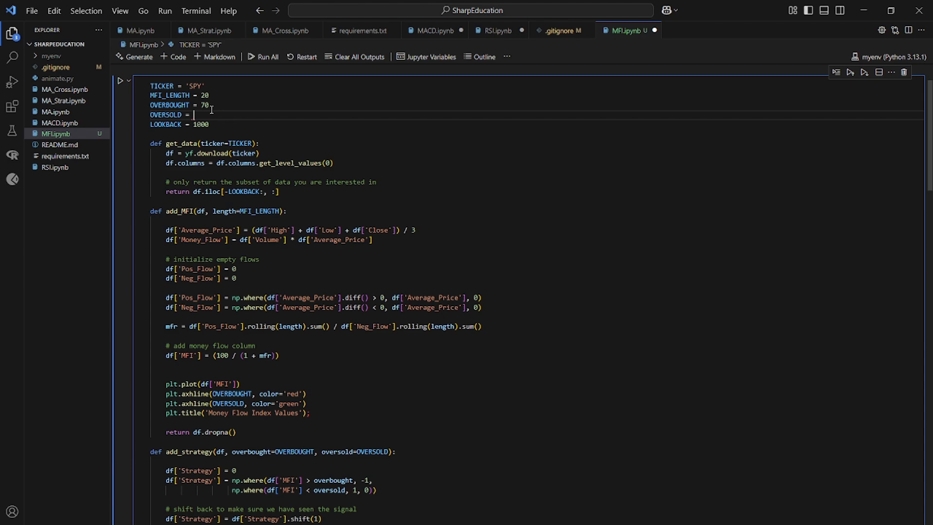
{"action": "type", "text": "30"}
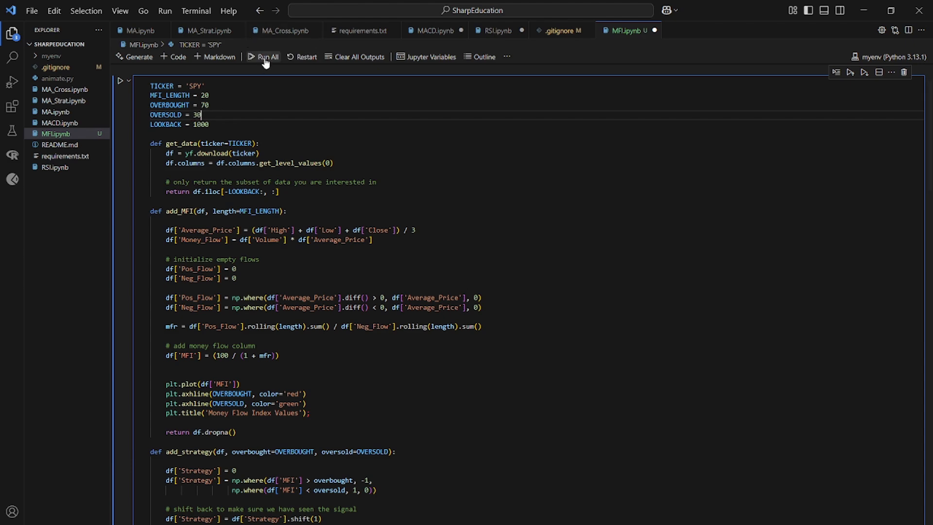
{"action": "left_click", "coordinate": [268, 56]}
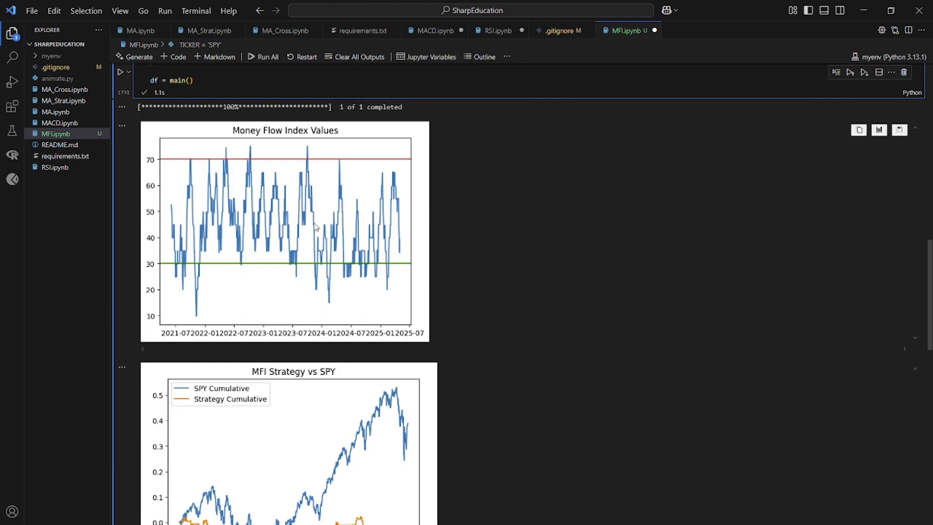
{"action": "scroll", "scroll_direction": "down", "scroll_amount": 3}
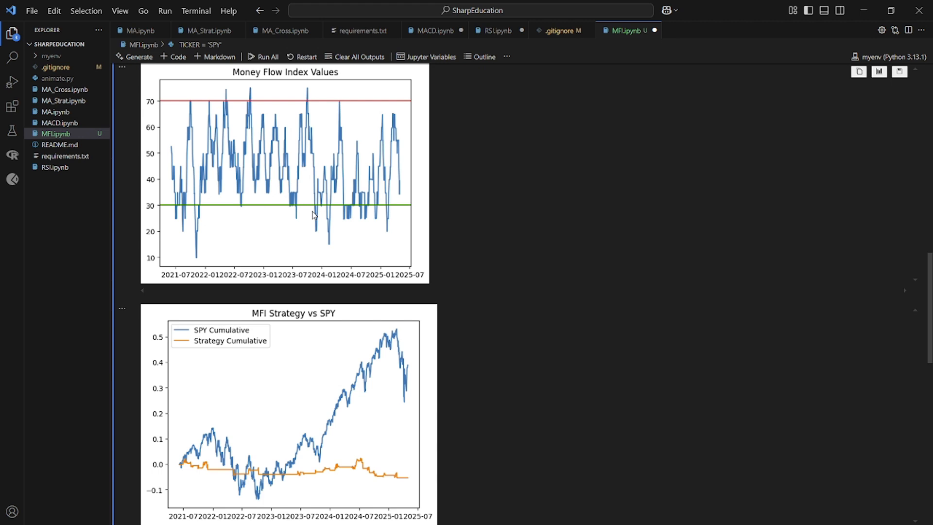